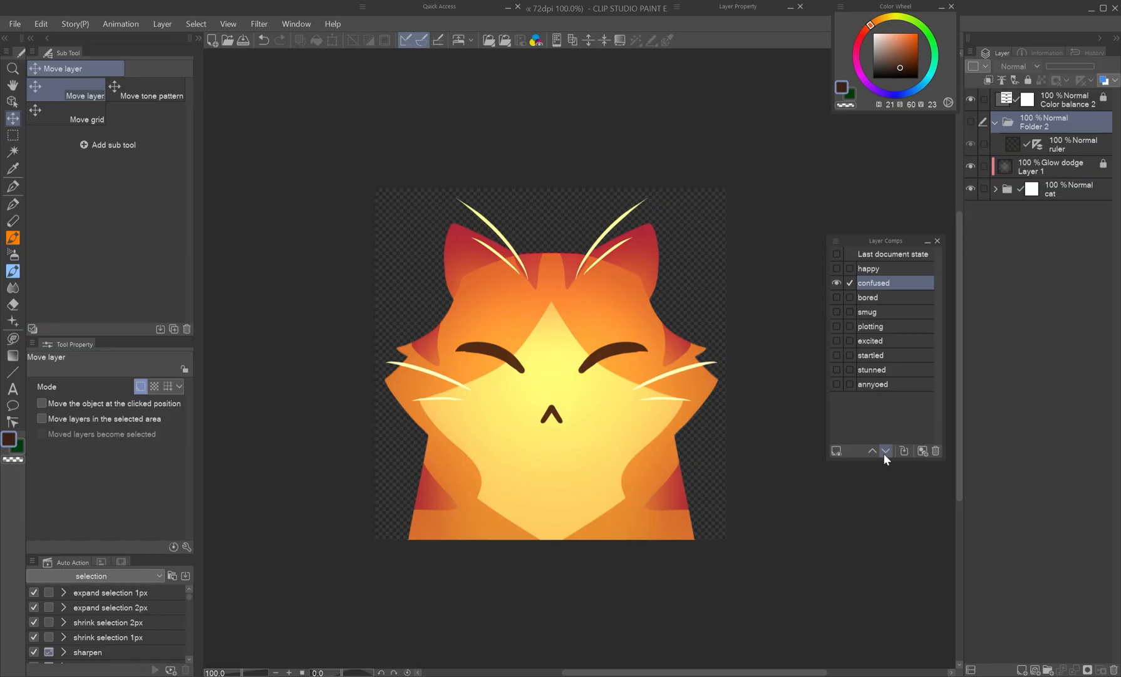
Step through the cat emote's expression comps
click(870, 341)
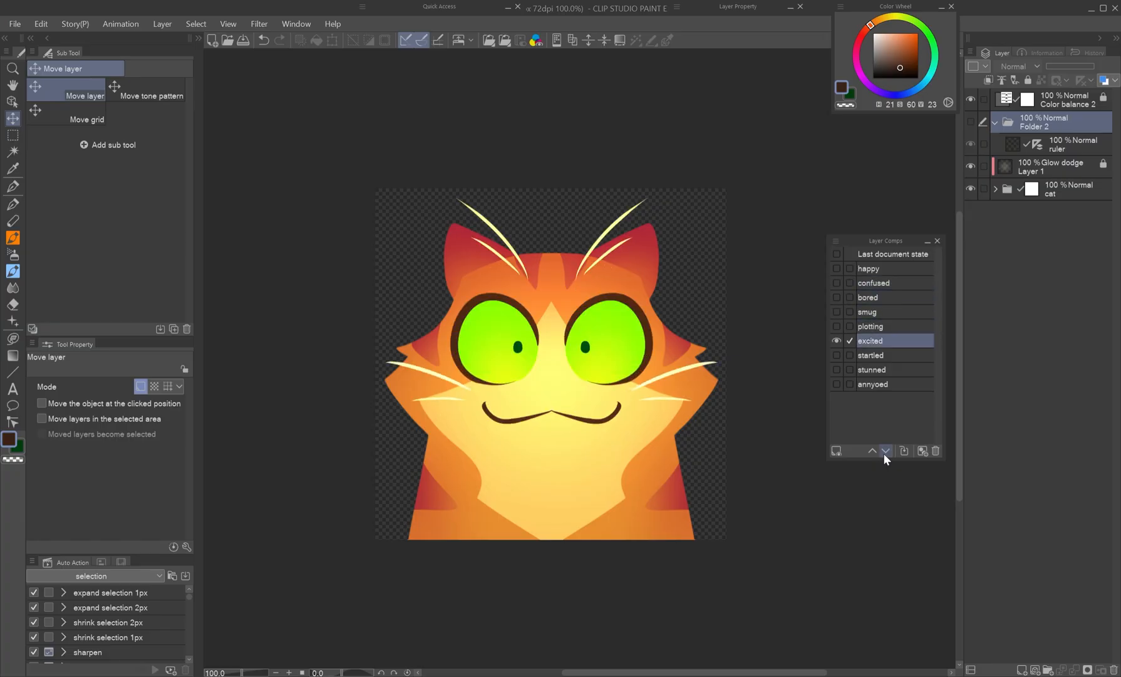
click(873, 384)
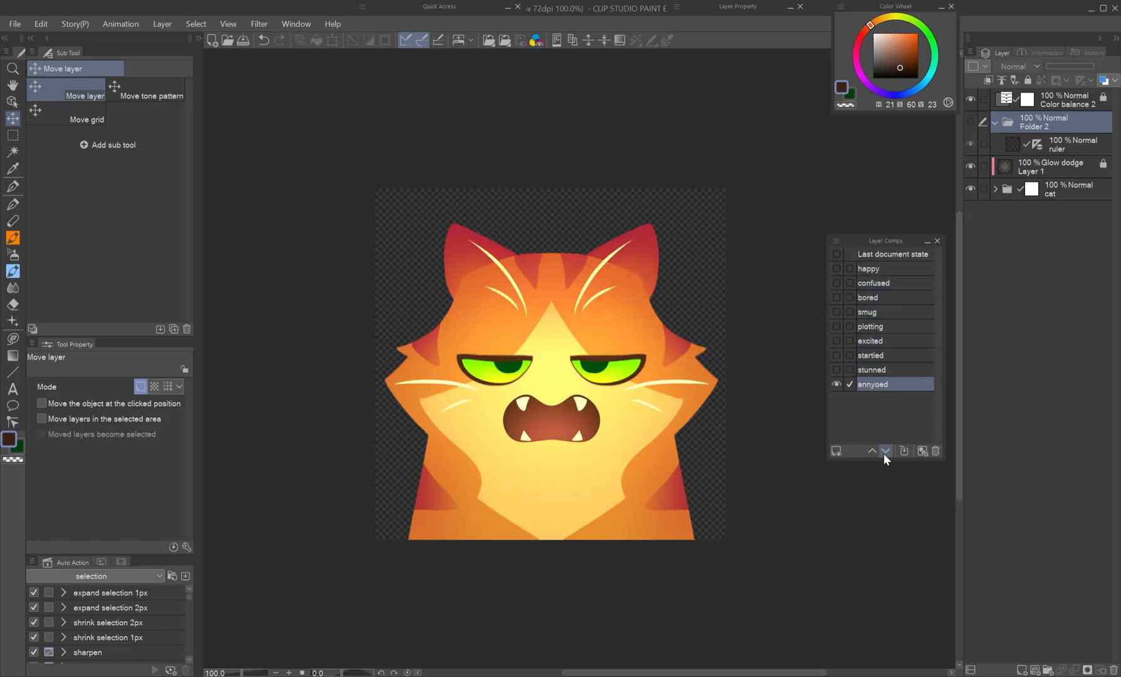
click(279, 23)
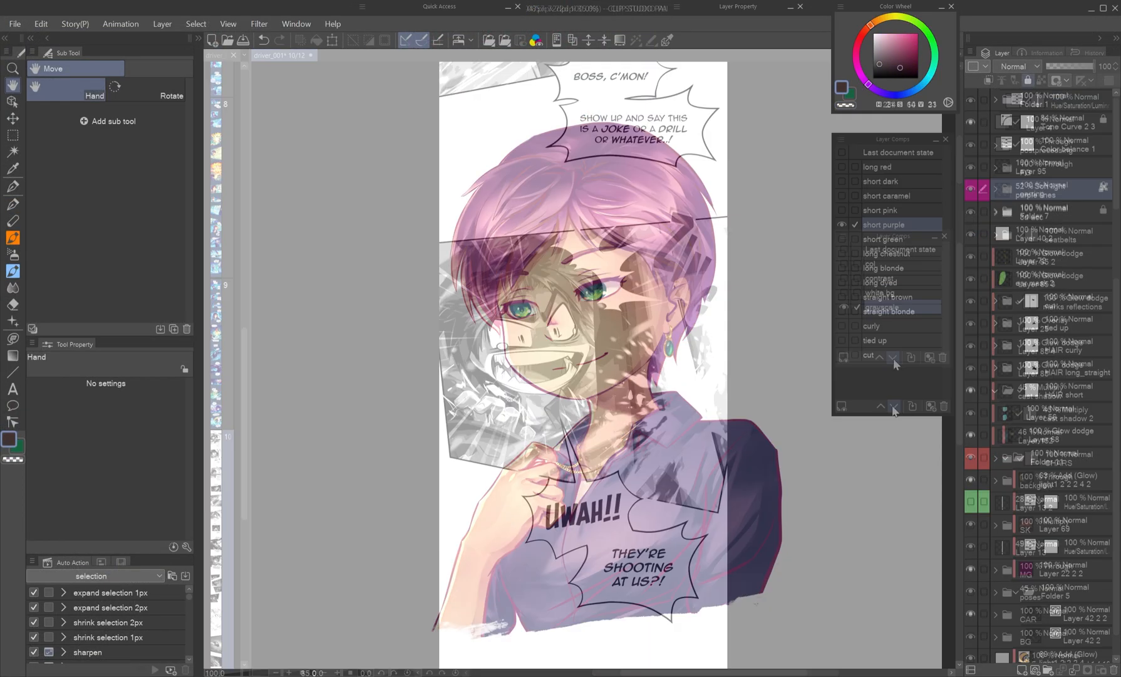
Cycle the portrait's hairstyle comps, then the castle landscape's isolated scene element comps
click(880, 282)
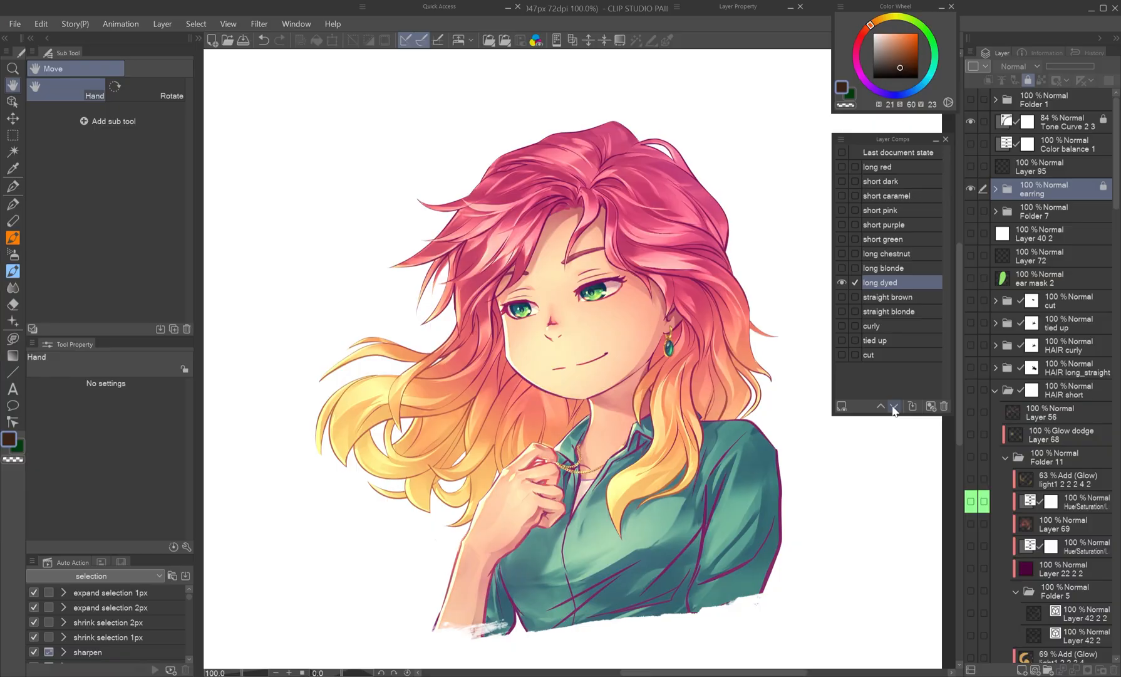
click(874, 339)
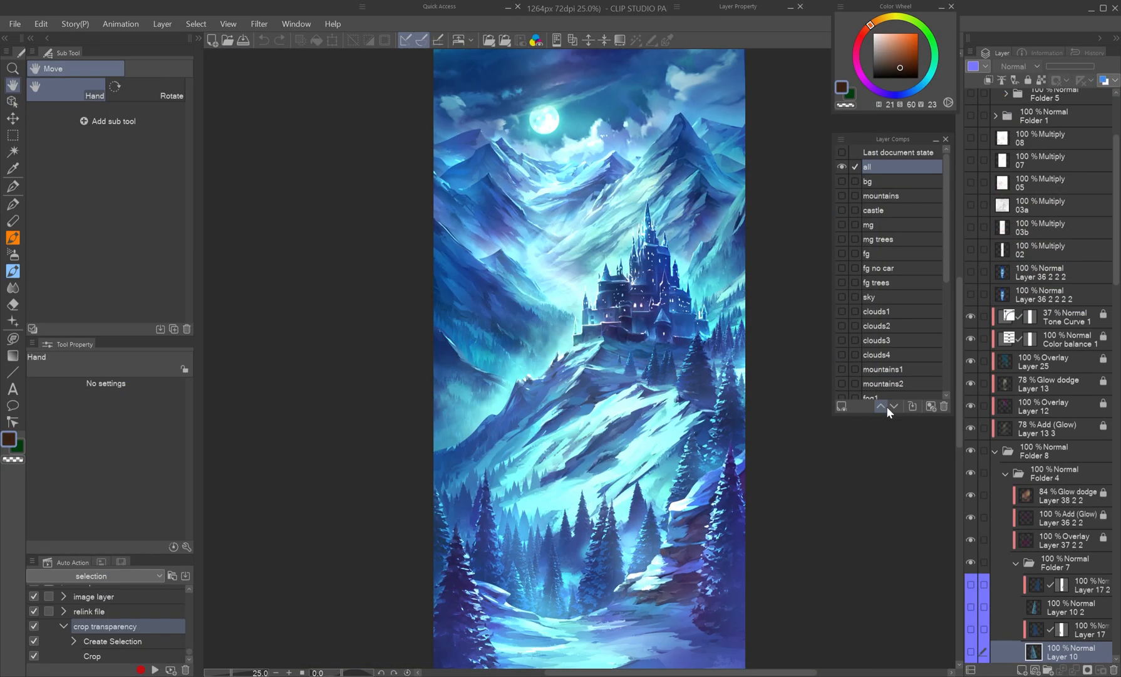
click(880, 195)
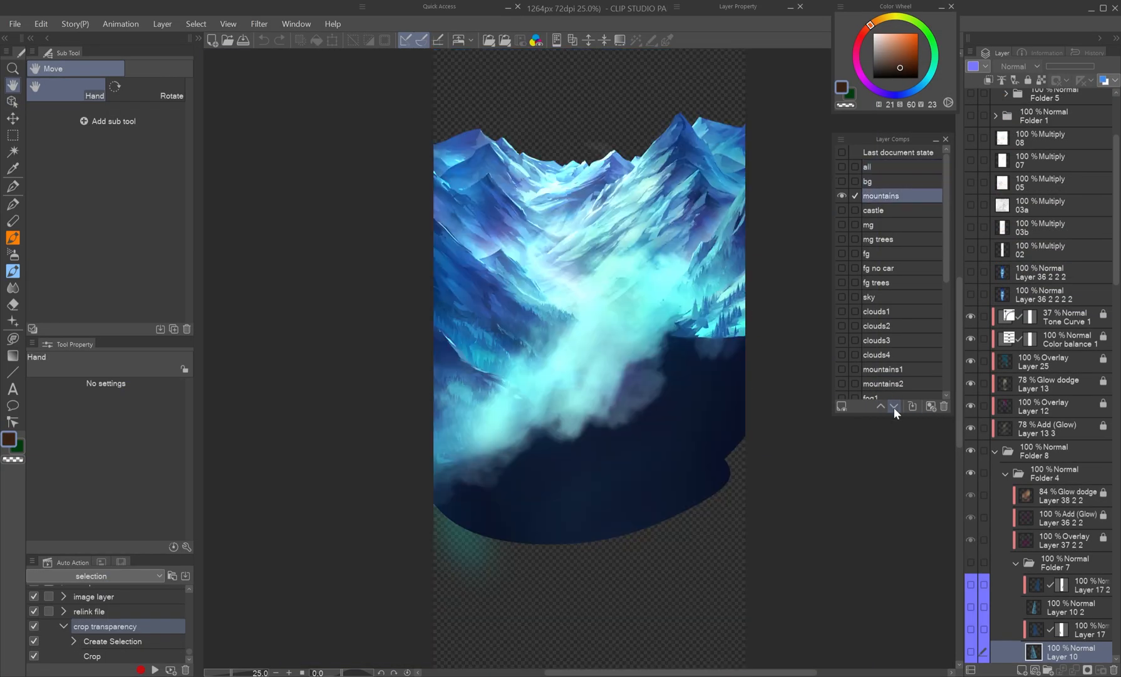
click(868, 253)
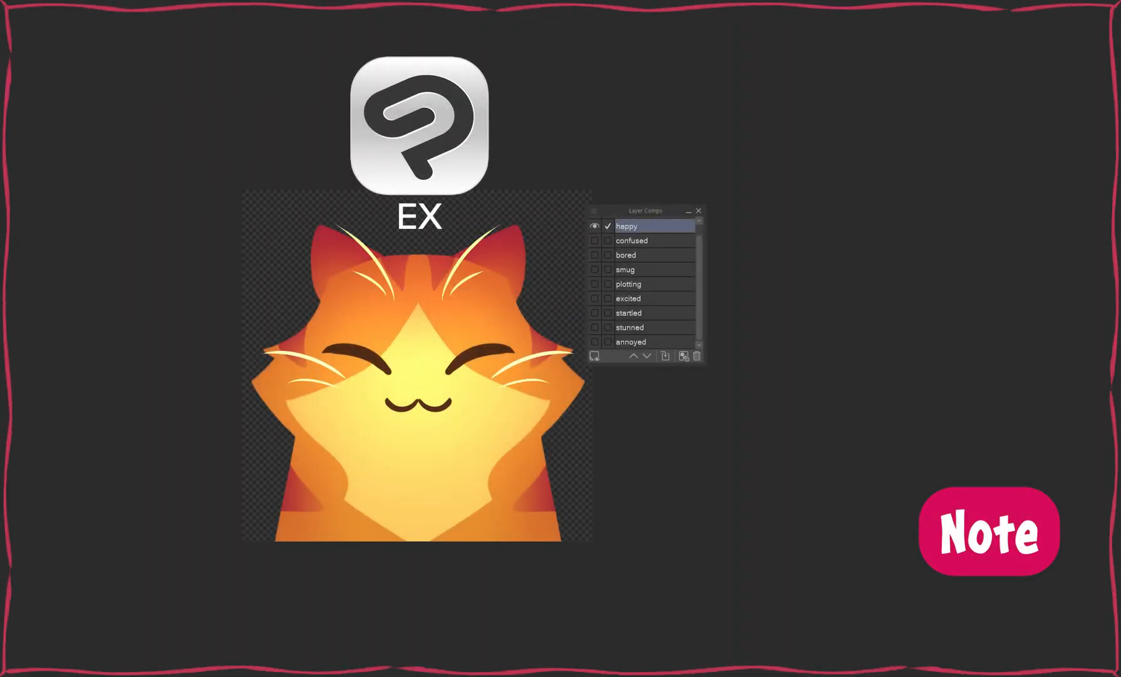
click(988, 530)
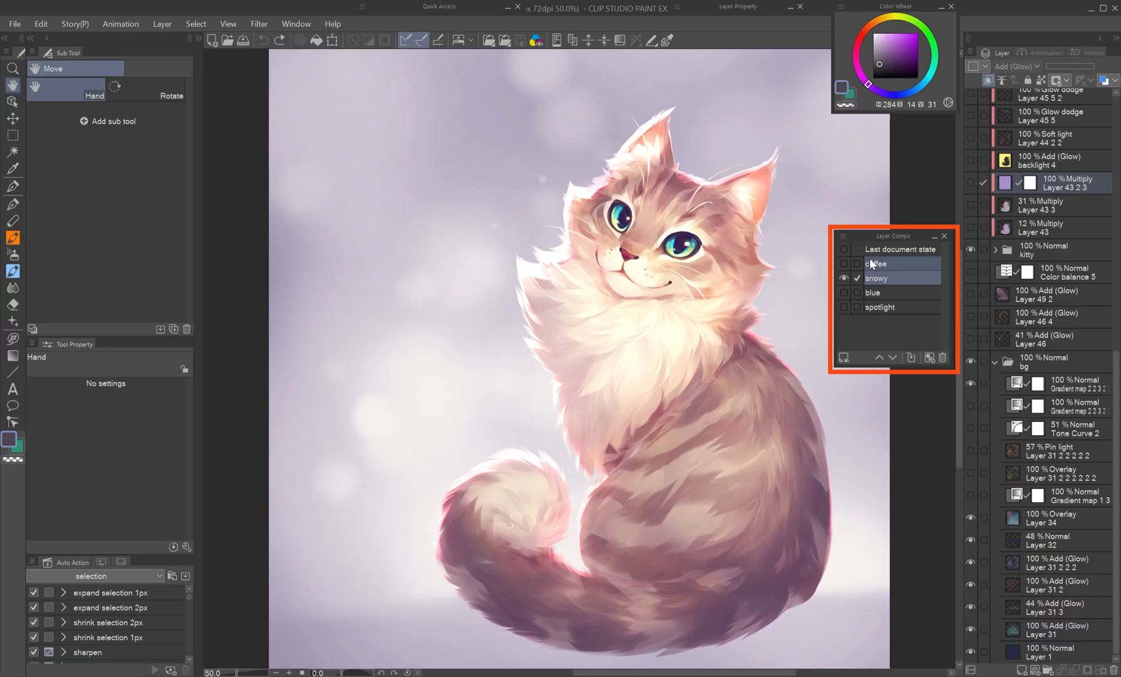
Preview the cat painting's coffee and spotlight comps, then the next hairstyle and expression comps
click(845, 264)
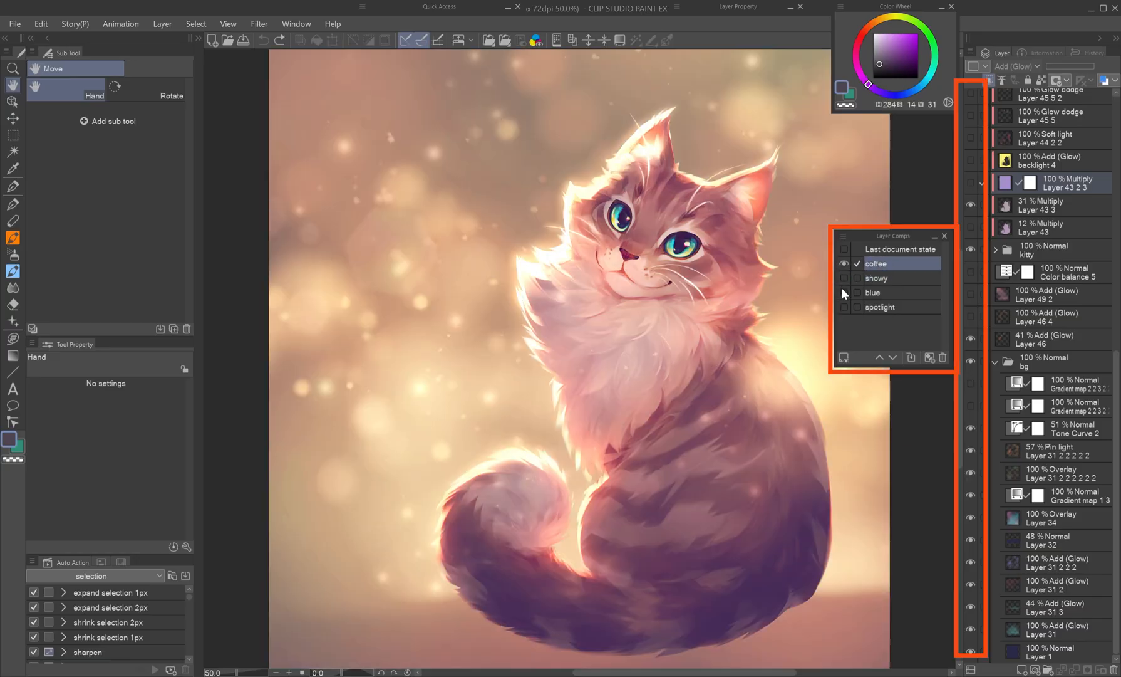
click(857, 307)
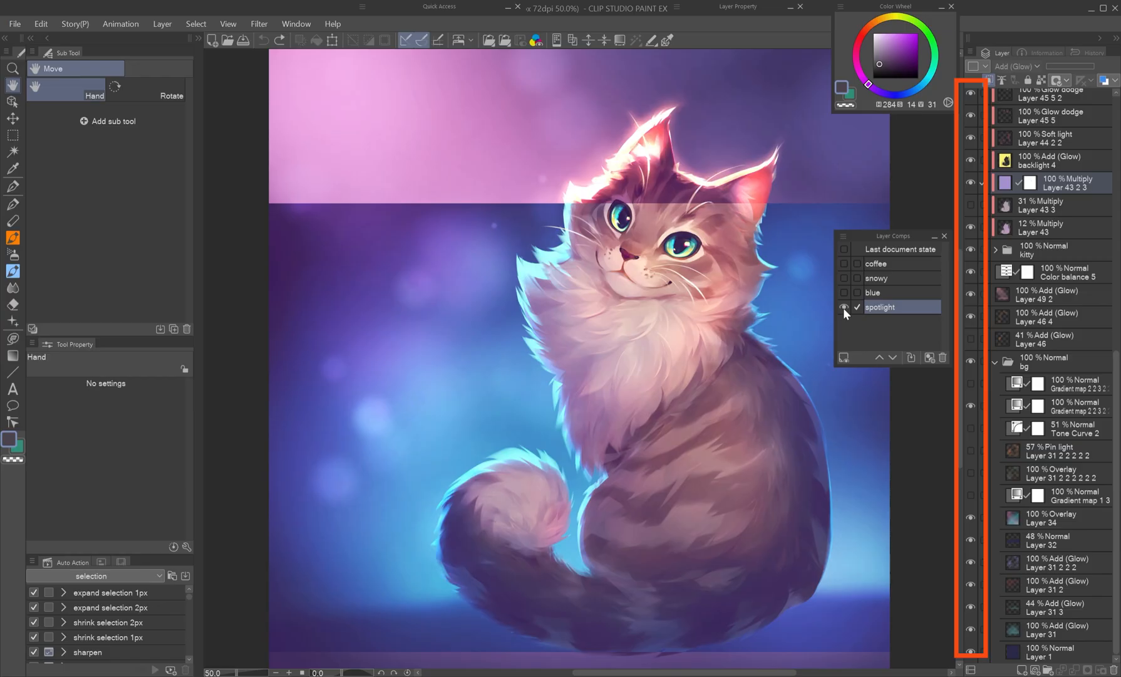
click(844, 307)
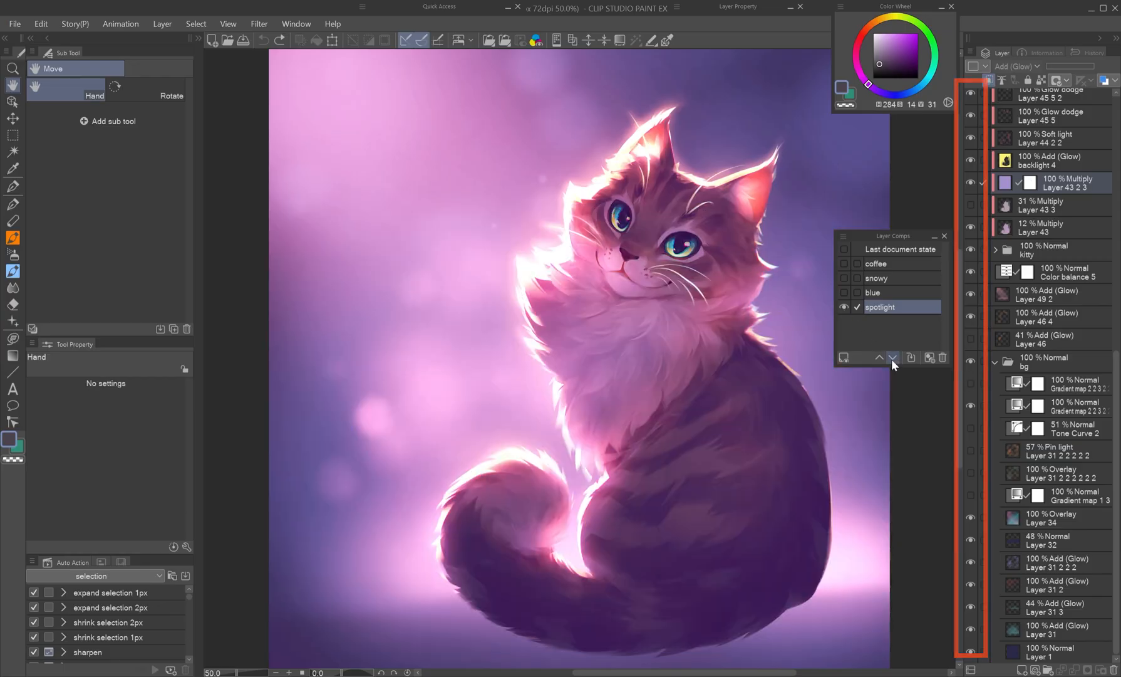
click(875, 263)
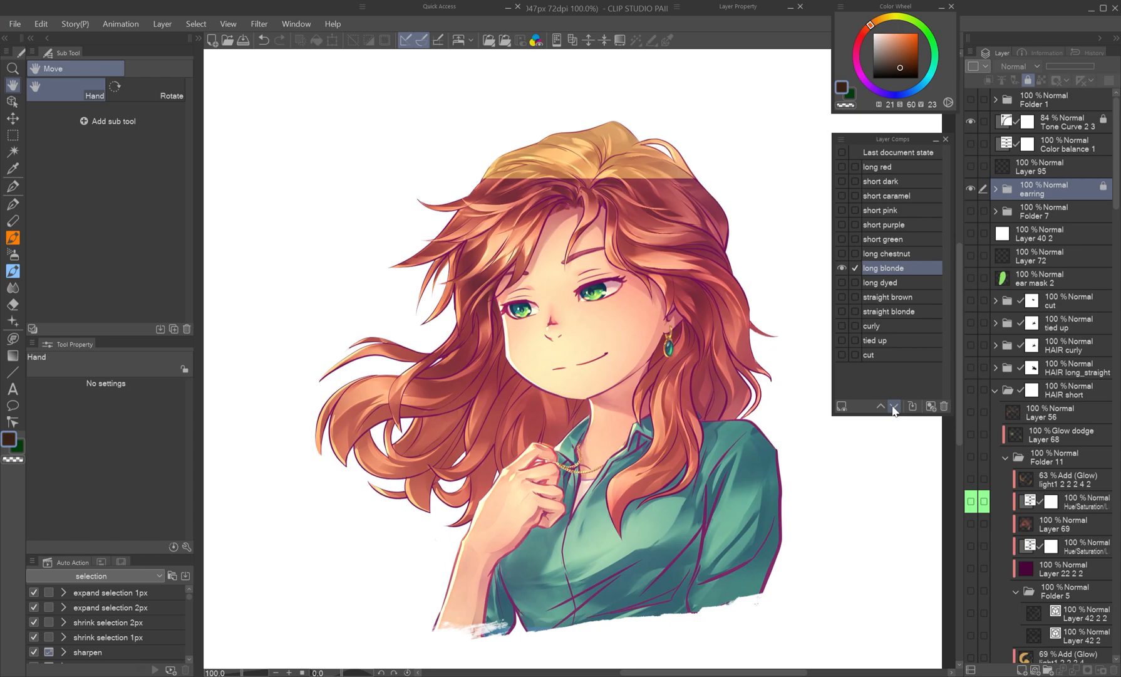
click(889, 310)
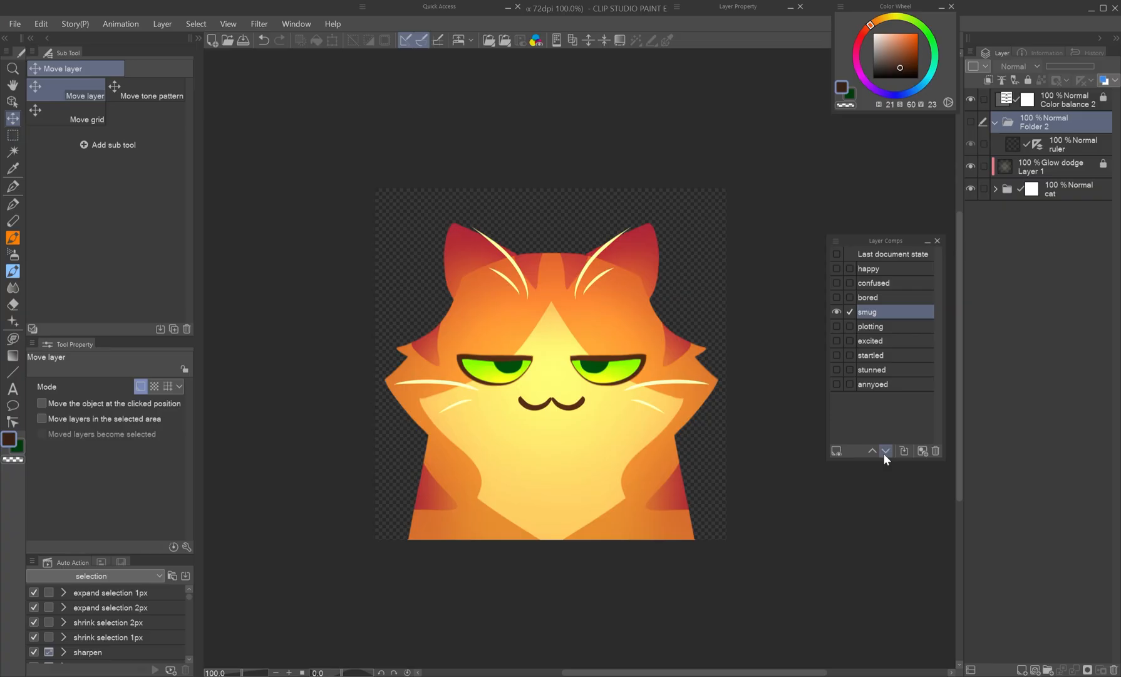
click(870, 354)
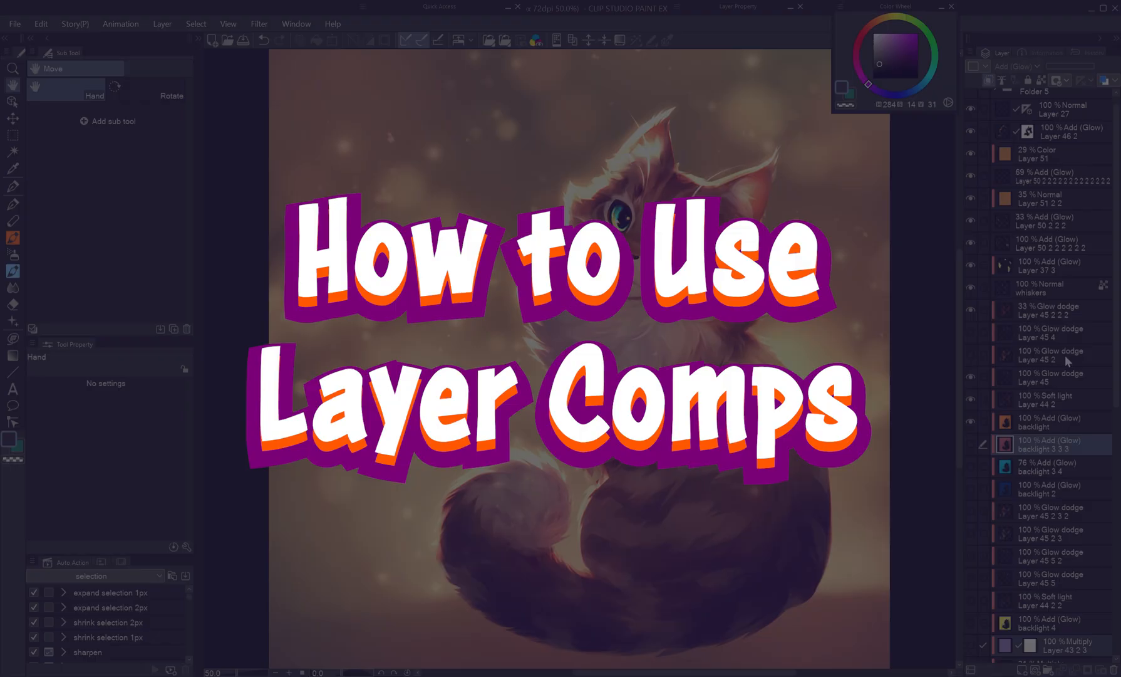
Show the Layer Comps palette, add a 'coffee' comp, and change layer visibility for another variation
click(297, 23)
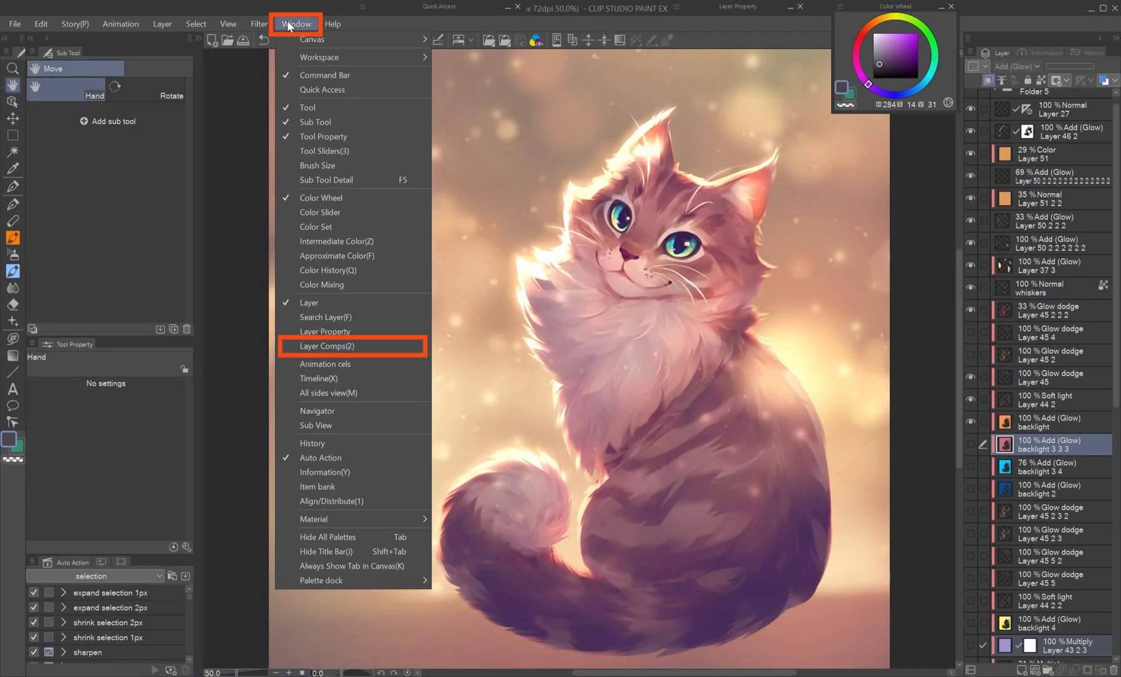
click(327, 345)
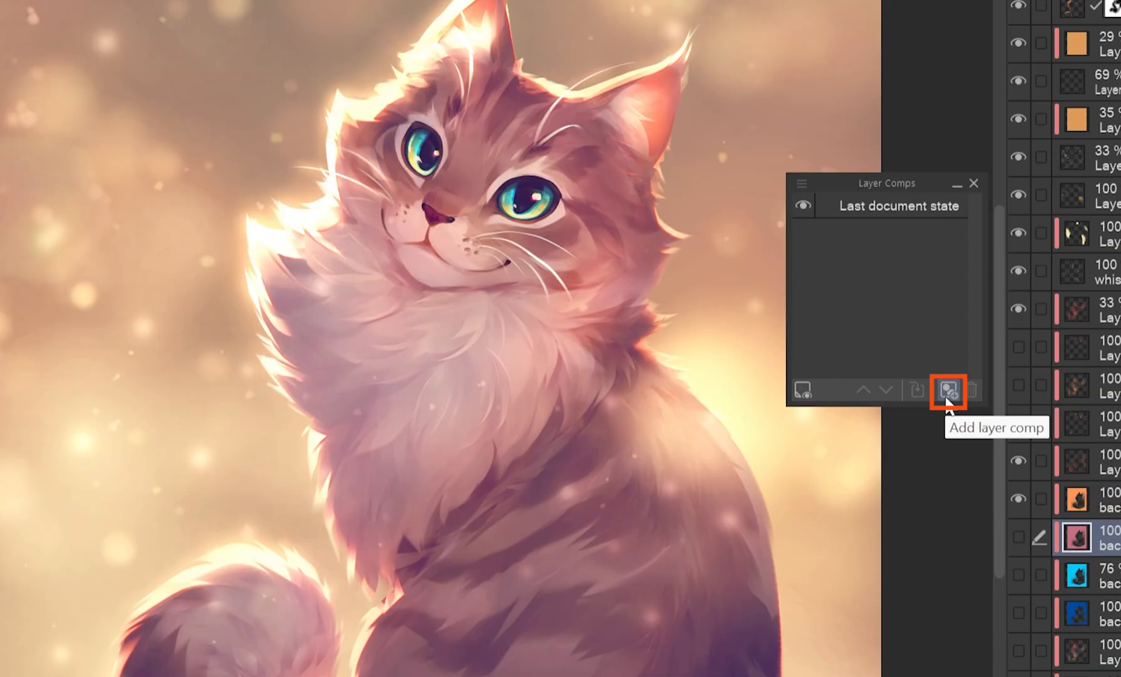
click(952, 390)
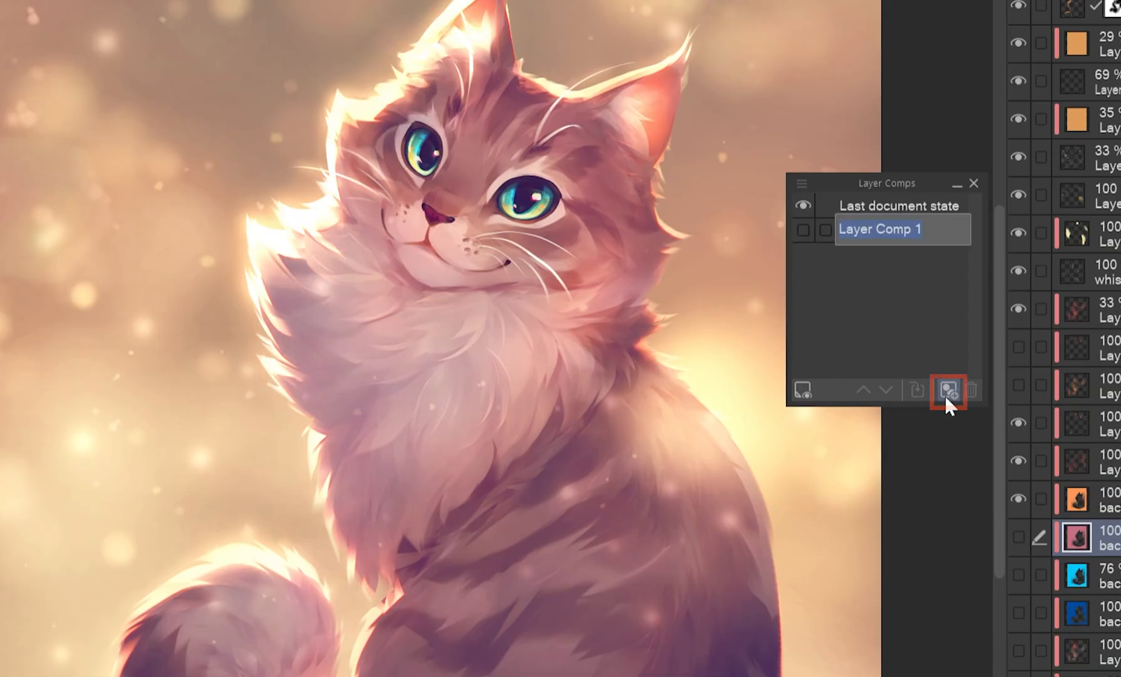
text(coffee)
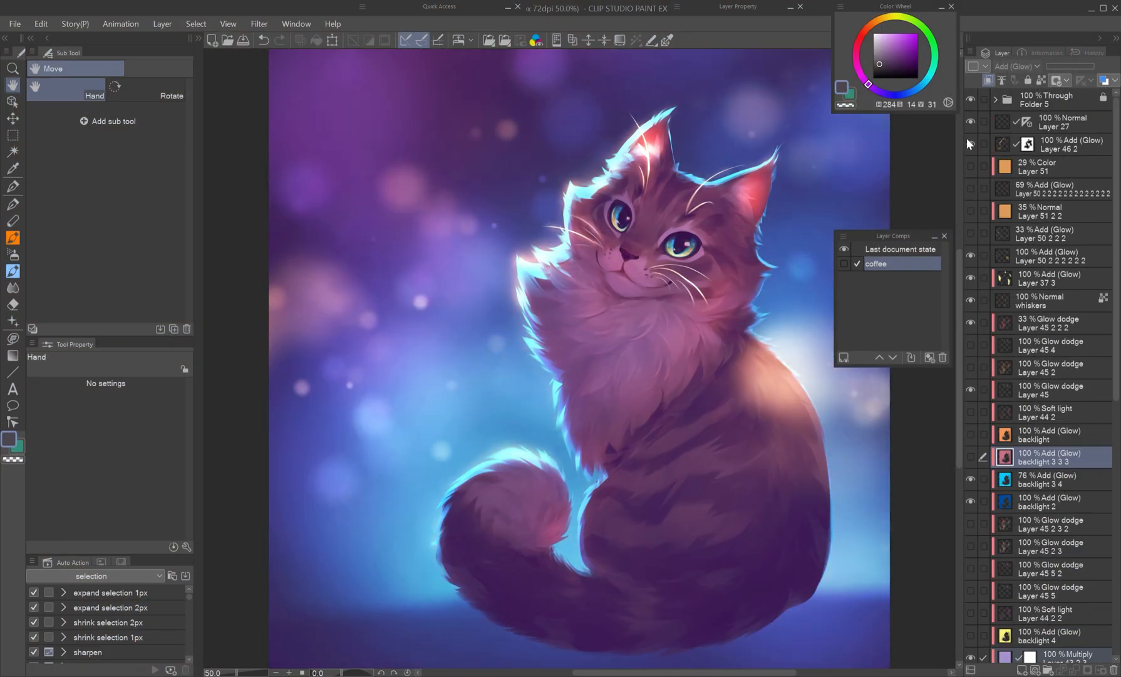
scroll(down, 3)
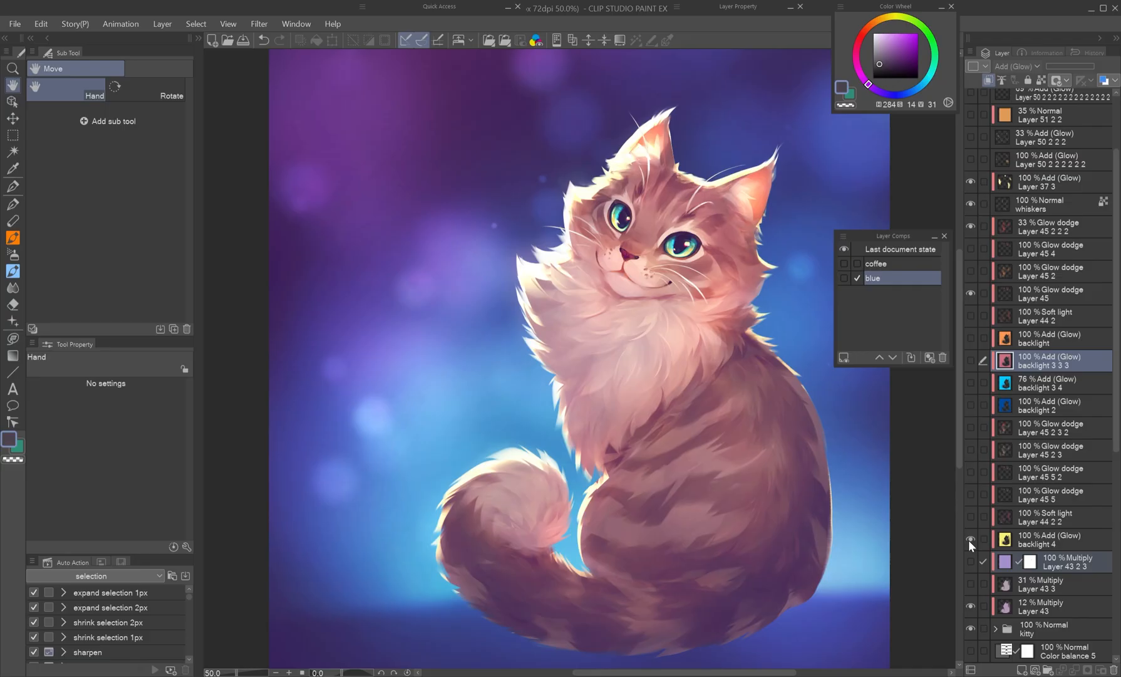
click(930, 358)
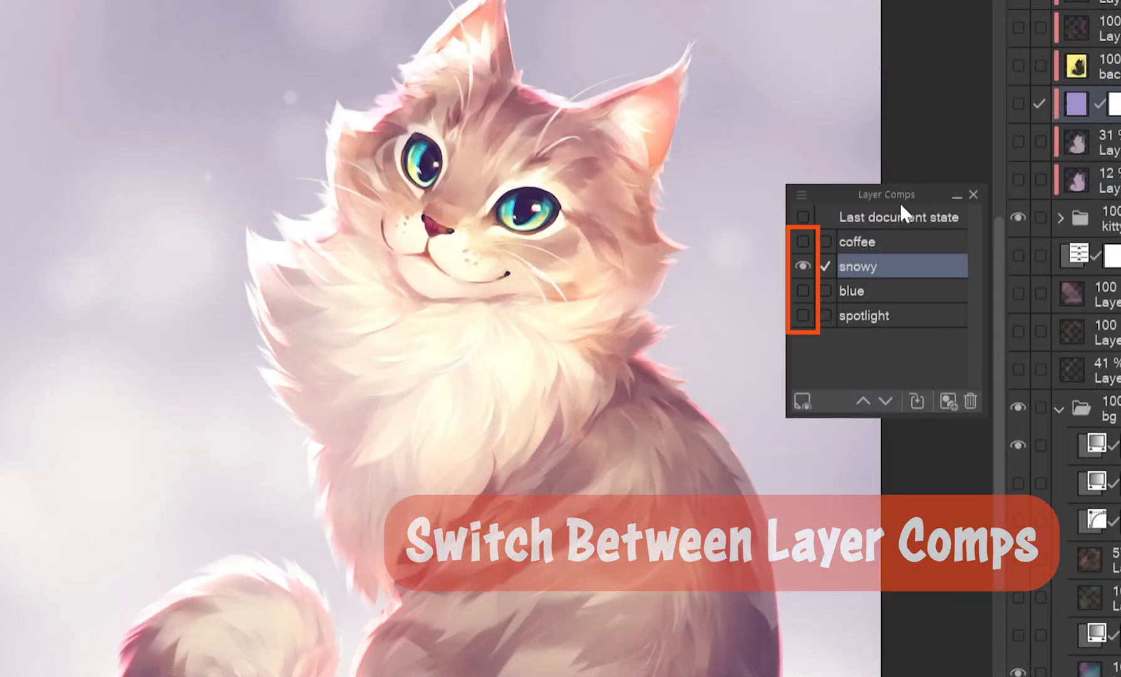
click(804, 241)
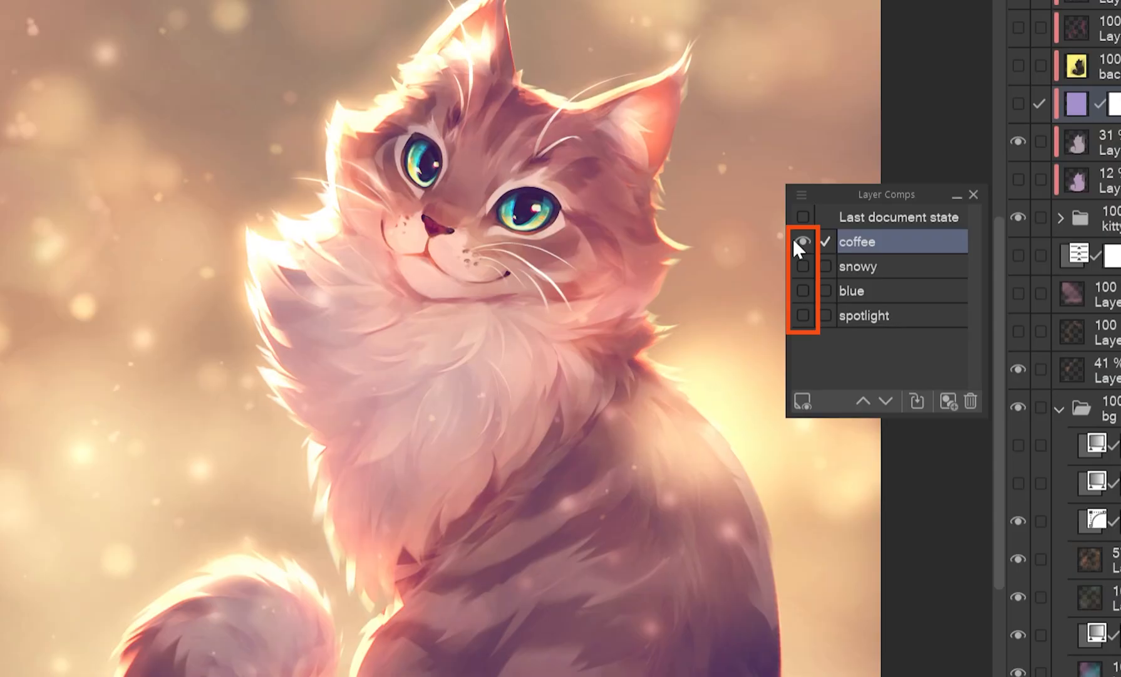
click(802, 291)
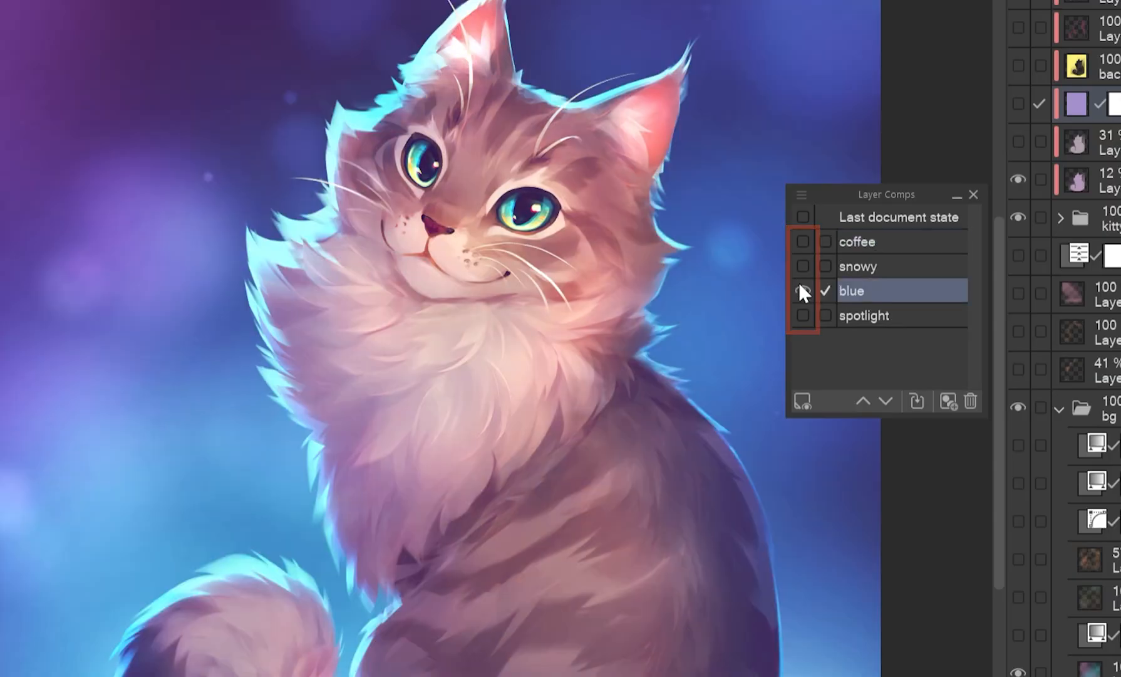
click(887, 400)
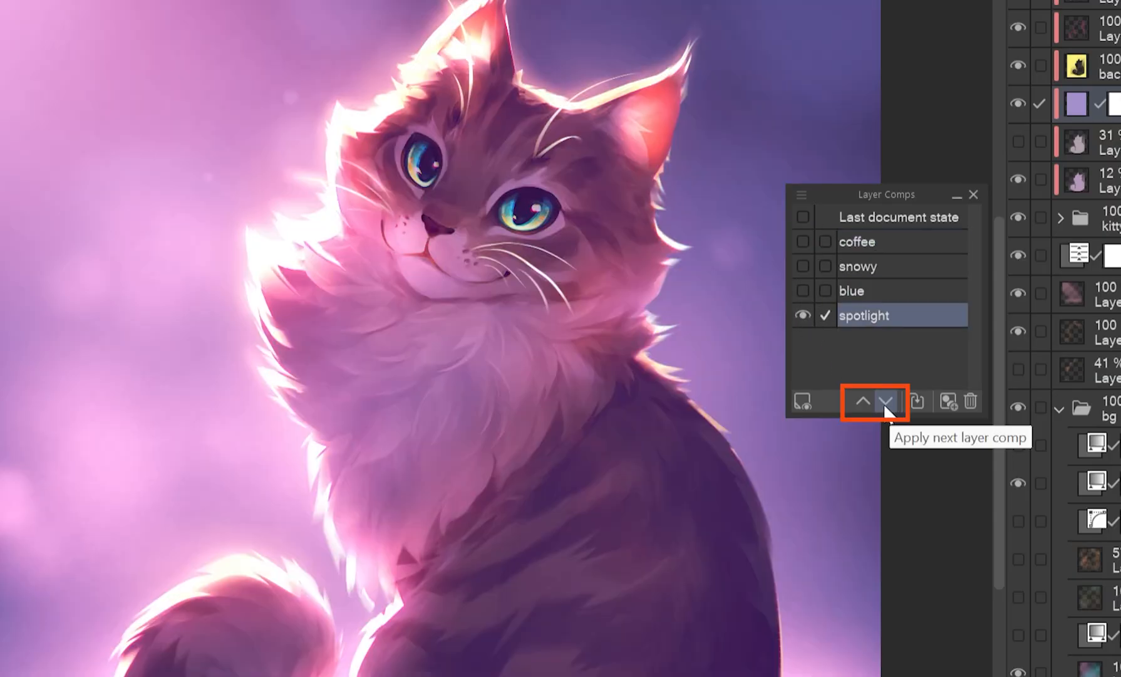
click(887, 401)
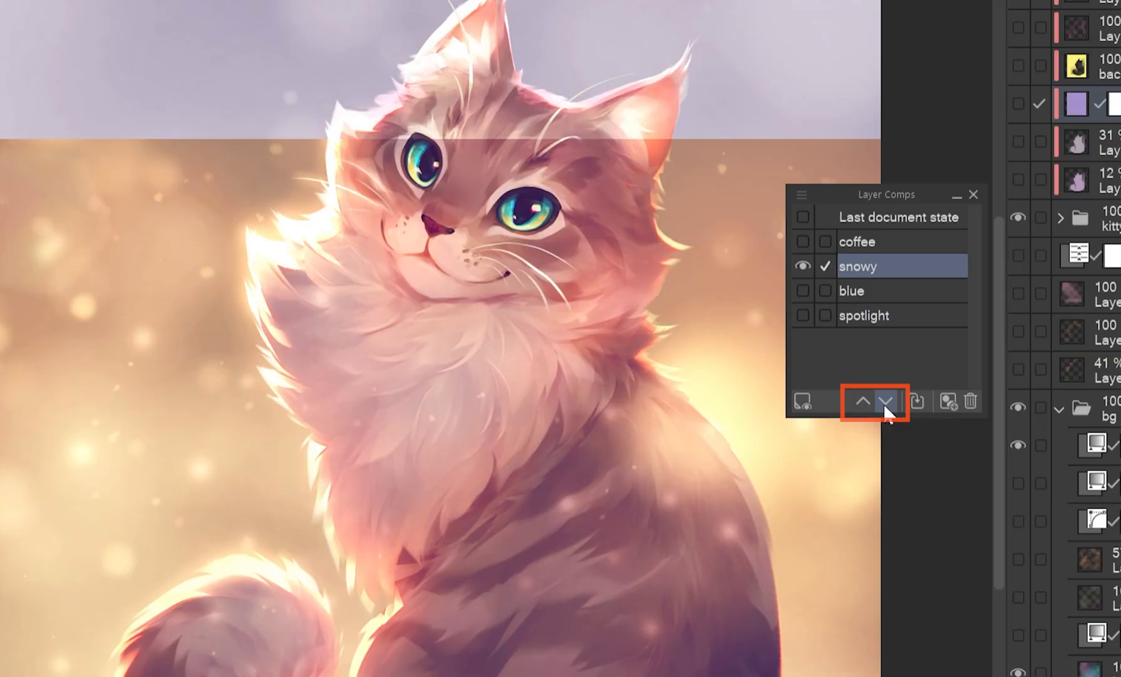
click(865, 401)
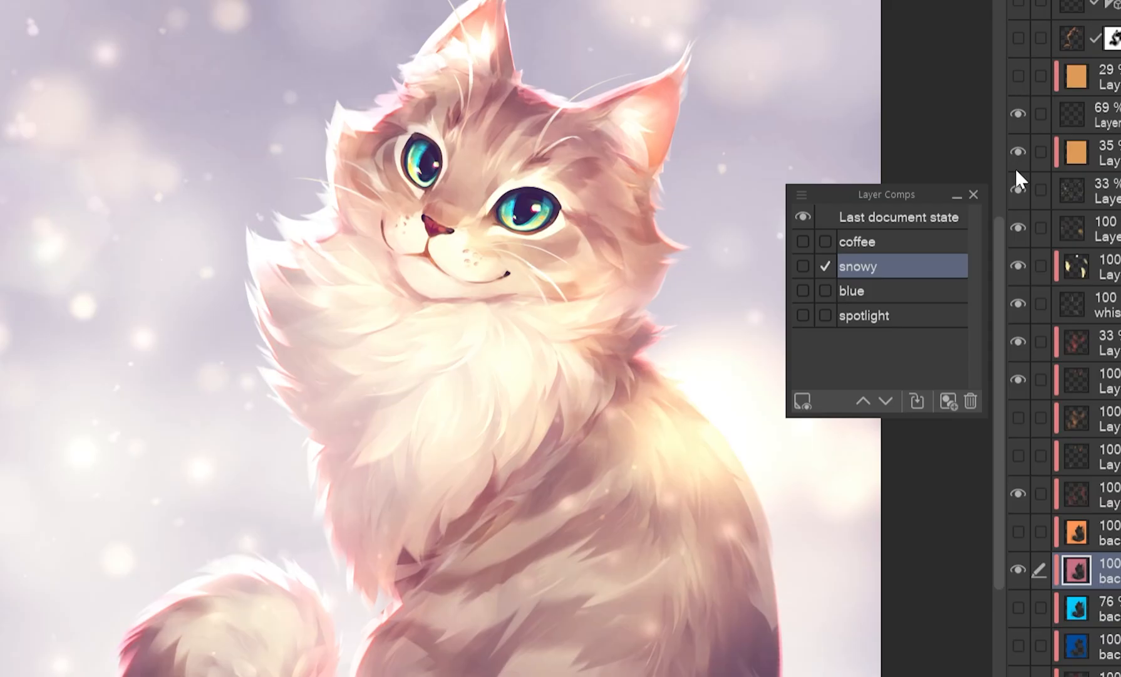
Toggle a layer's eye icon so the painting switches to the last document state
click(918, 401)
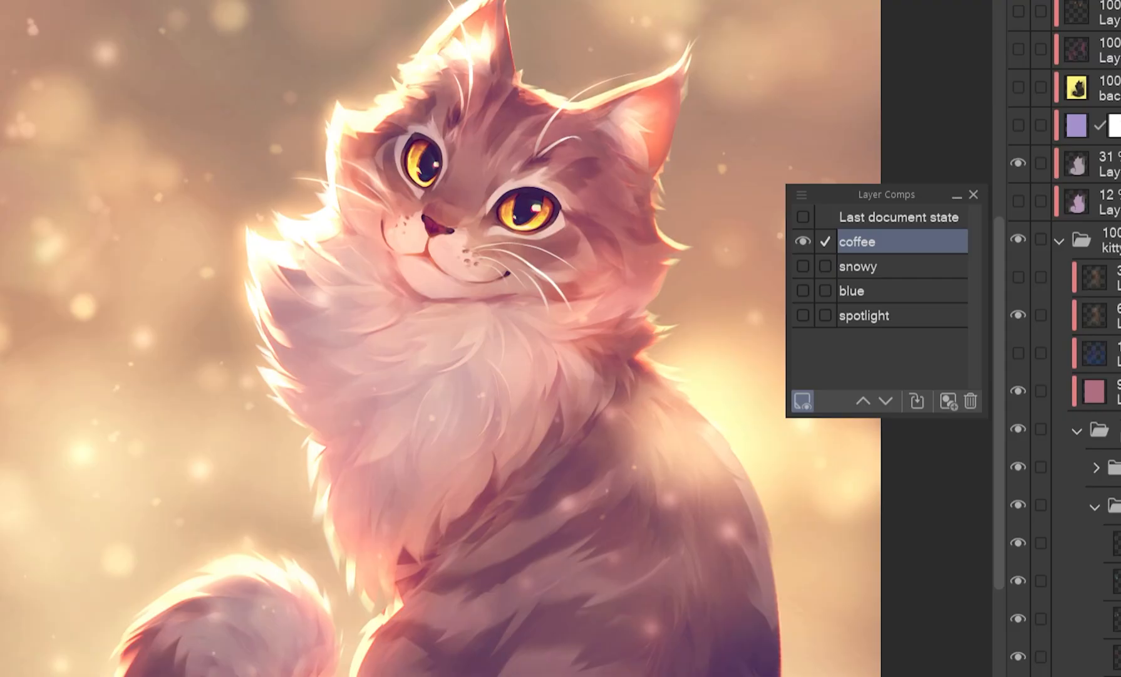
Keep added layers visible on all comps and confirm the orange gradient map colours
click(803, 400)
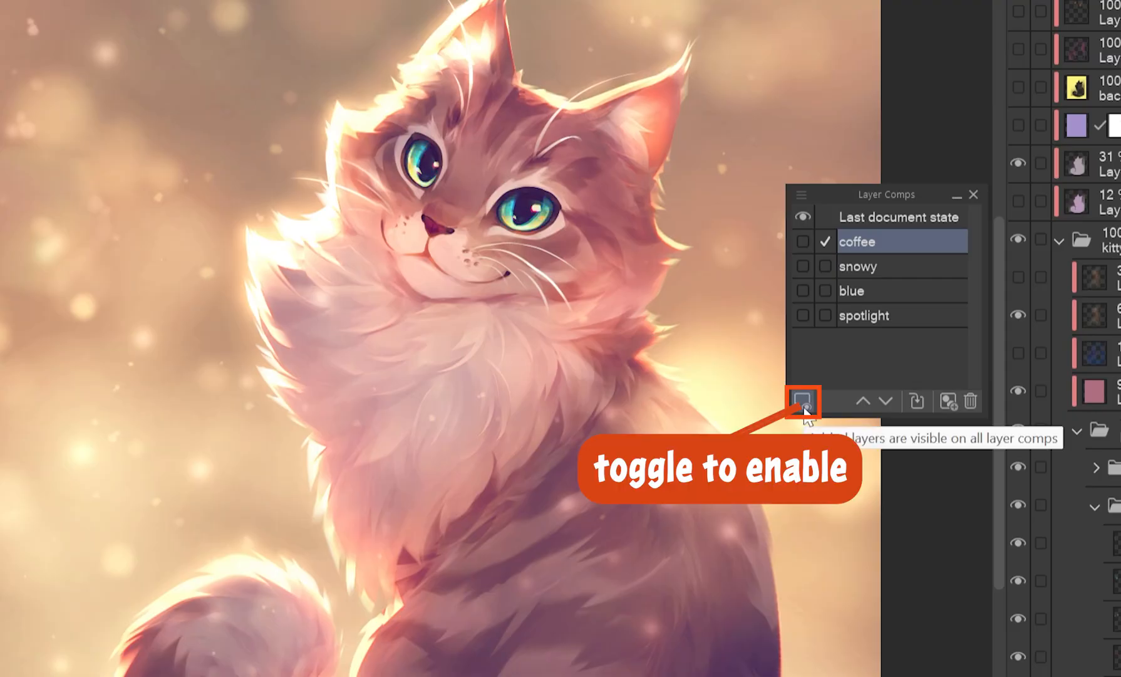
click(802, 400)
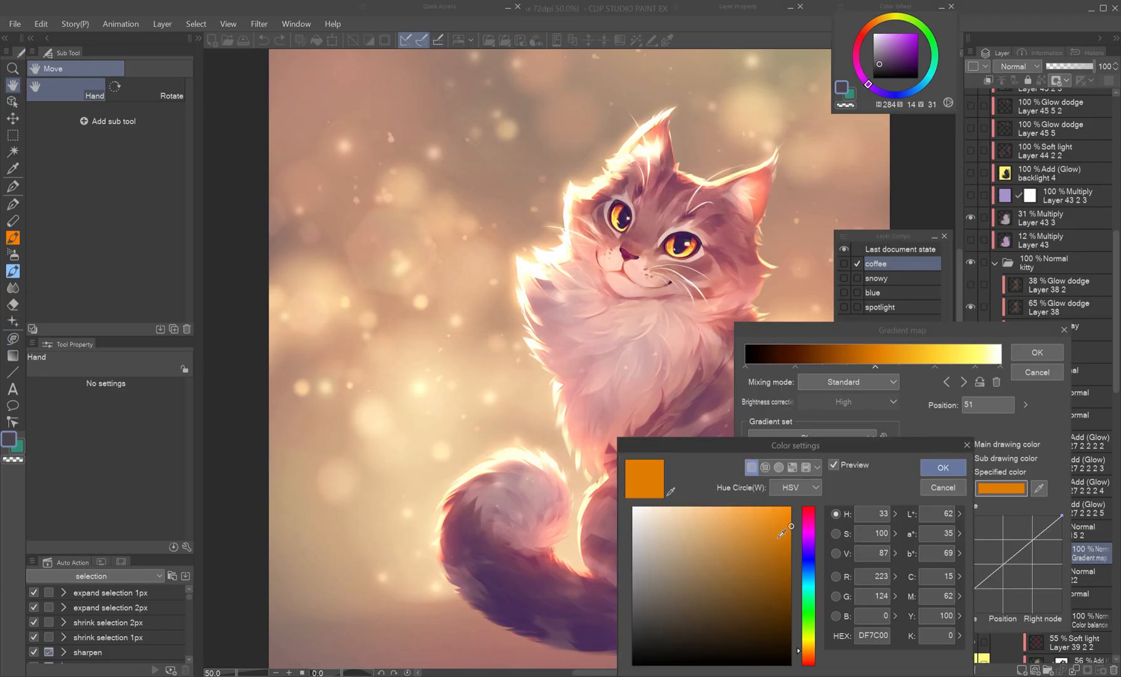
click(943, 467)
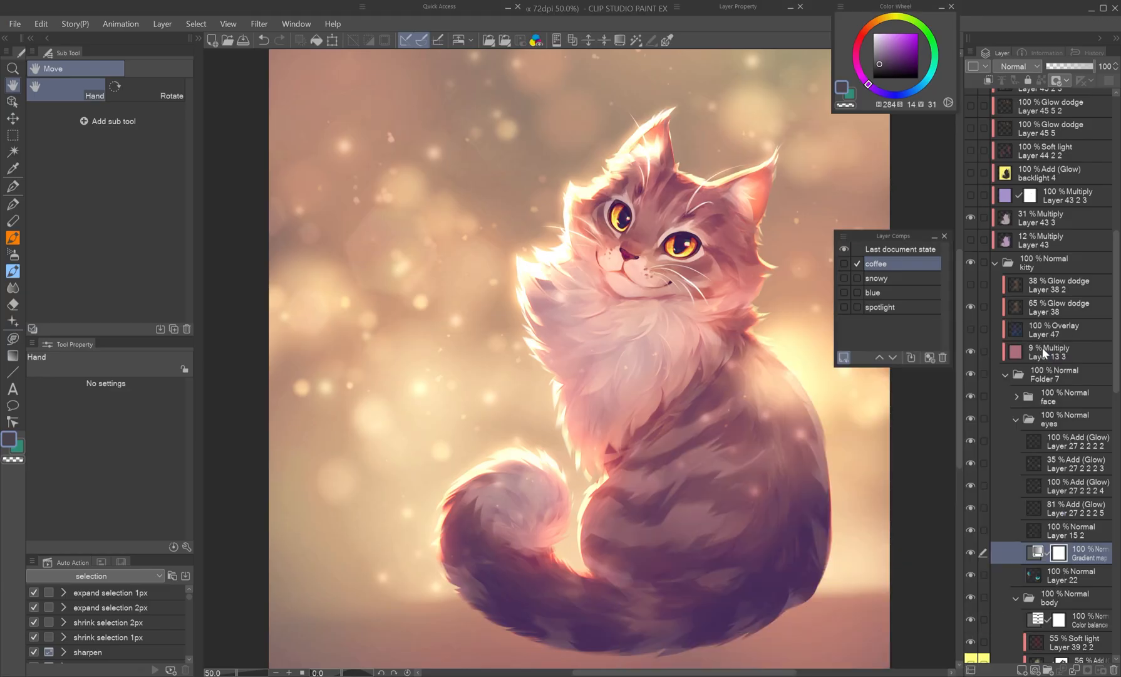
Switch between the snowy and coffee comps to compare the golden eyes
click(876, 278)
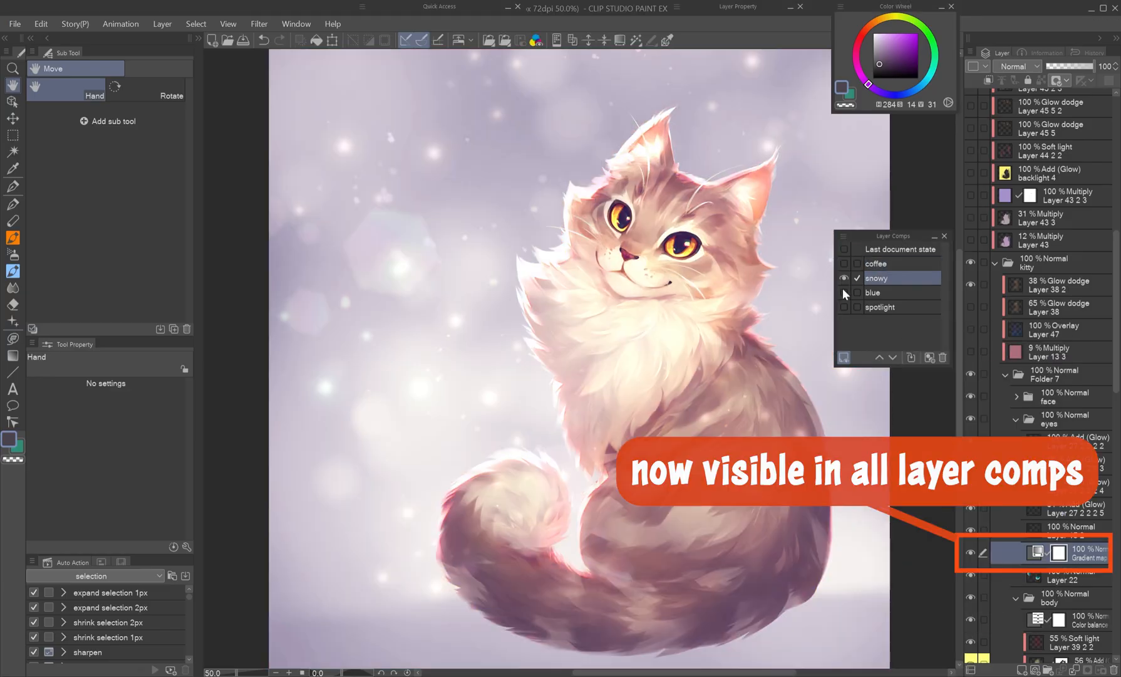
click(875, 263)
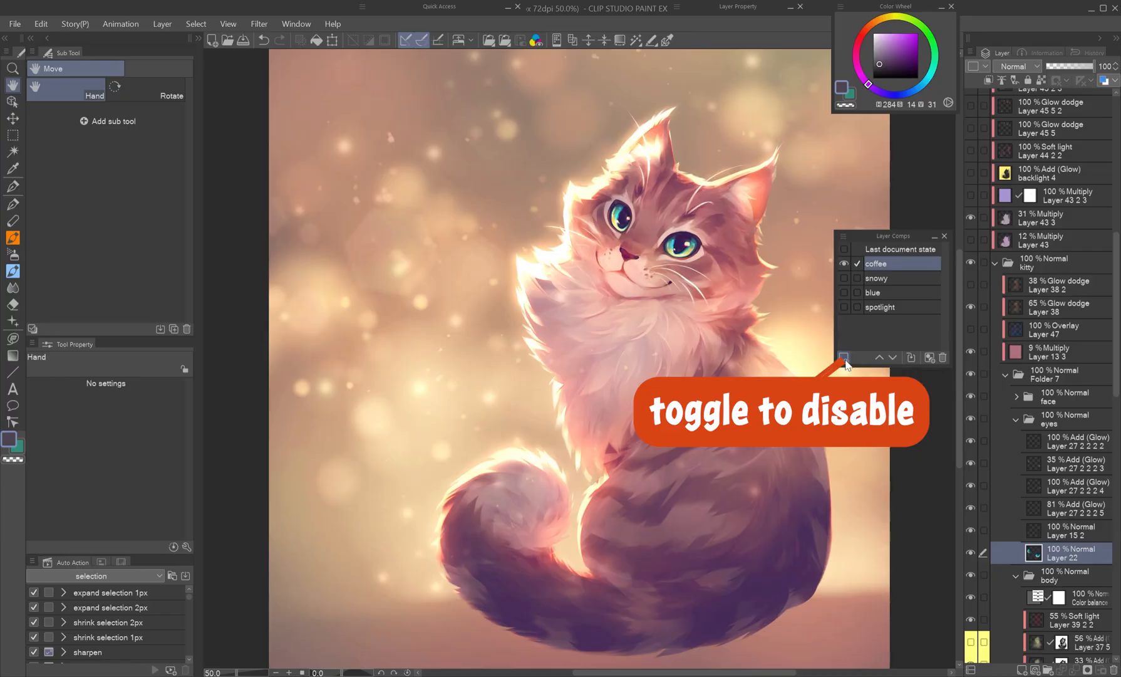
mouse_move(1006, 543)
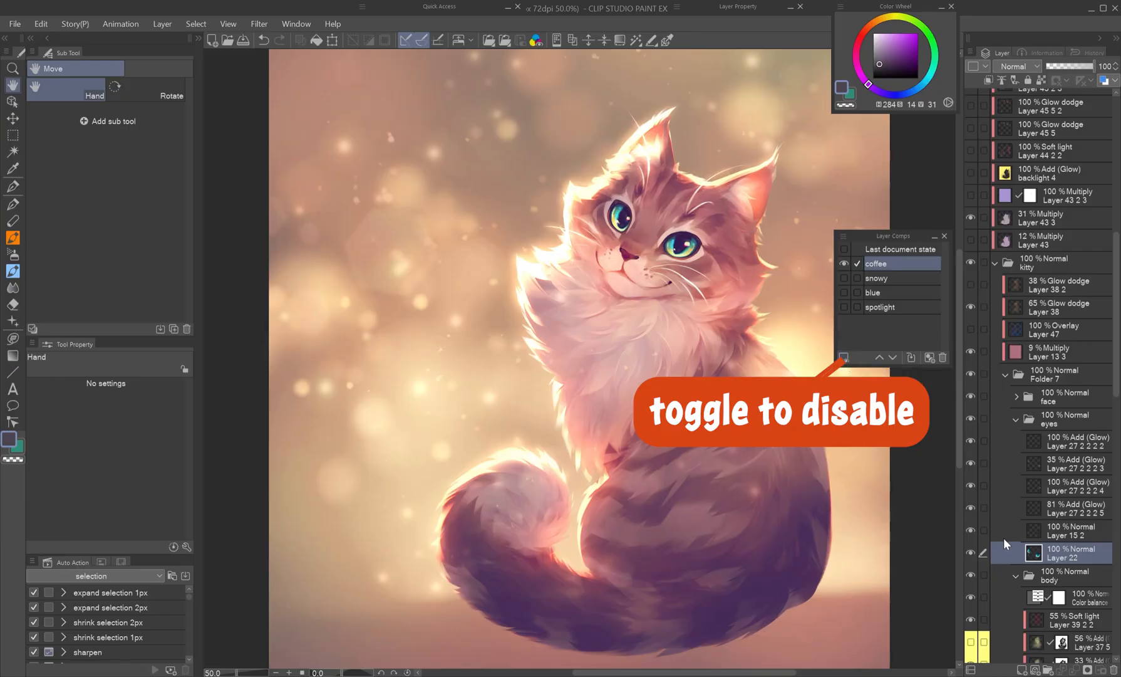
click(845, 262)
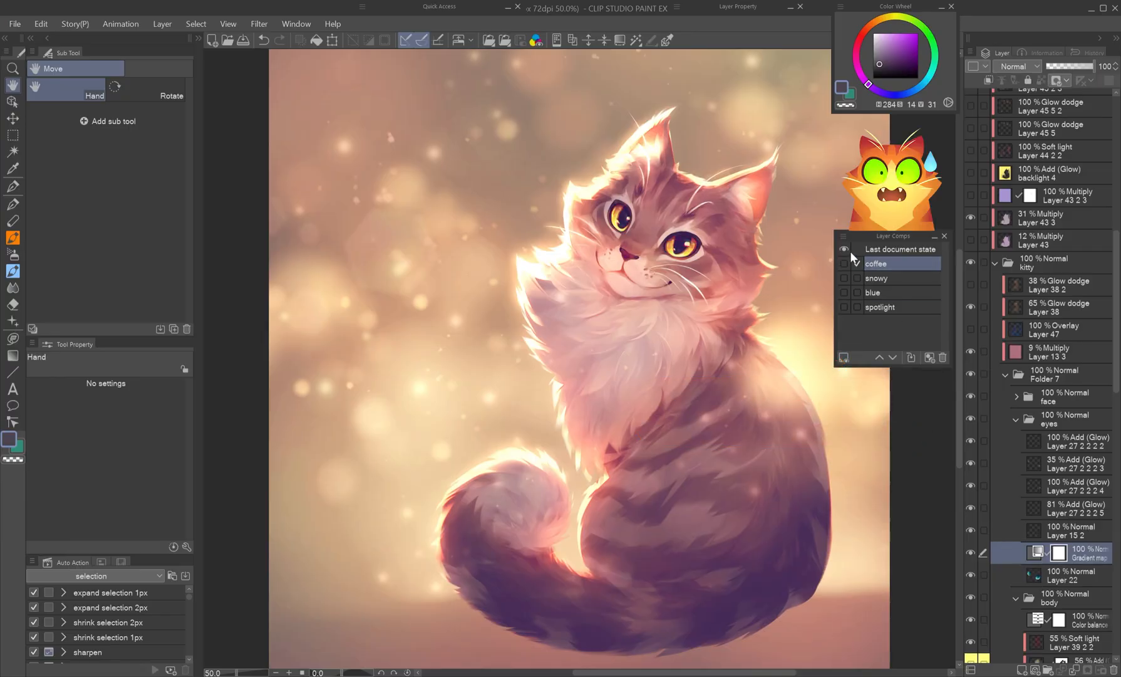
Apply the blue comp, cut the gradient map layer, then switch through the comps again
click(874, 292)
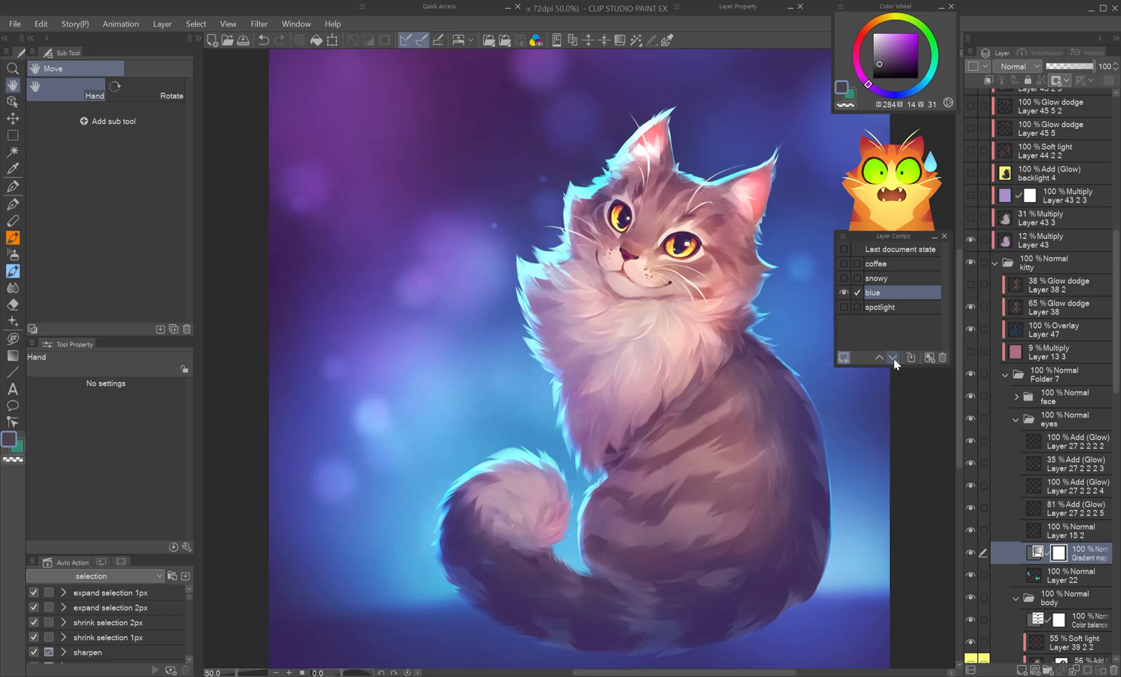
click(875, 263)
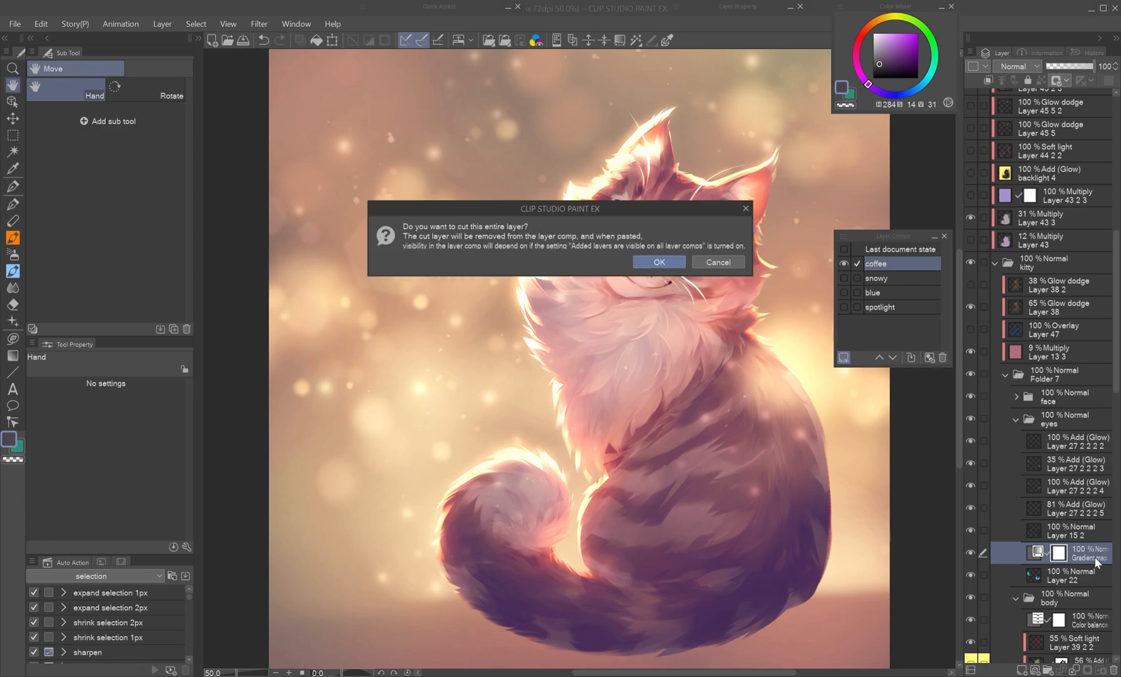
click(657, 262)
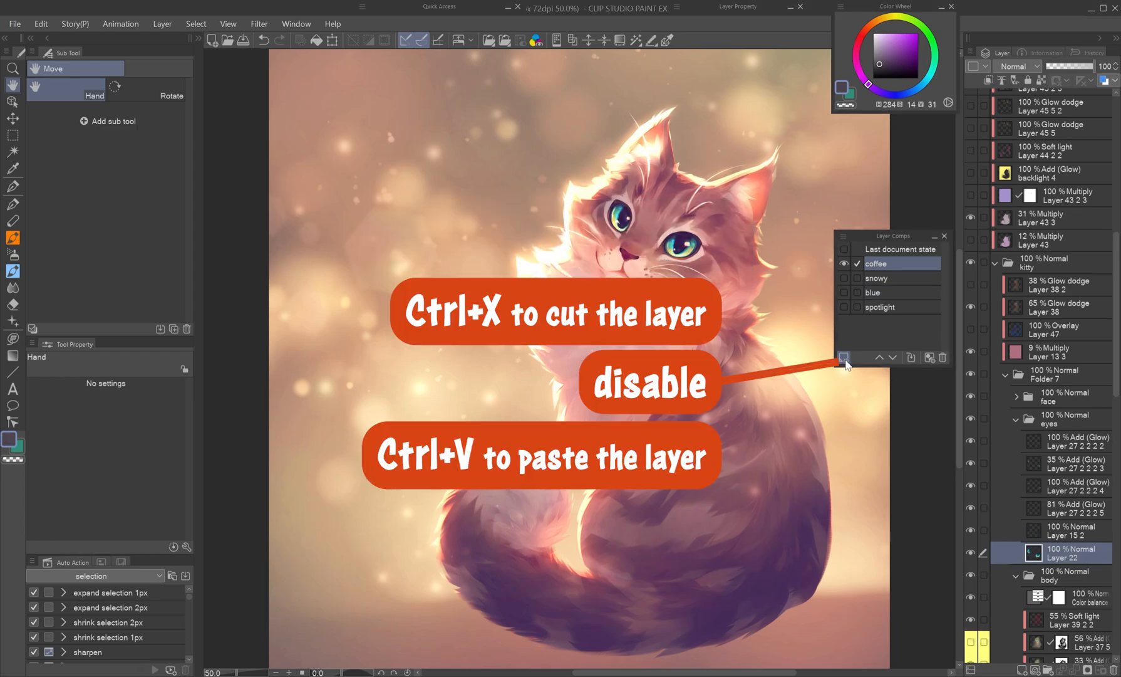
click(844, 277)
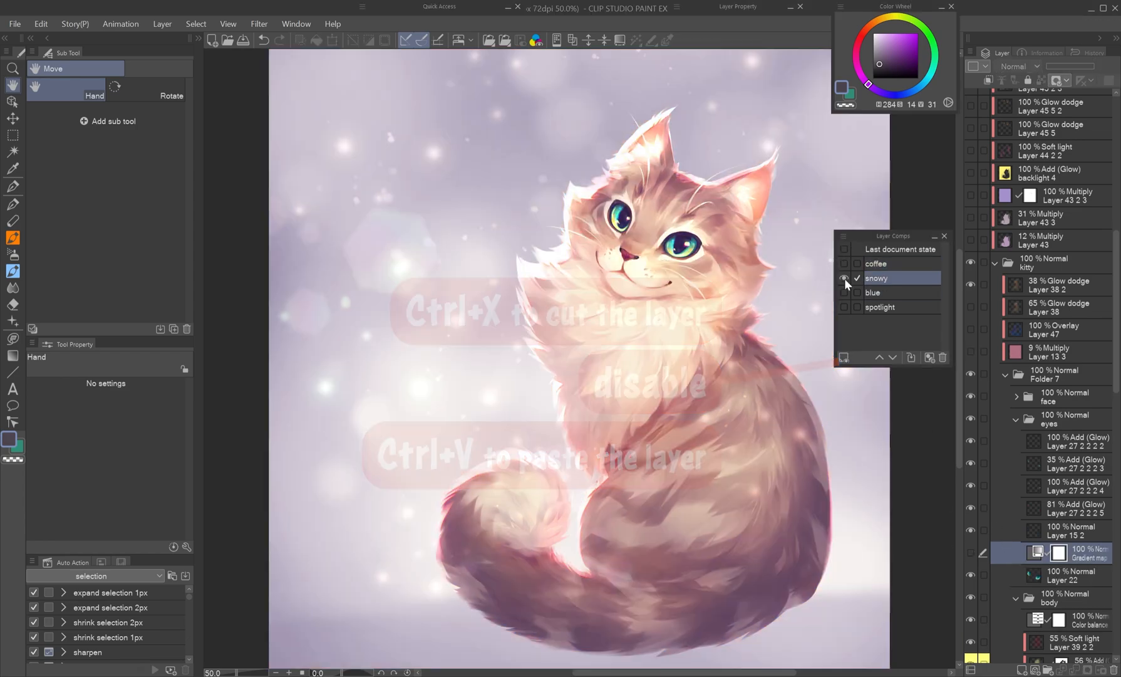
click(876, 263)
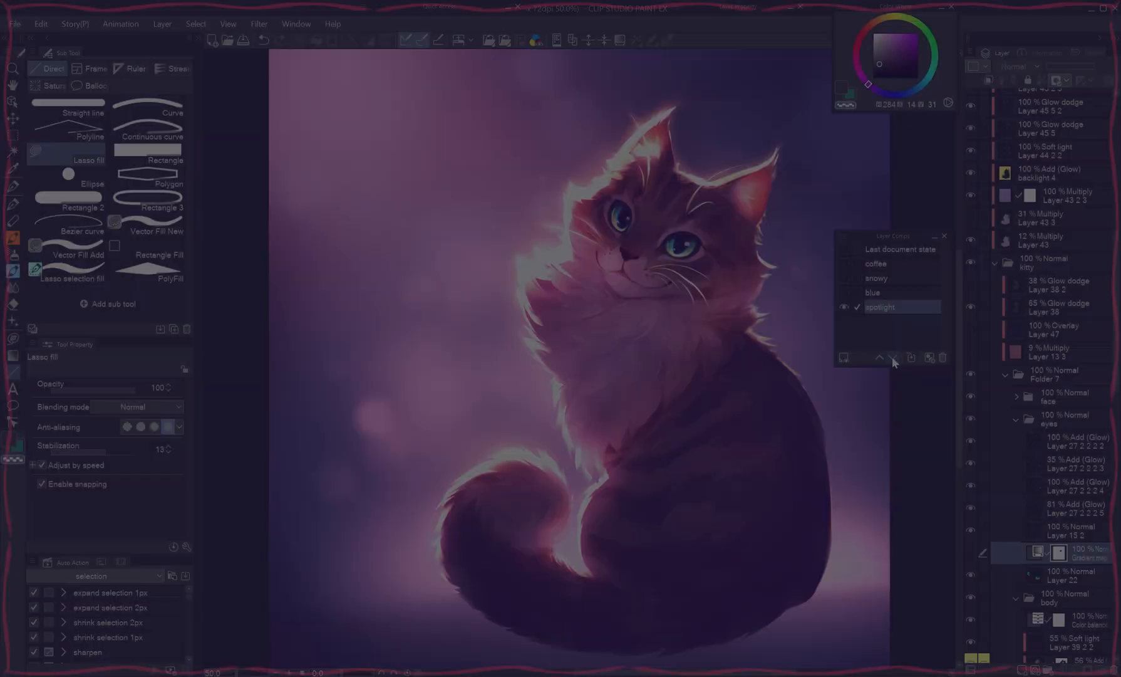
Switch between the snowy and blue comps and restore the last document state
click(875, 278)
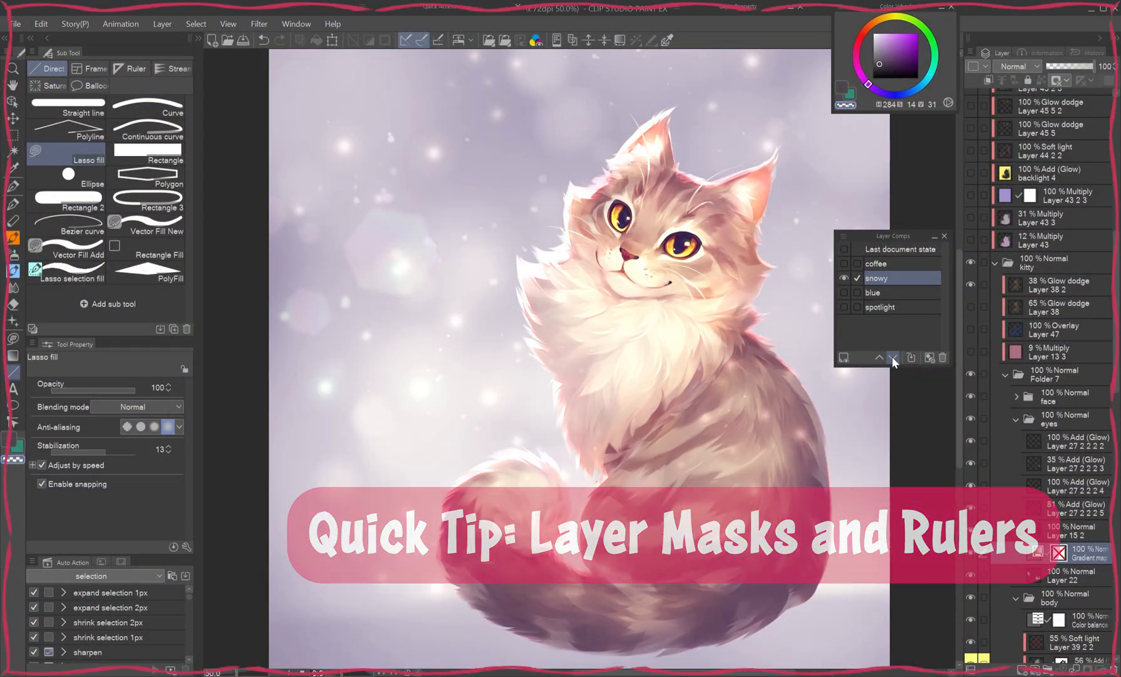
click(893, 357)
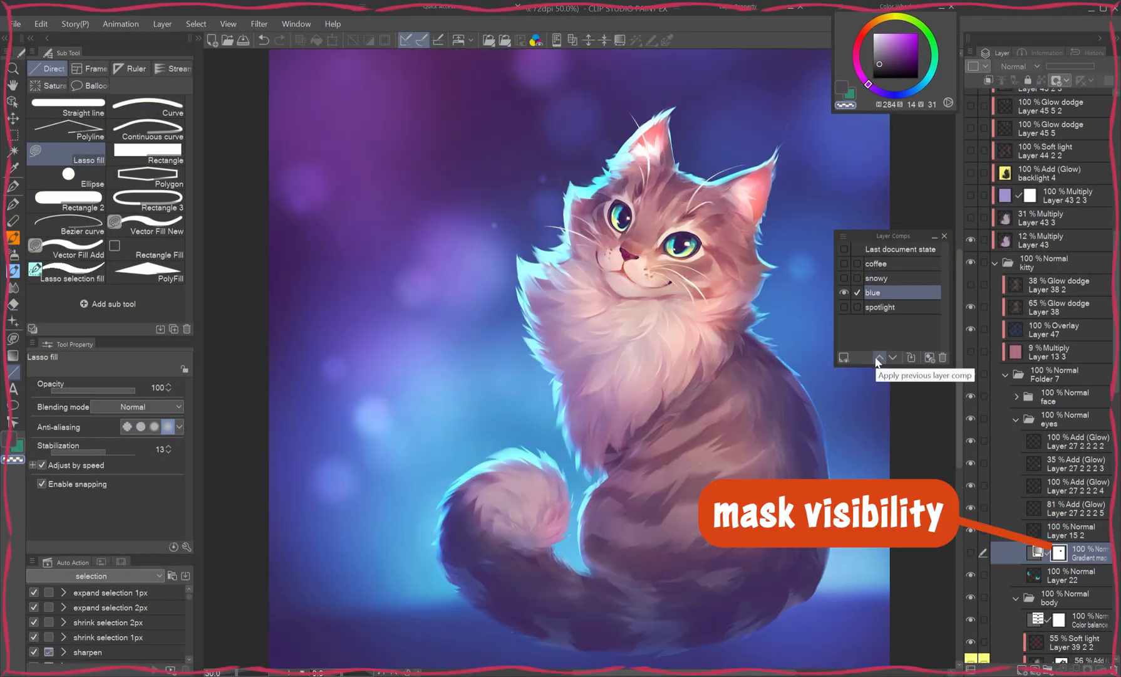
click(881, 358)
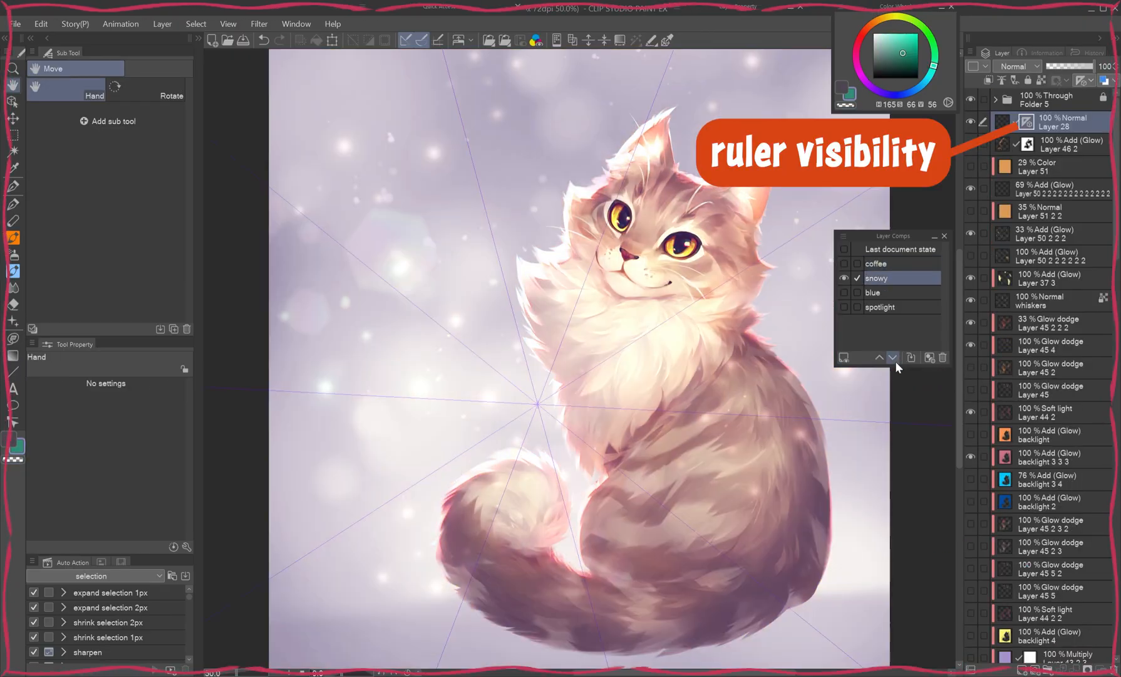
click(902, 248)
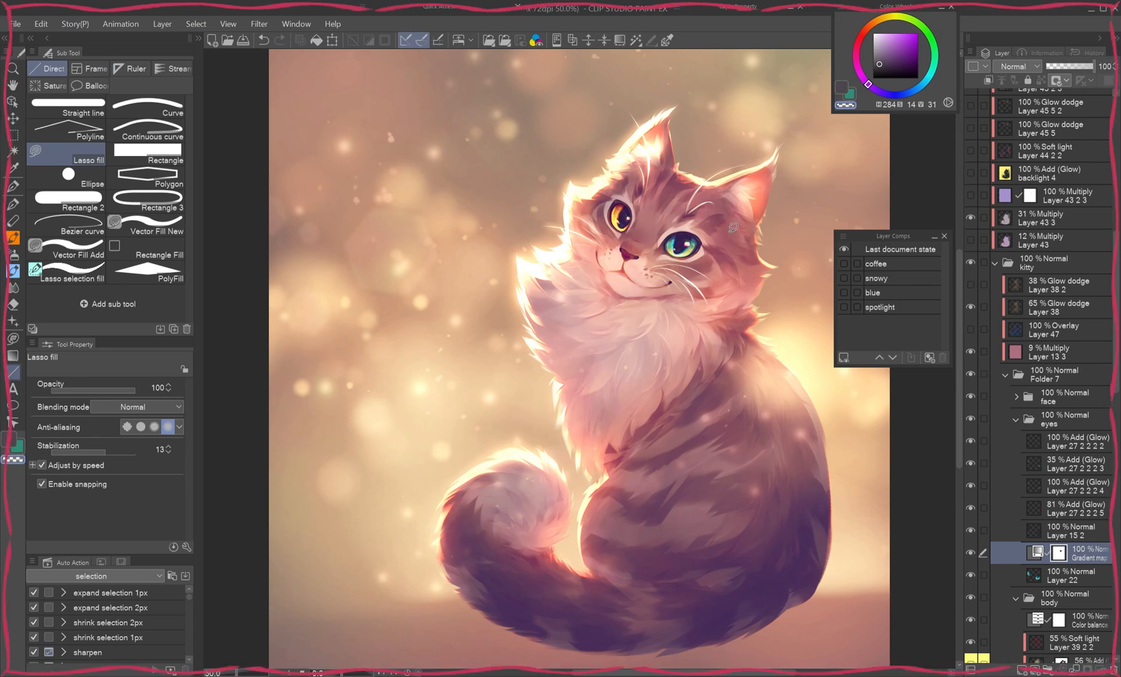
Step through the coffee, snowy, blue and spotlight comps to compare eye colours
click(875, 264)
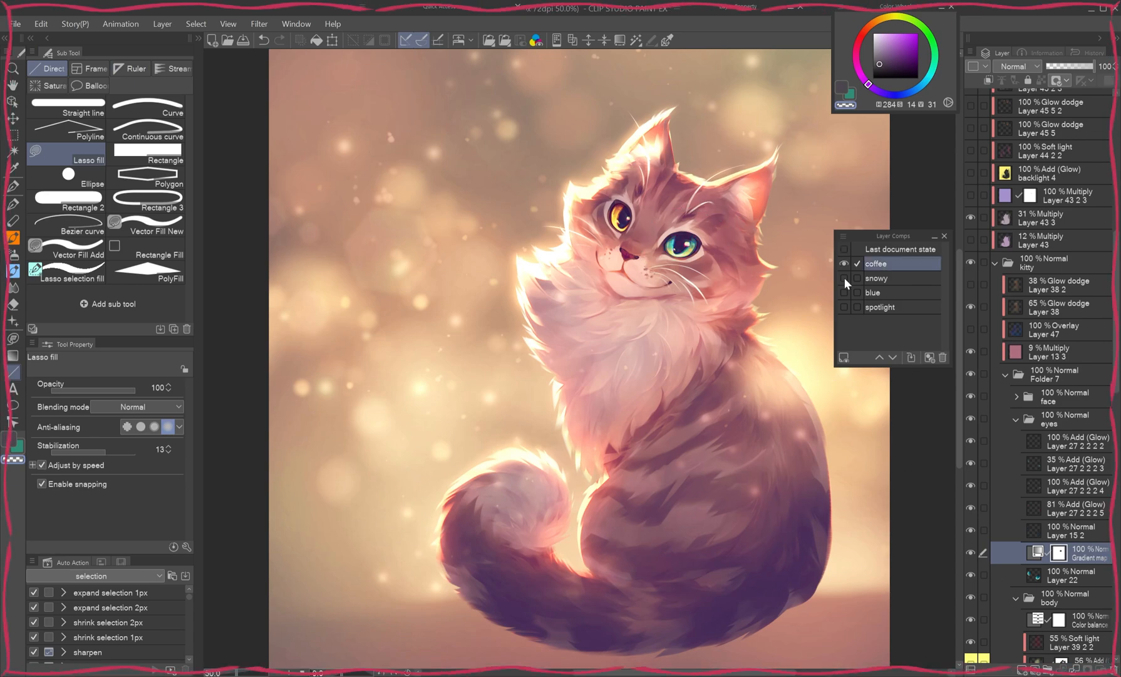
click(879, 279)
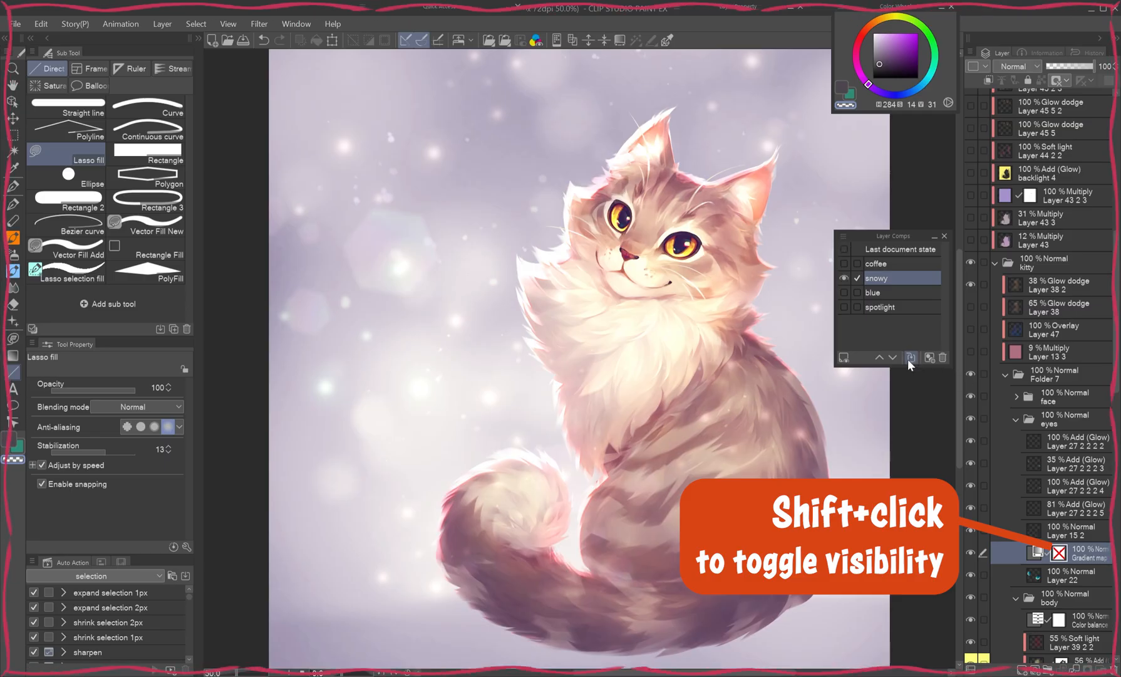
click(874, 292)
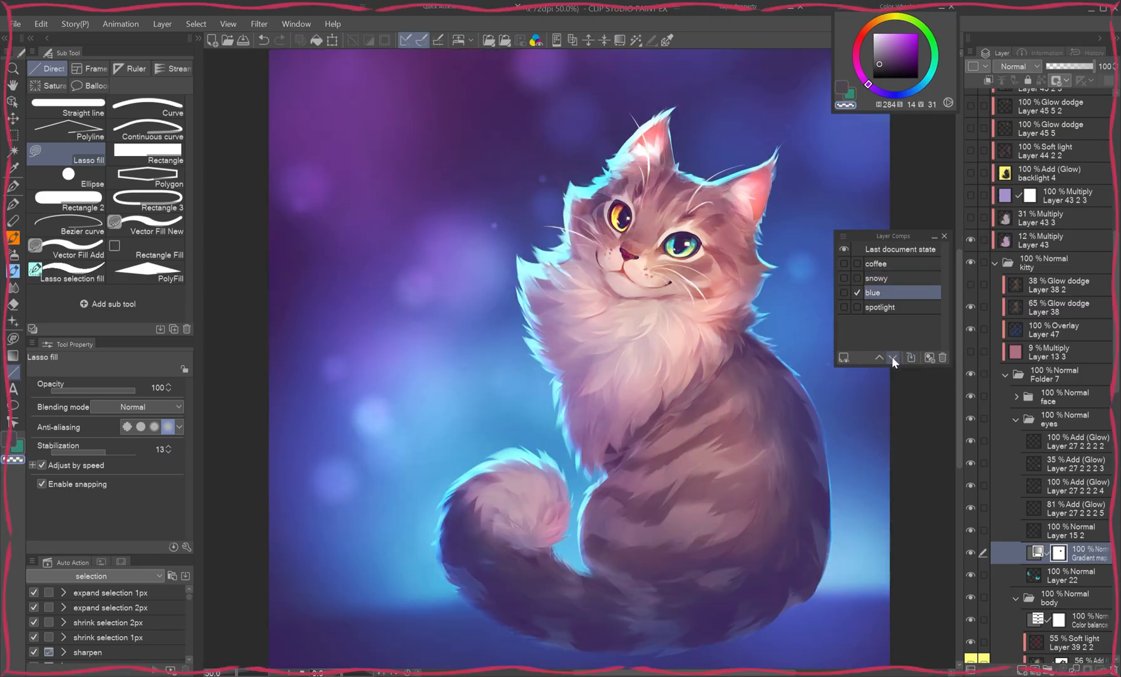
click(880, 278)
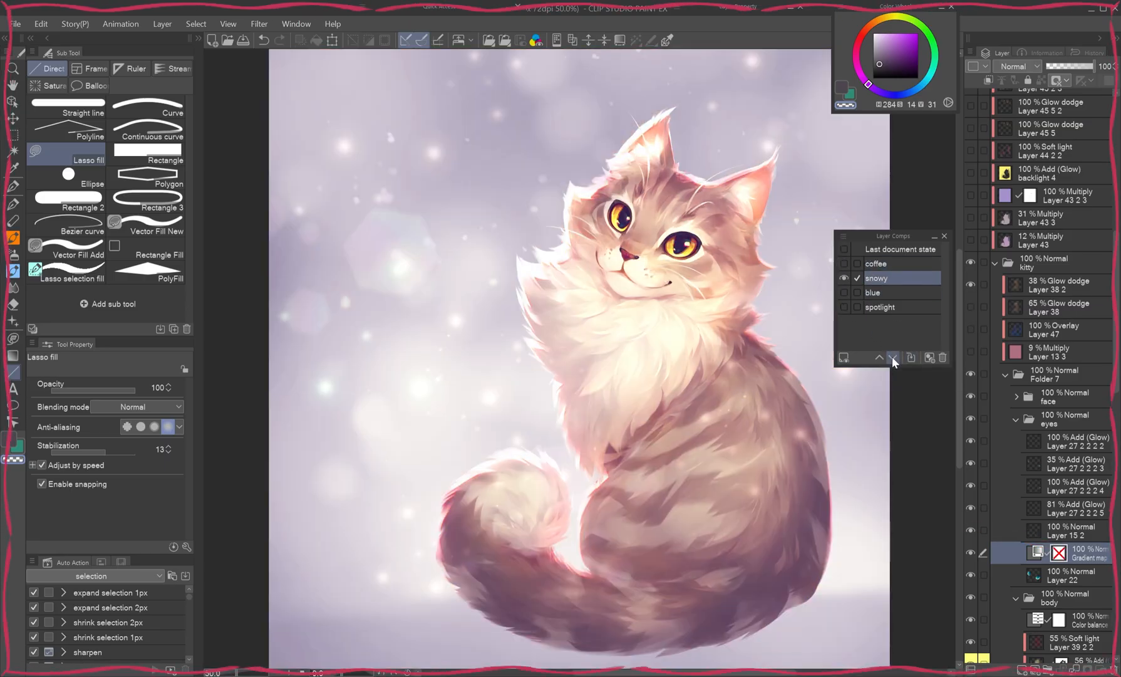
click(880, 307)
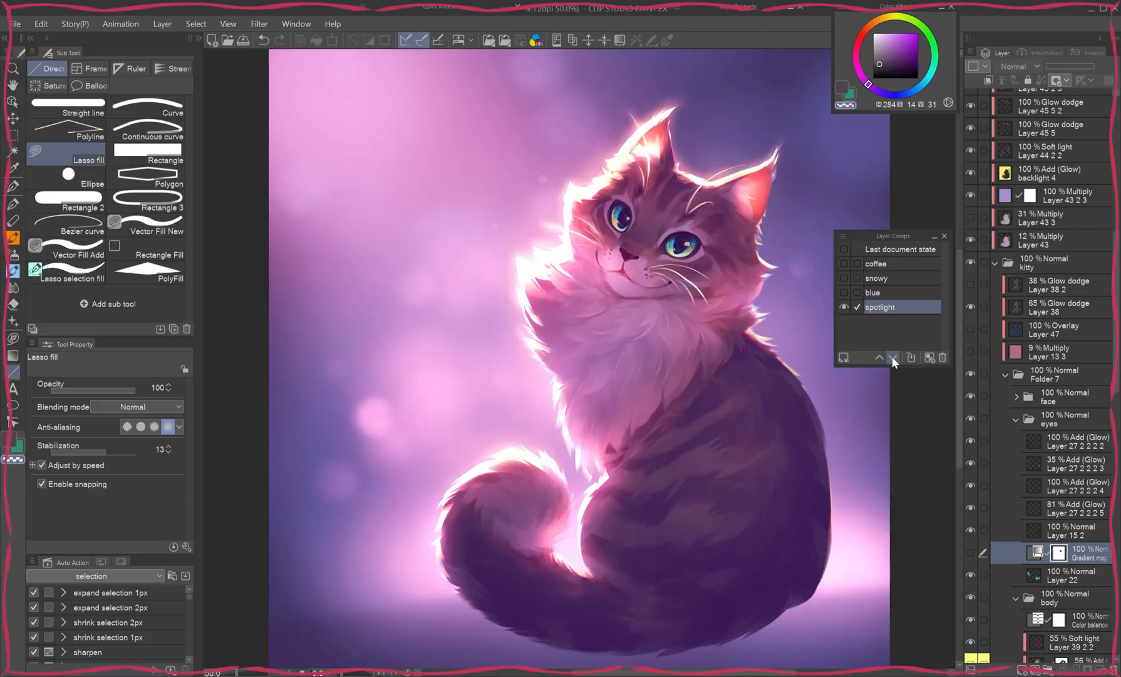
click(883, 278)
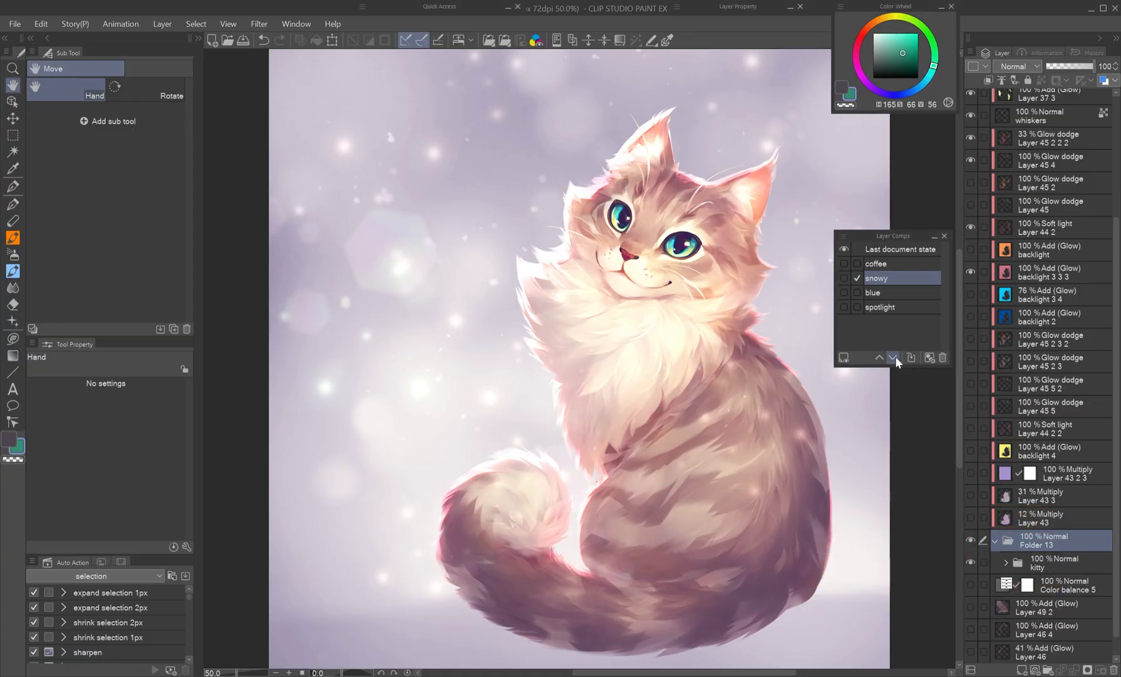
Apply the cat emote's annoyed comp and group the ruler layer into a new folder with Ctrl+G
click(880, 307)
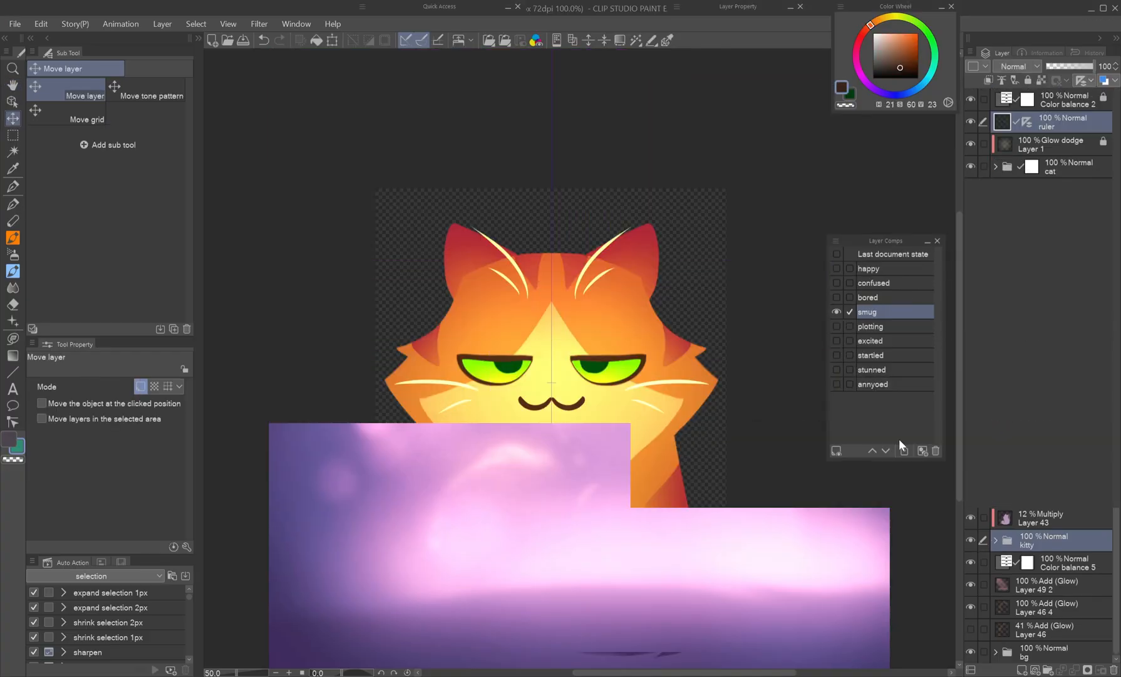
click(870, 355)
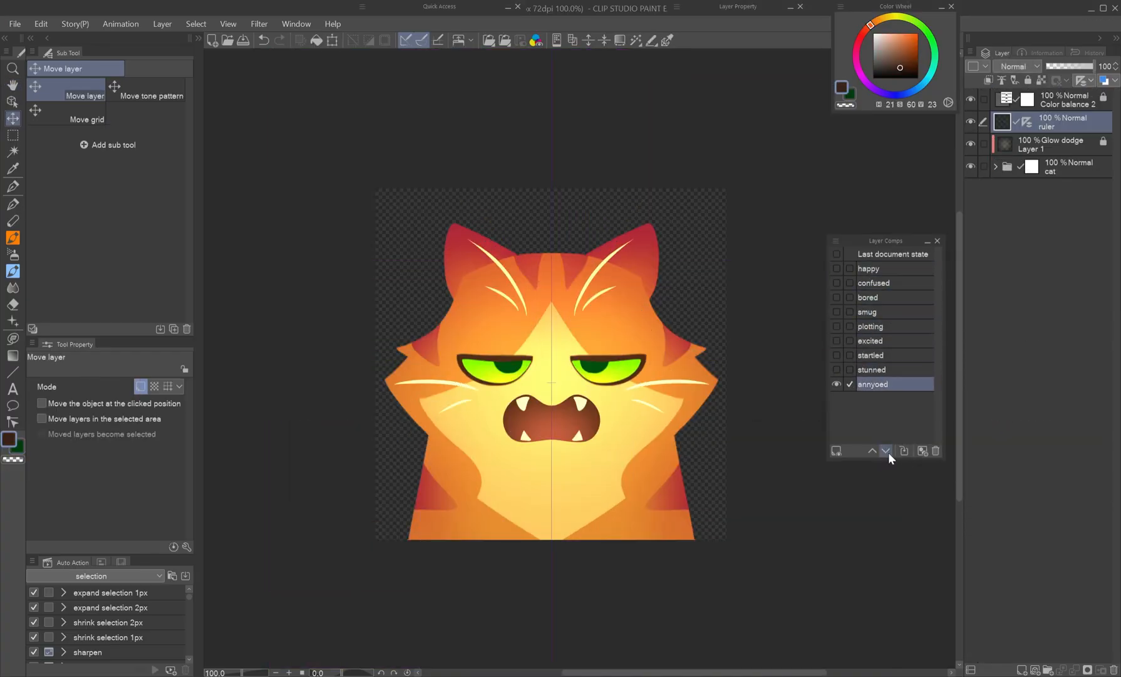
key(ctrl+g)
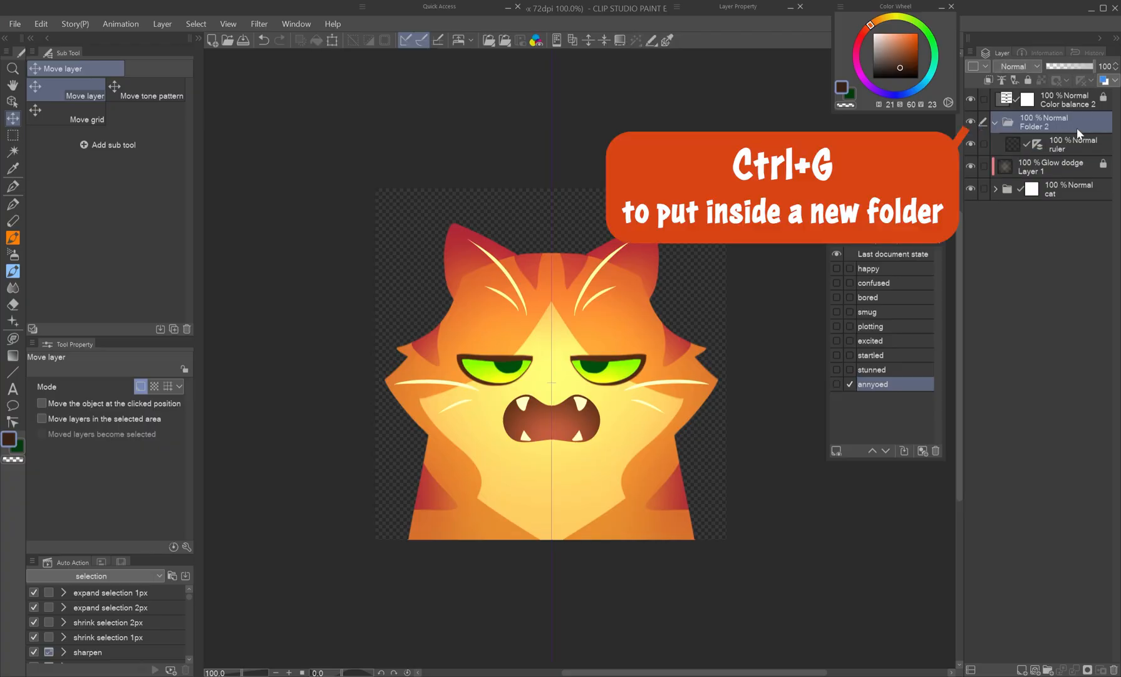
click(868, 297)
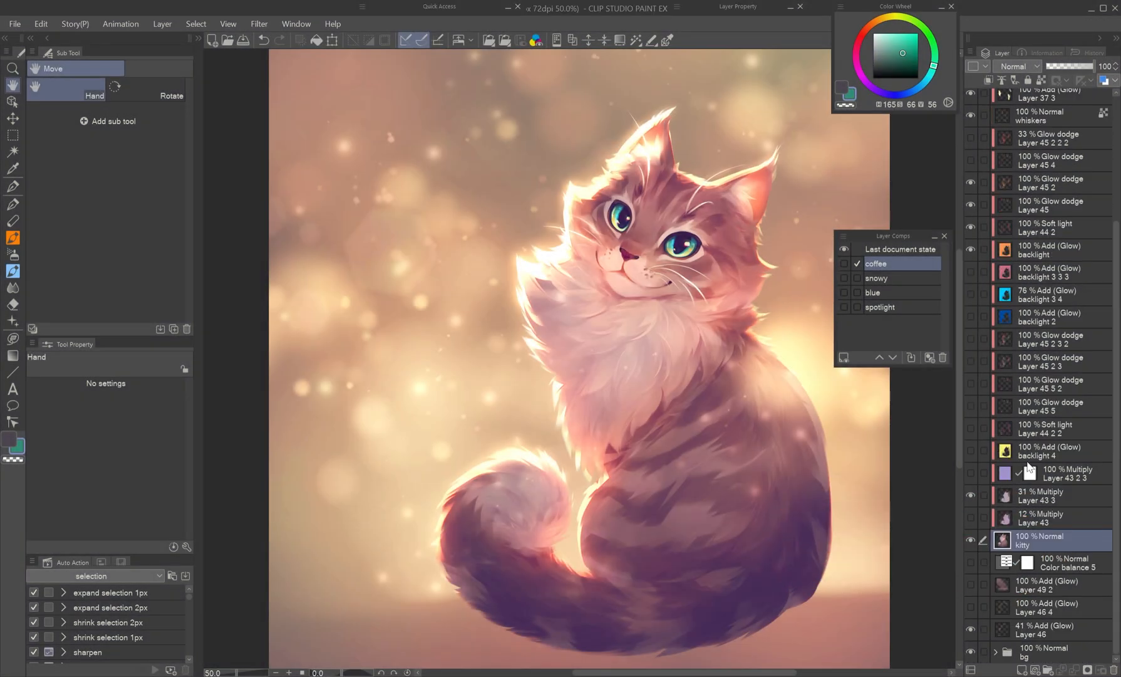
Switch between the snowy and coffee comps and set the gradient map blending to Divide
click(879, 278)
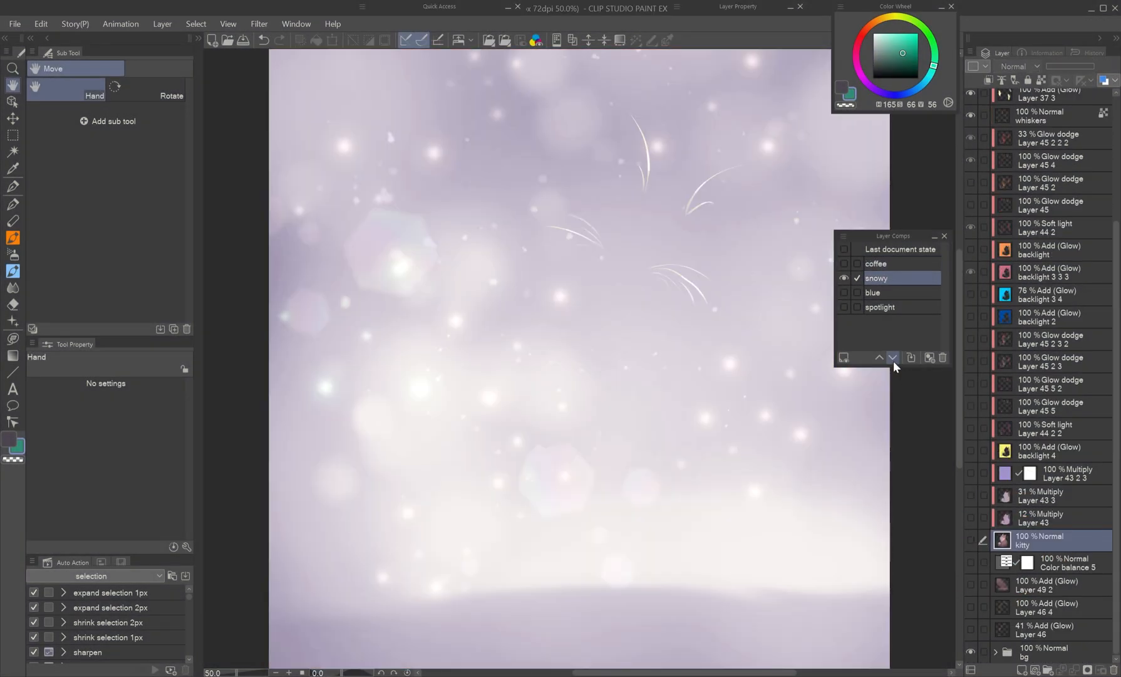
click(875, 264)
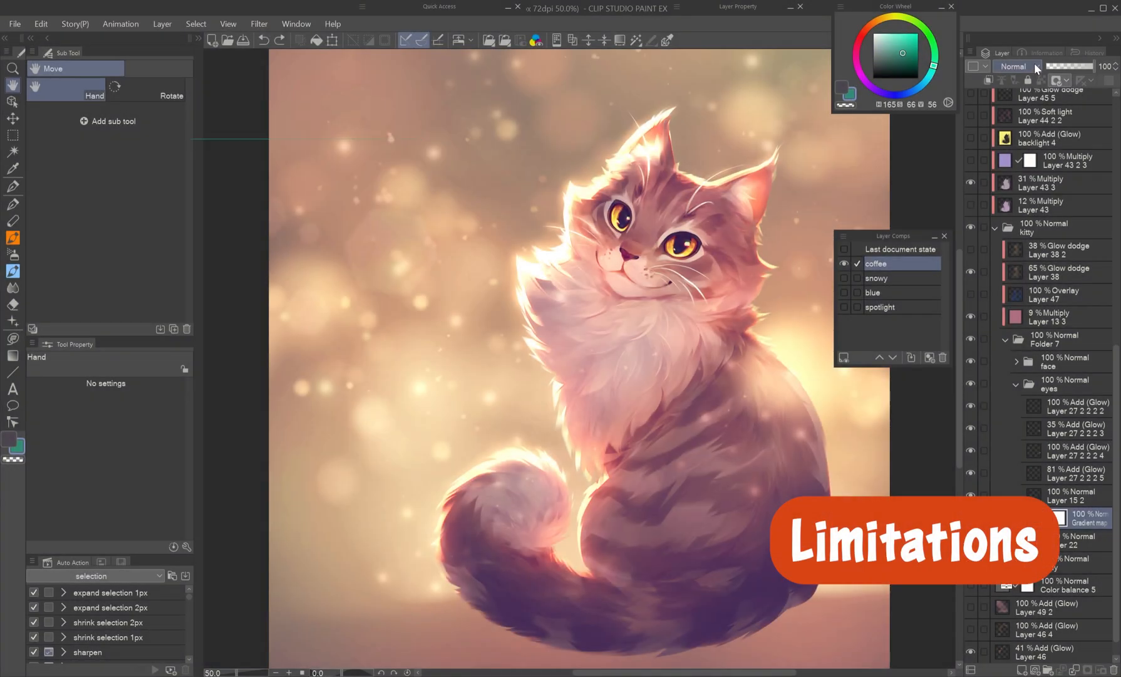
click(876, 278)
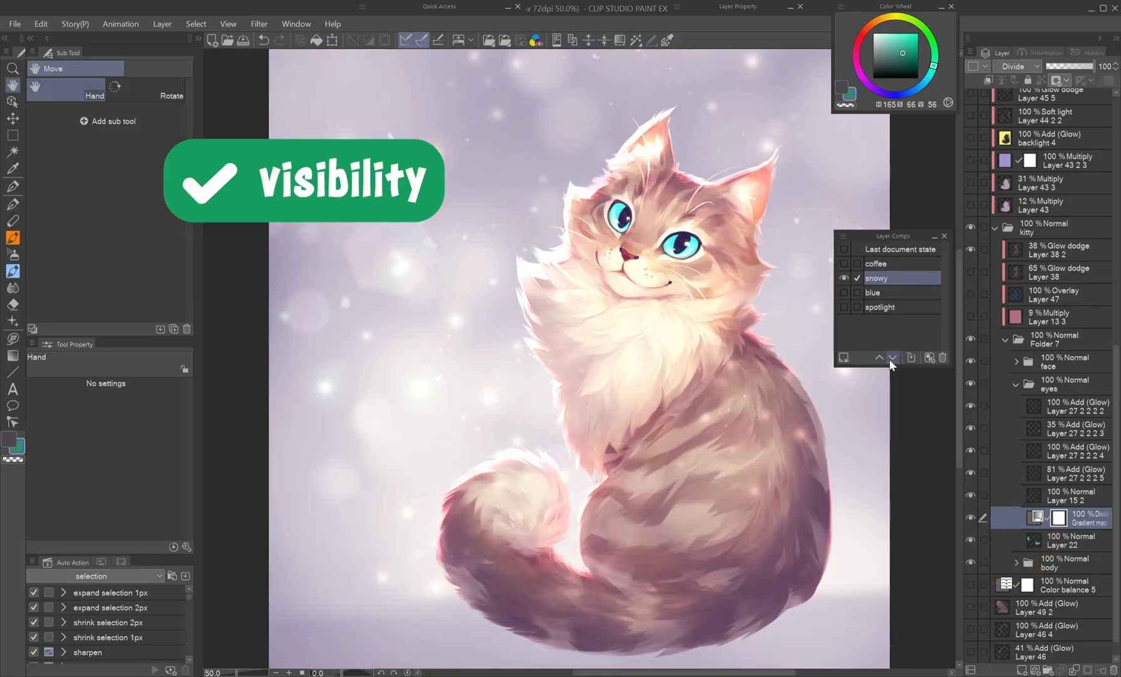
click(876, 263)
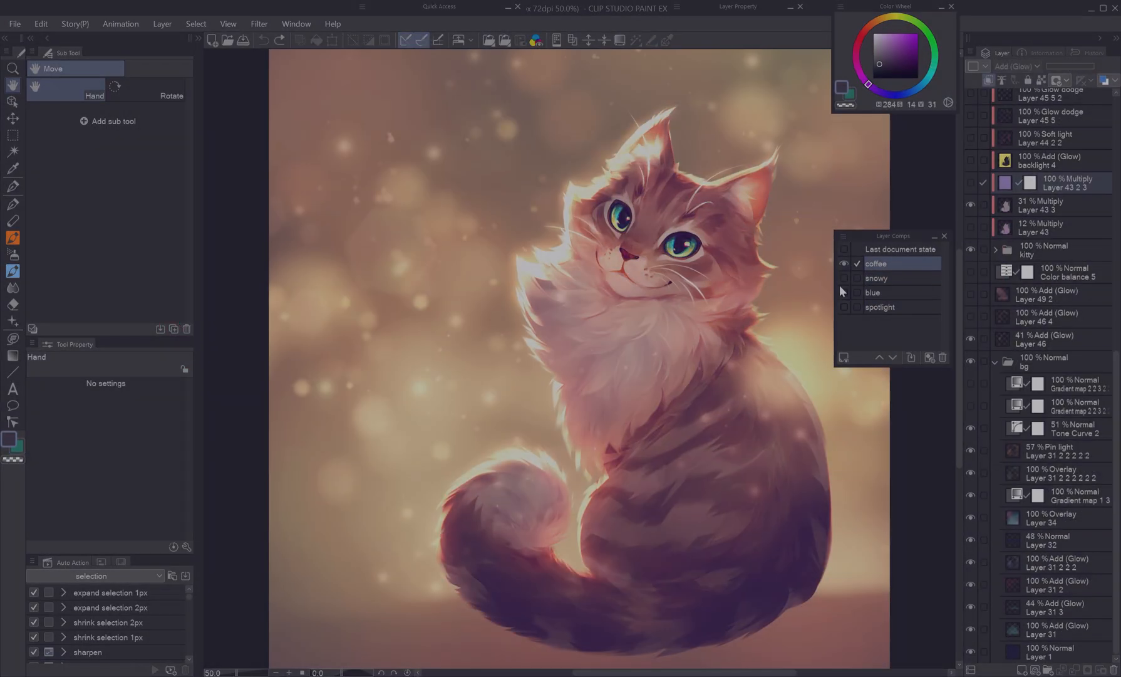
click(898, 291)
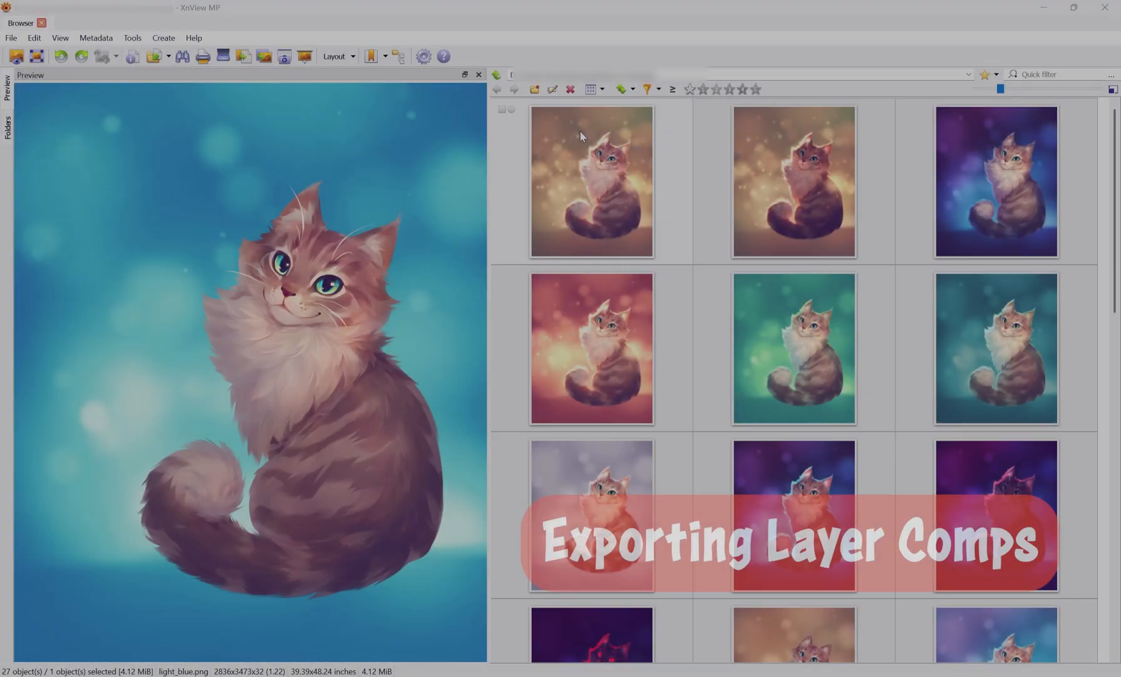
Preview two exported cat colour variations from the XnView MP thumbnail grid
click(591, 181)
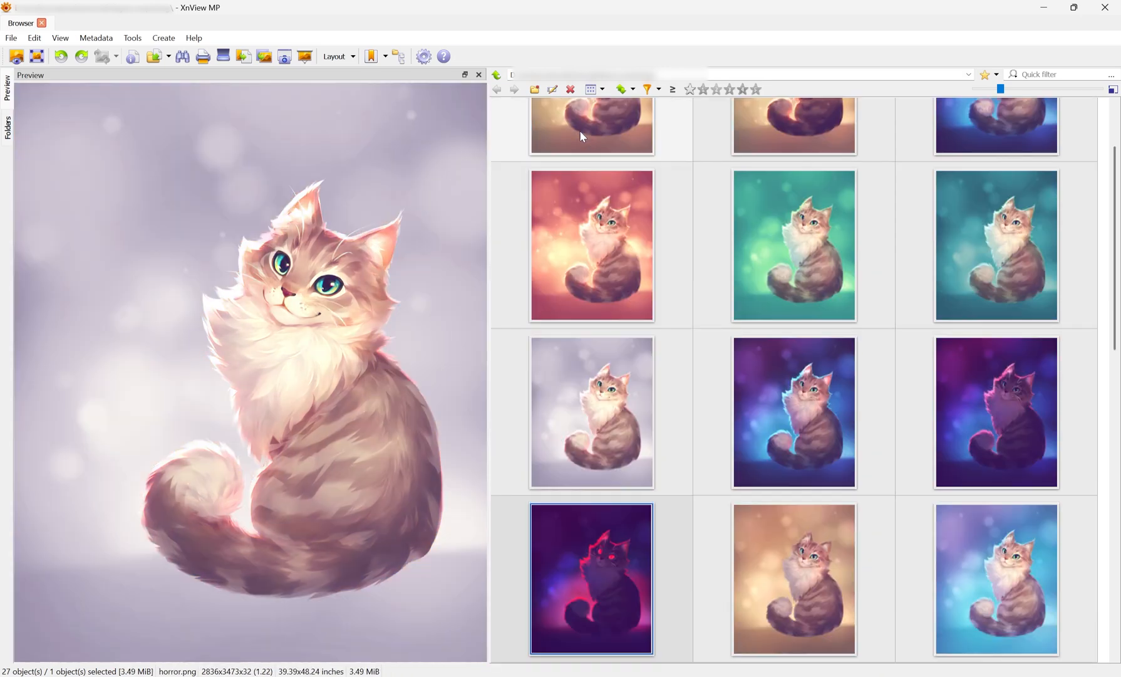
click(995, 577)
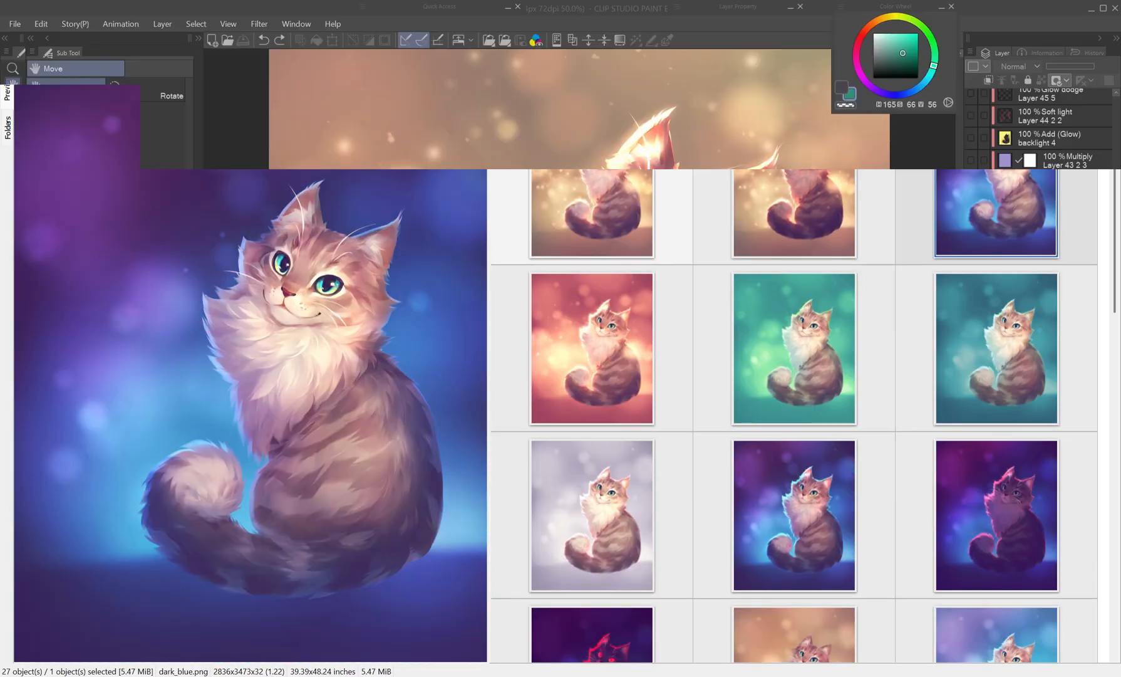
Export all layer comps as PNG with prefix cat_lc and comp-name filenames
click(14, 24)
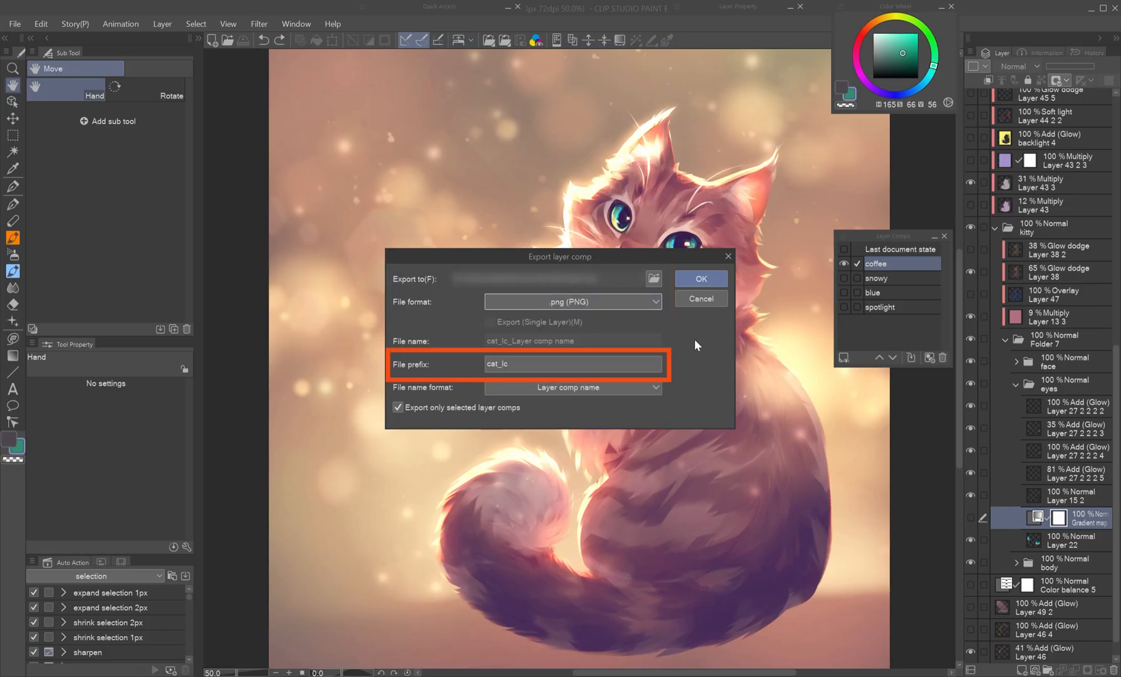
mouse_move(689, 350)
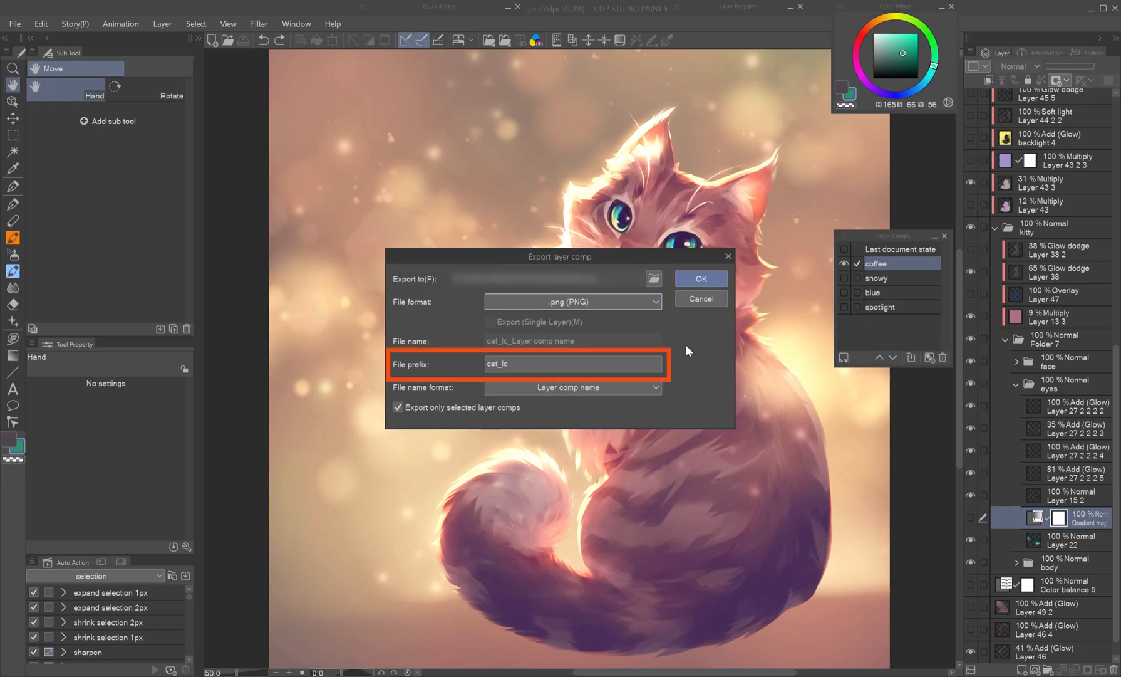
click(573, 387)
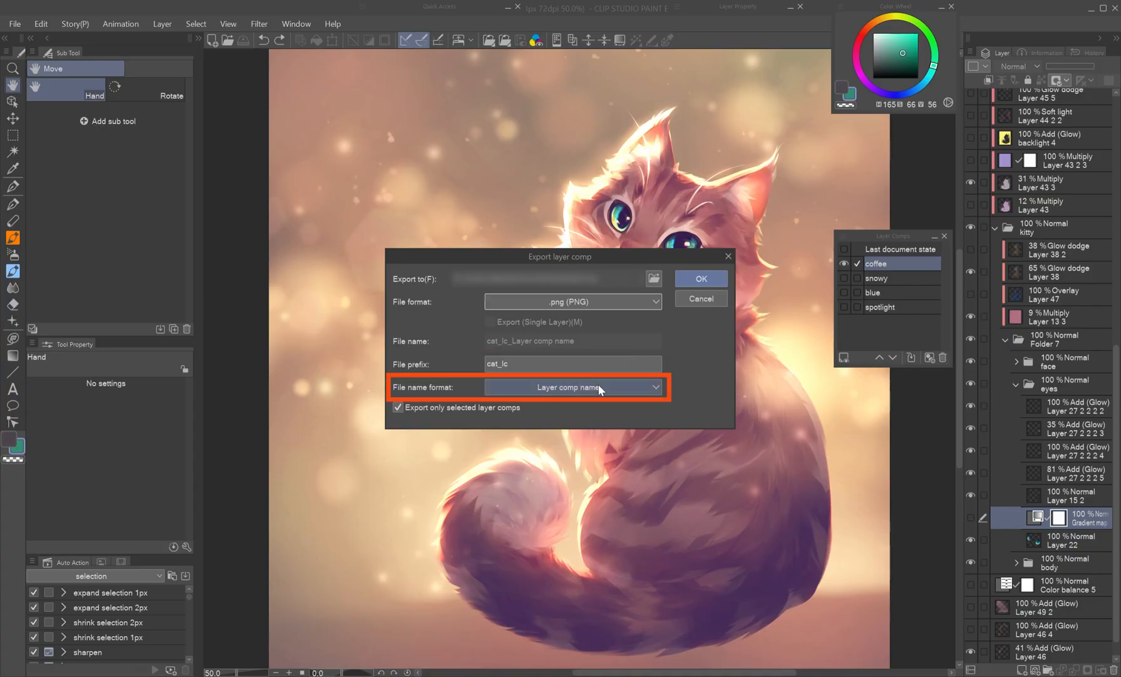
click(572, 388)
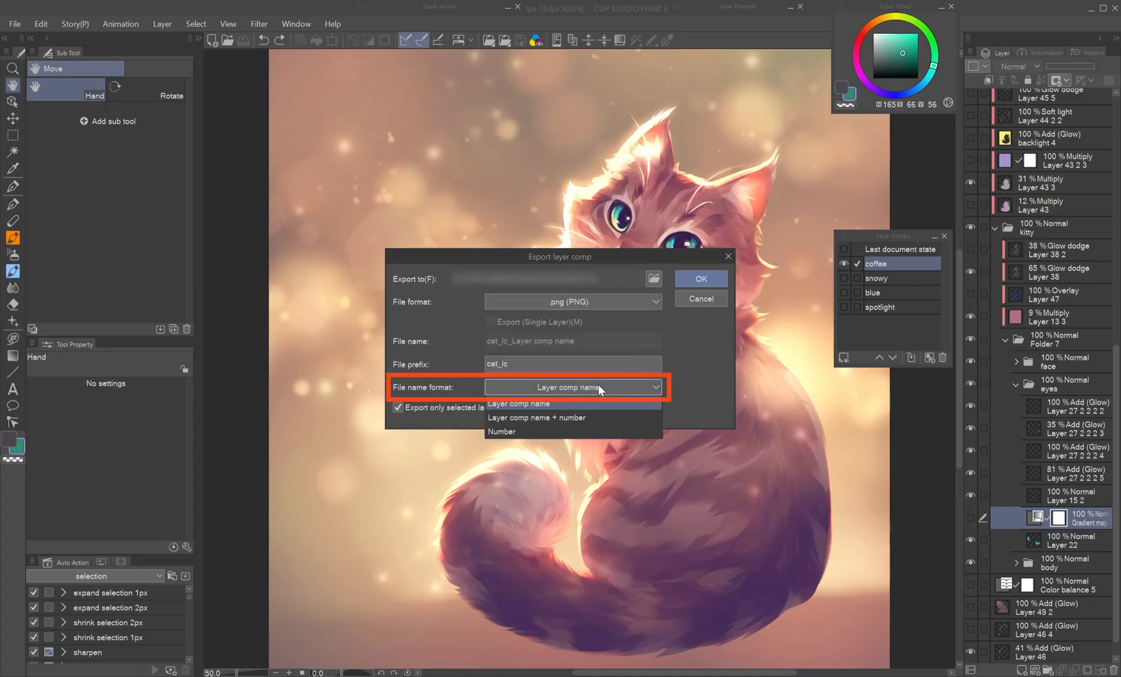
click(518, 402)
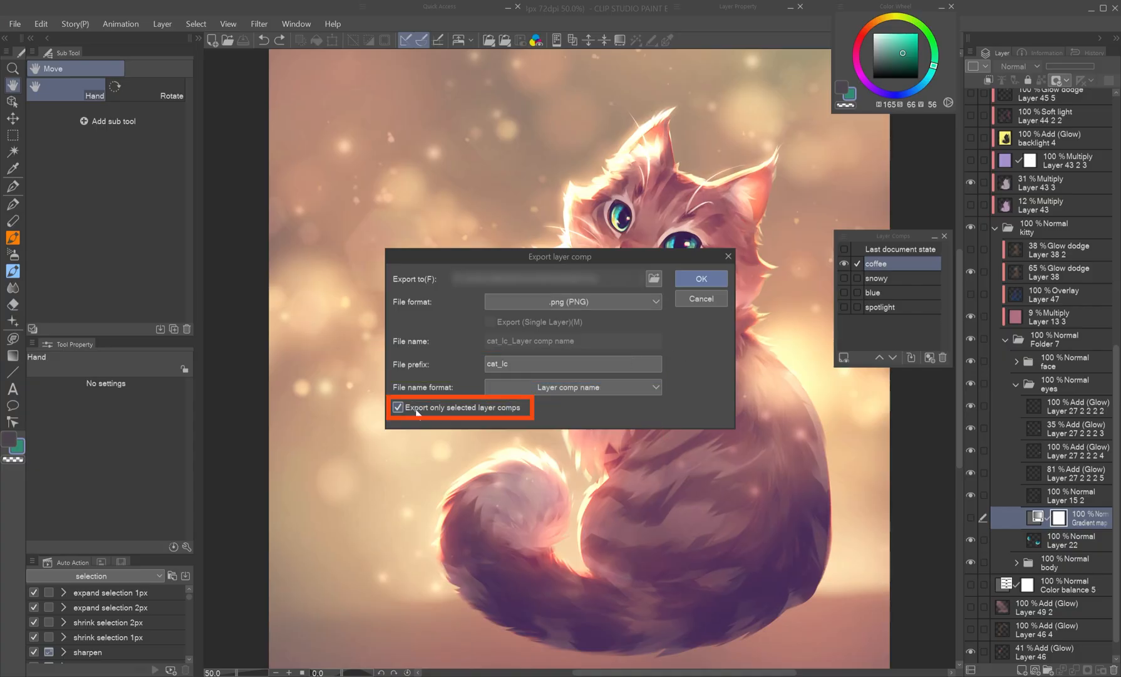
mouse_move(914, 267)
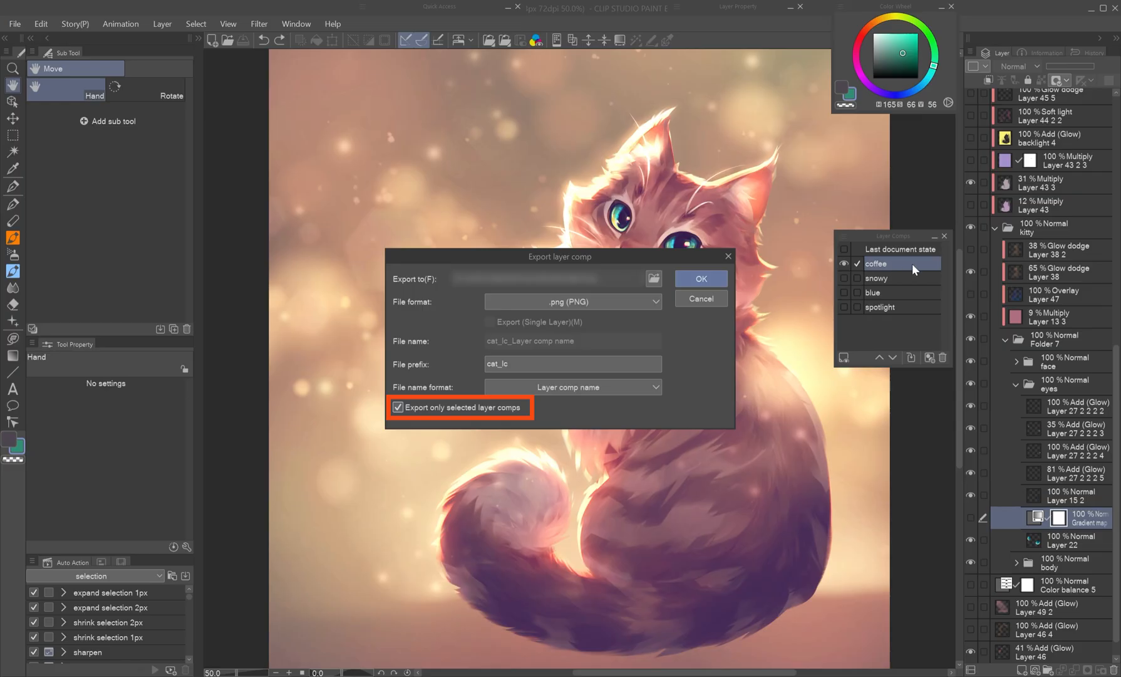
click(398, 407)
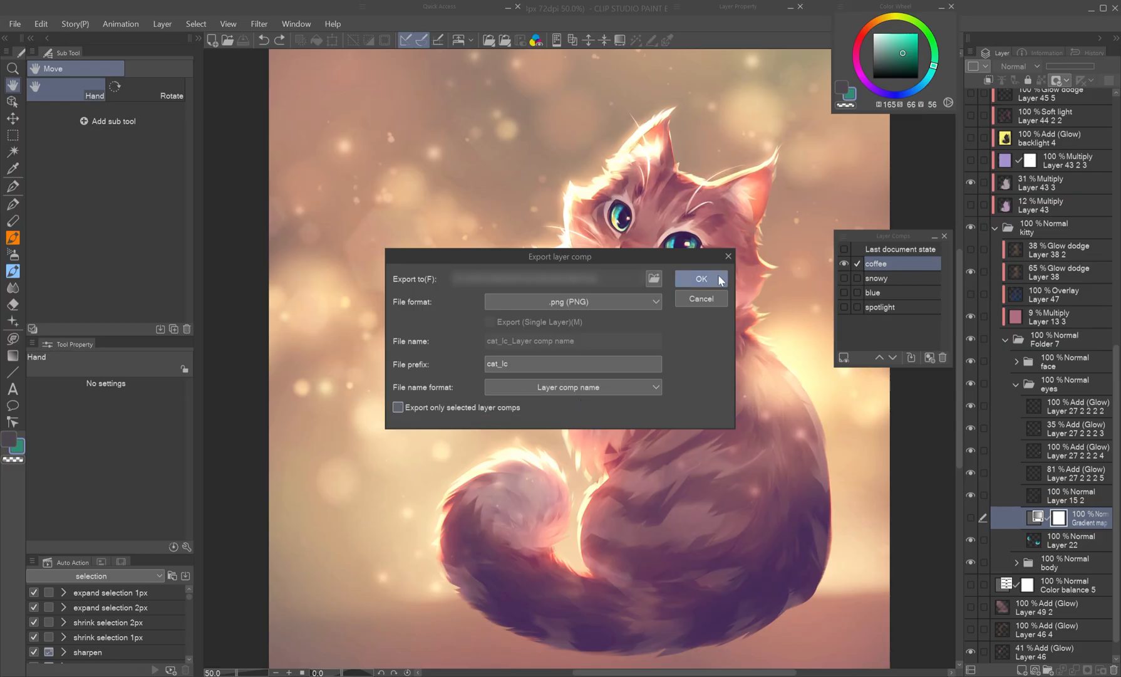
click(701, 278)
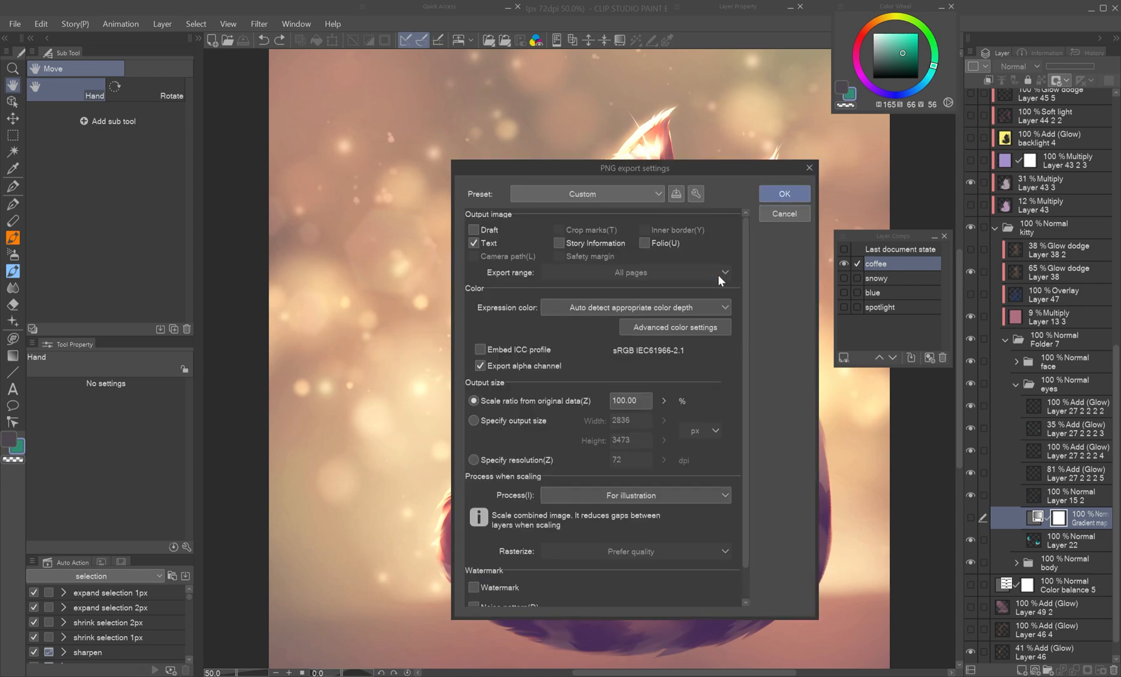
mouse_move(708, 287)
text(50)
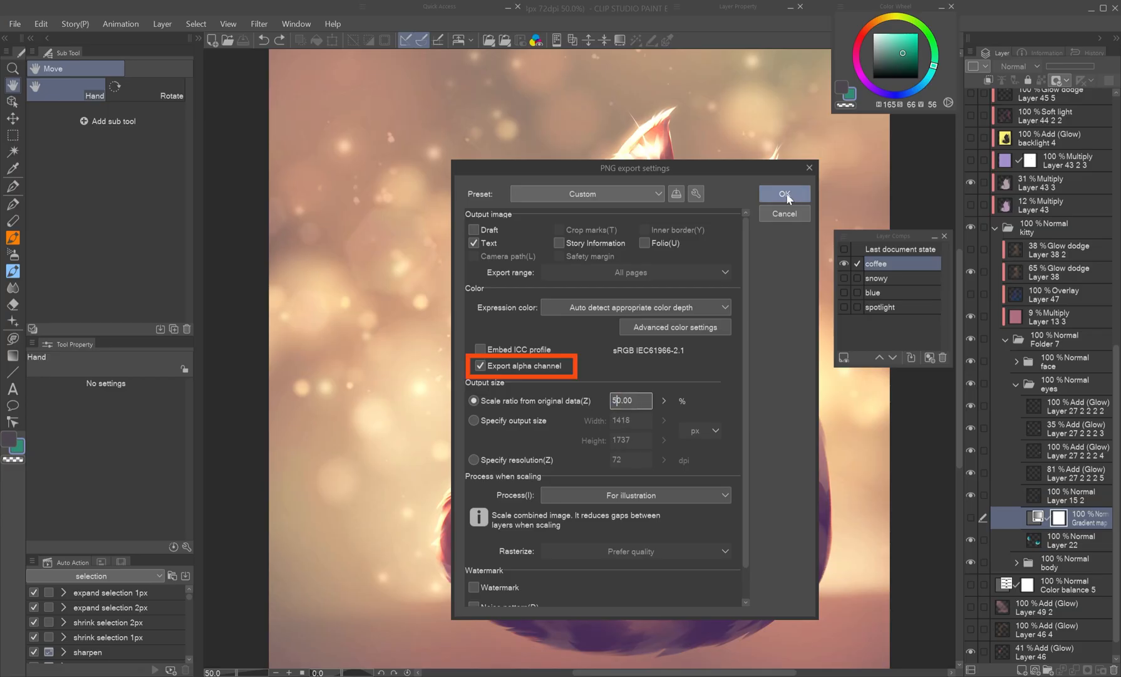
Confirm PNG export at 50% scale with the alpha channel kept
click(783, 193)
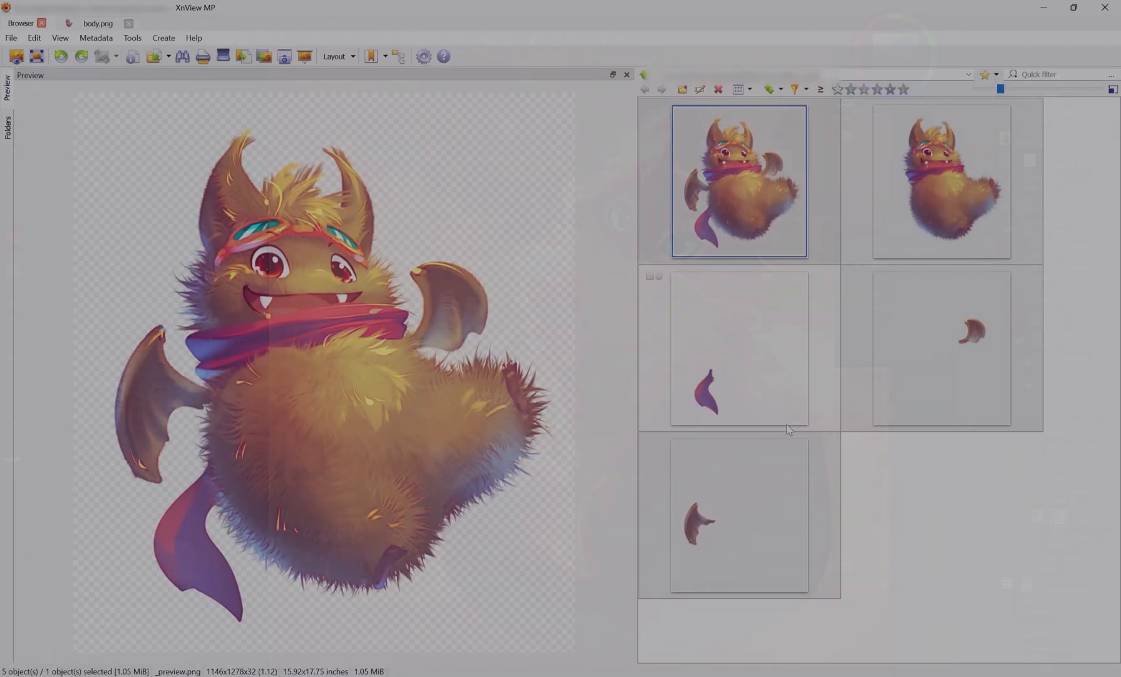
Review the exported monster parts in XnView MP, including the cropped wing image
click(941, 348)
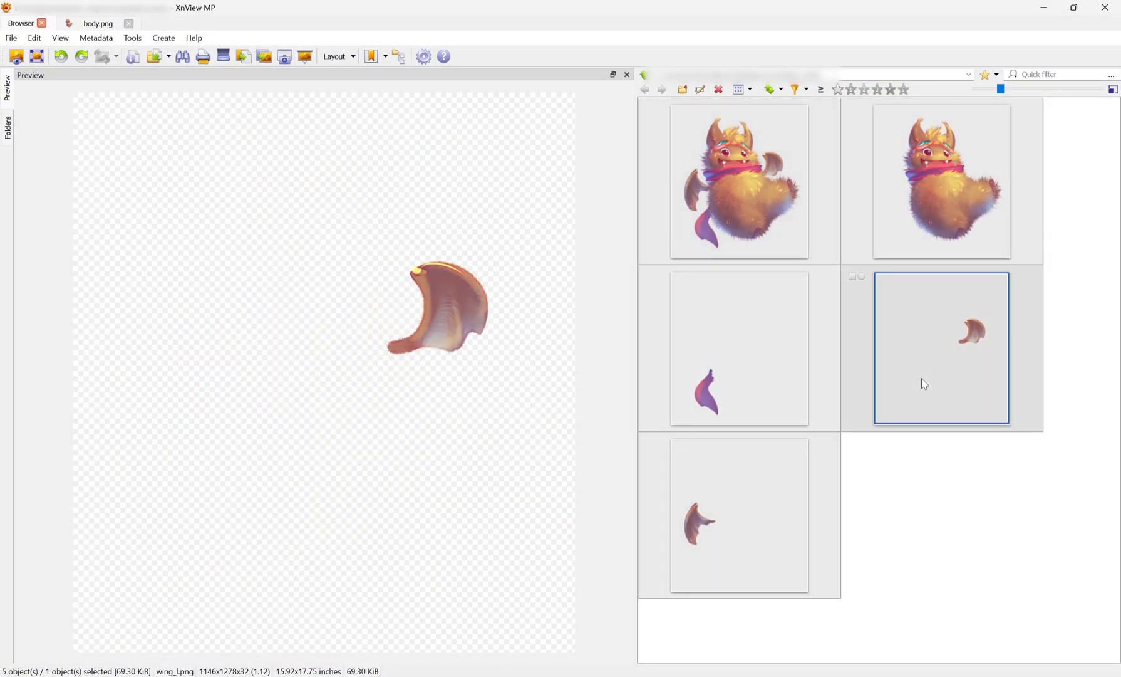
click(738, 181)
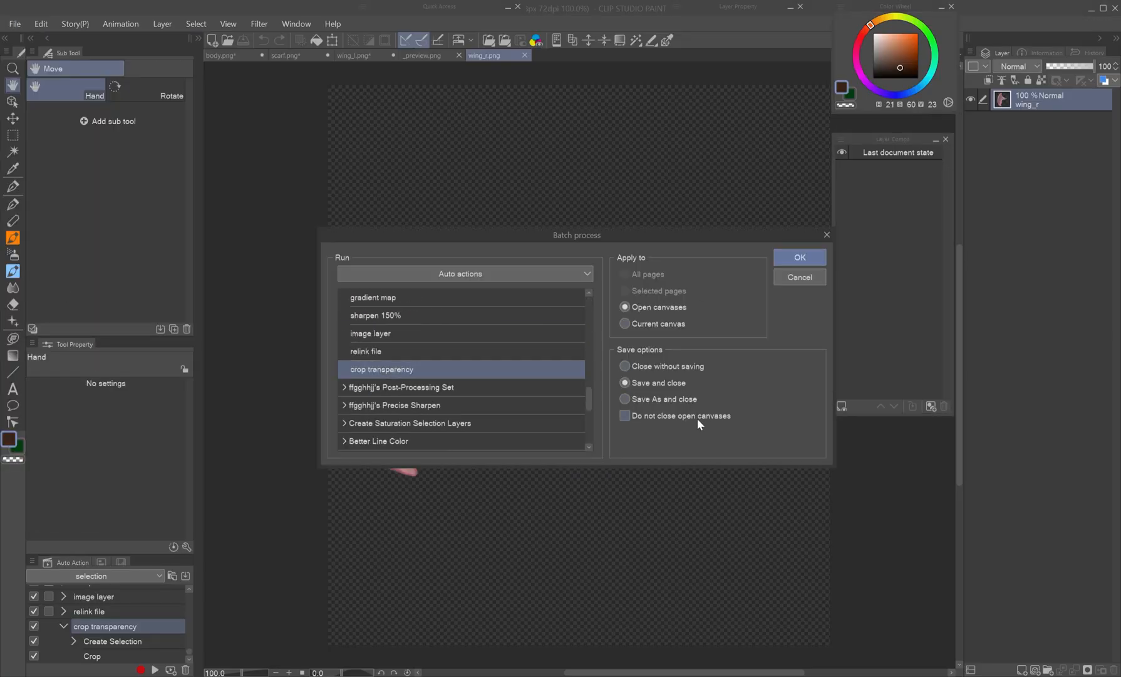
click(799, 258)
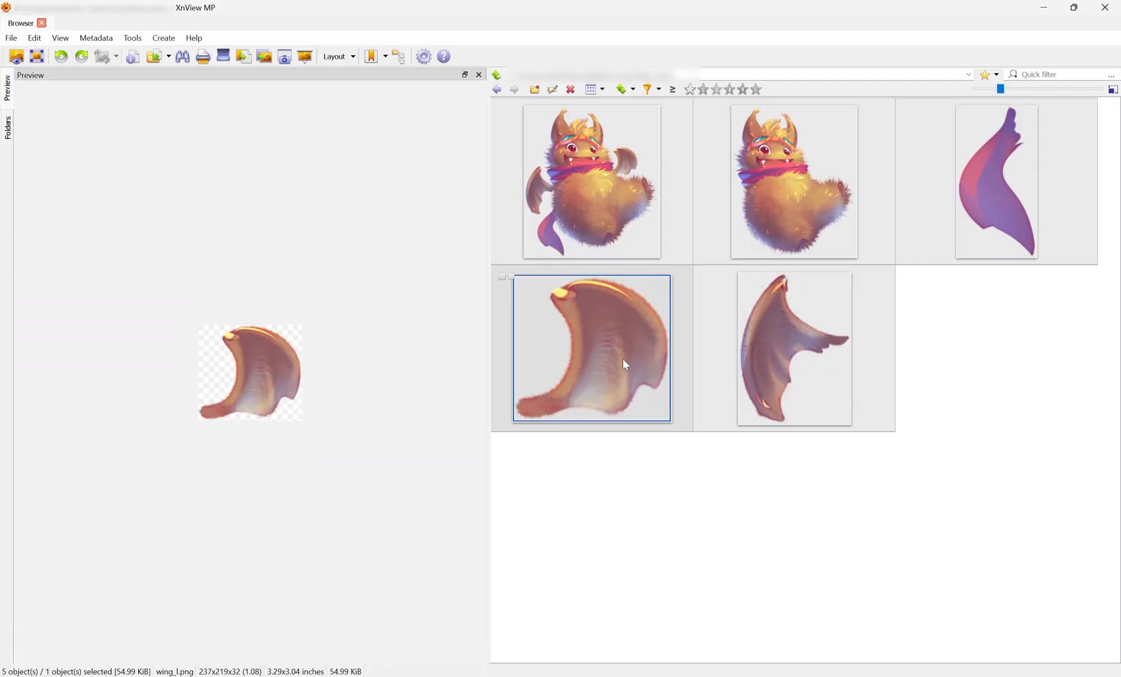
click(793, 348)
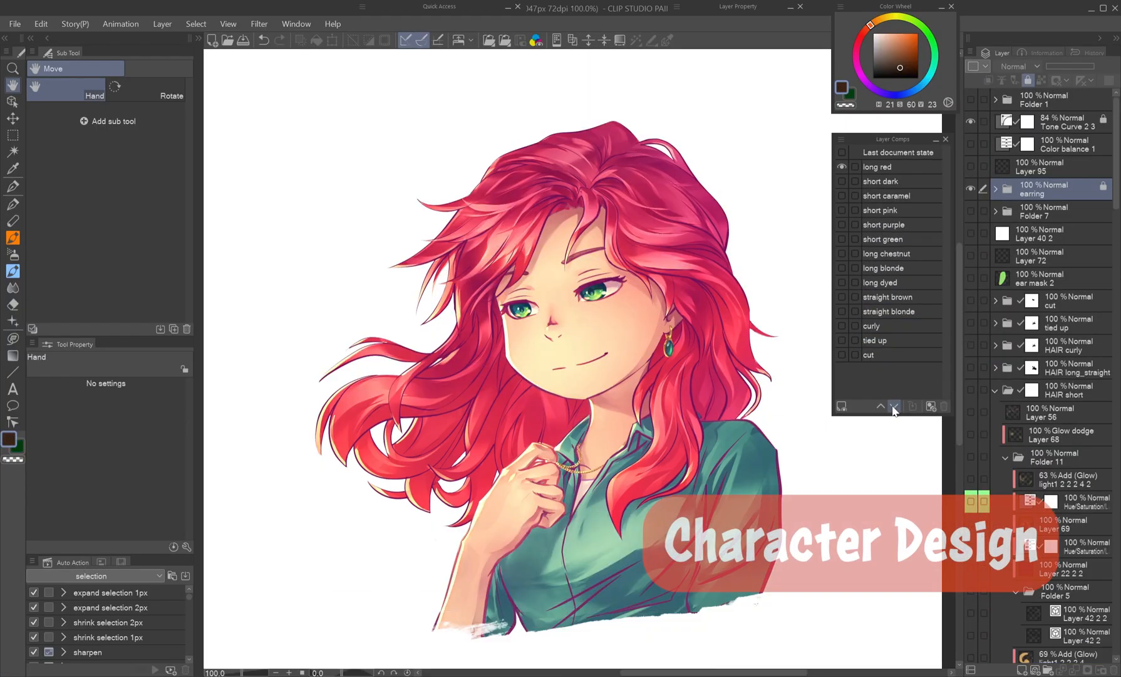
Cycle the portrait through short pink, long chestnut, straight blonde and another hair comp
click(881, 210)
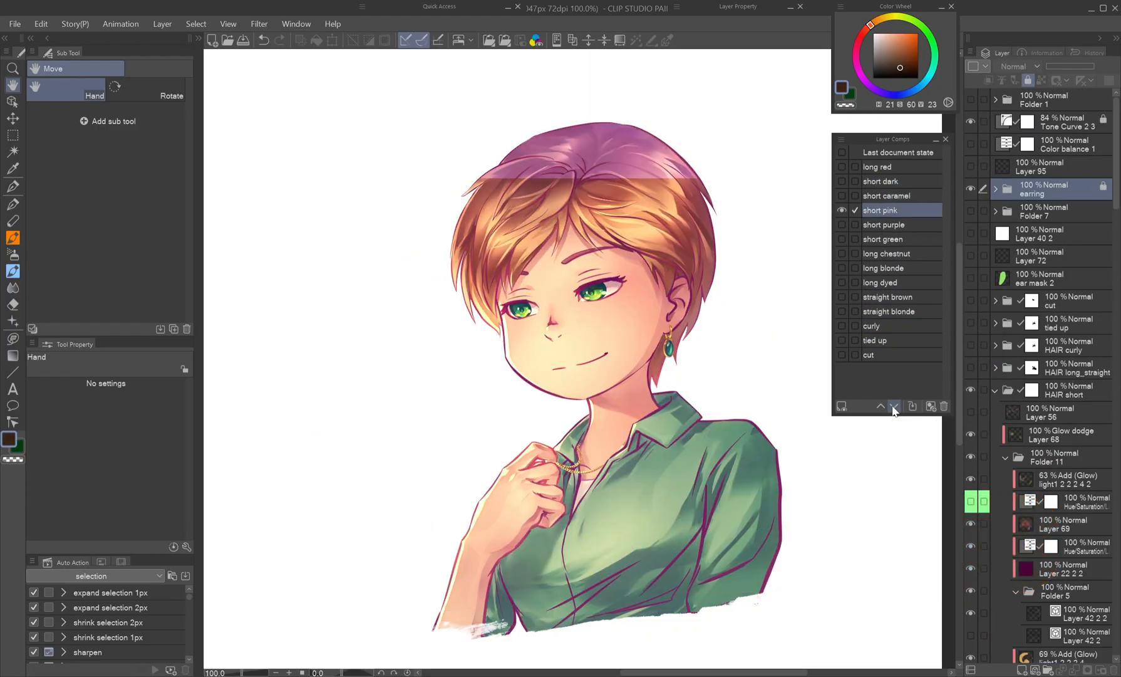
click(887, 253)
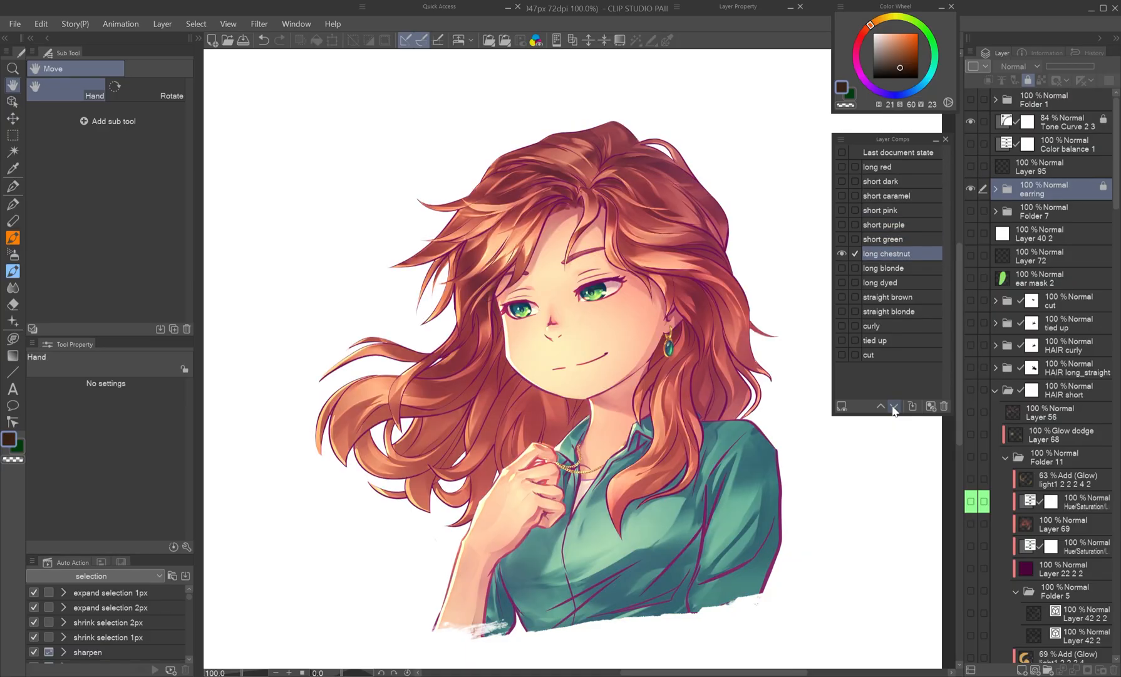
click(889, 312)
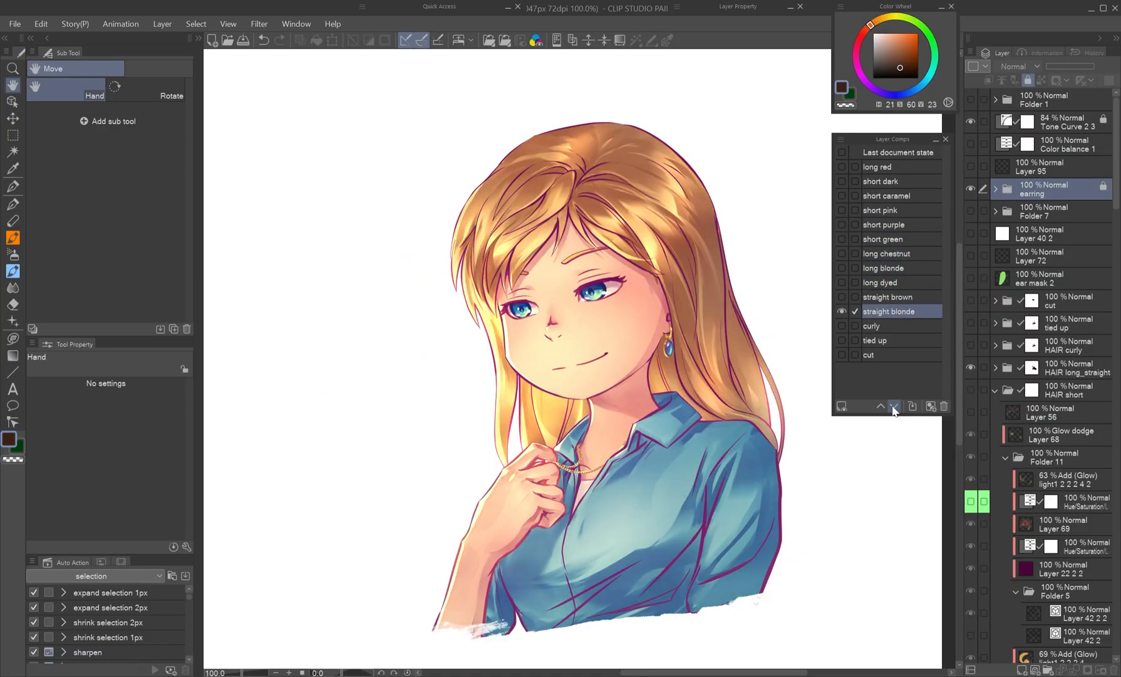
click(868, 354)
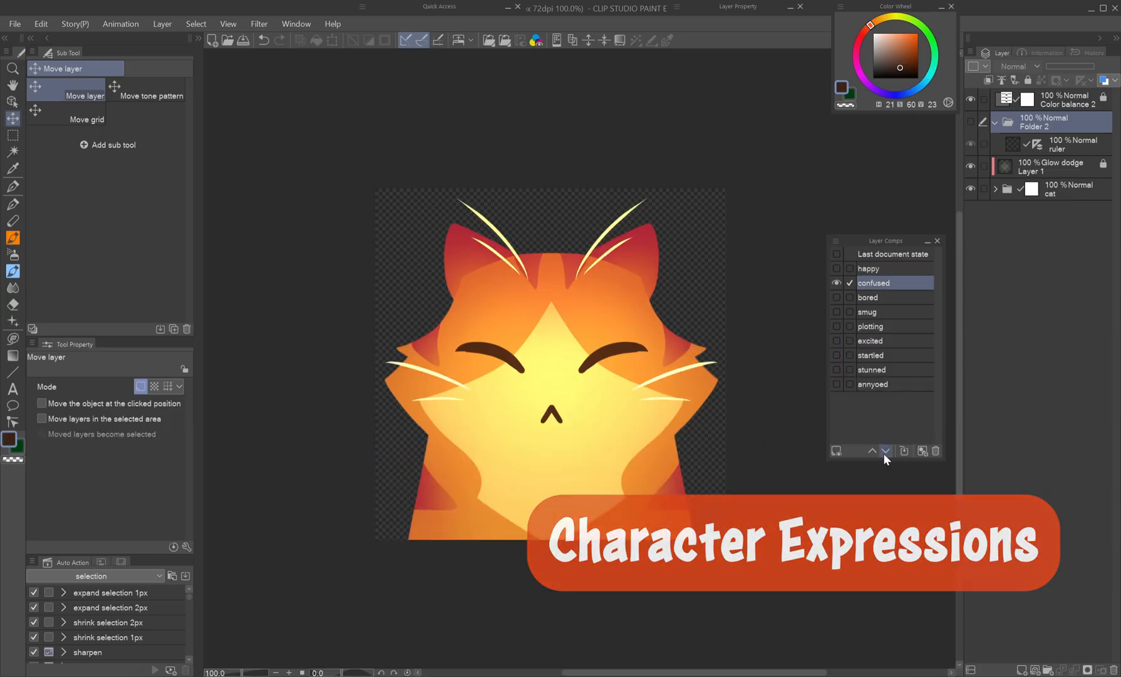
Switch the cat's expression comp, then change the comic to its French version
click(873, 354)
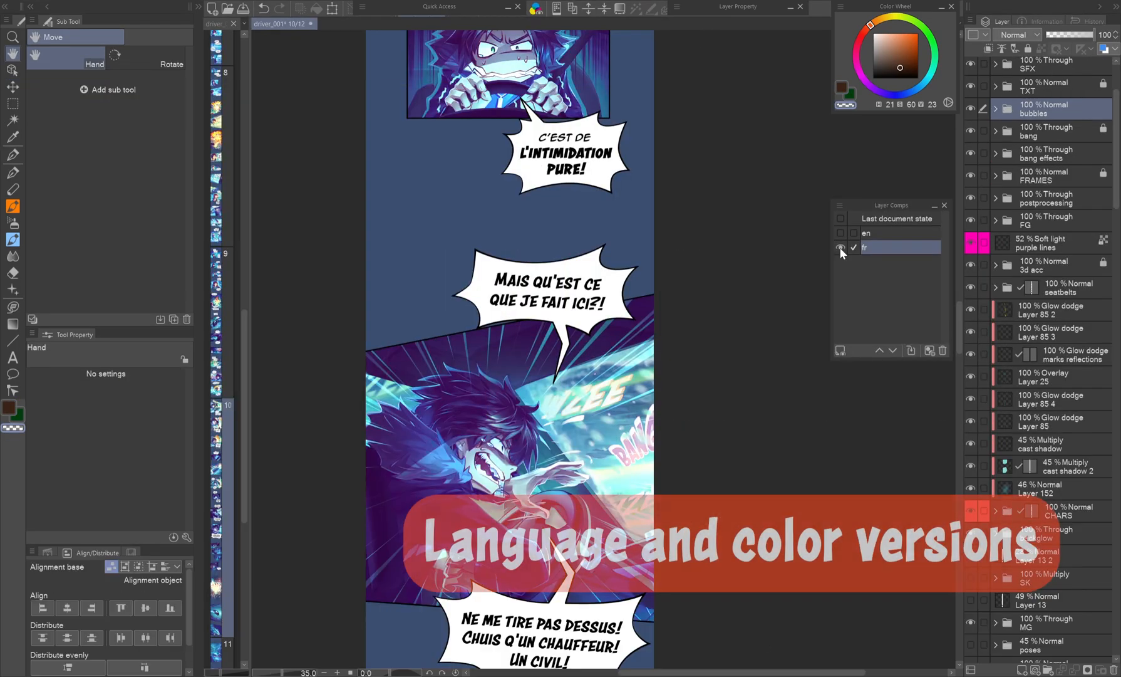
click(841, 232)
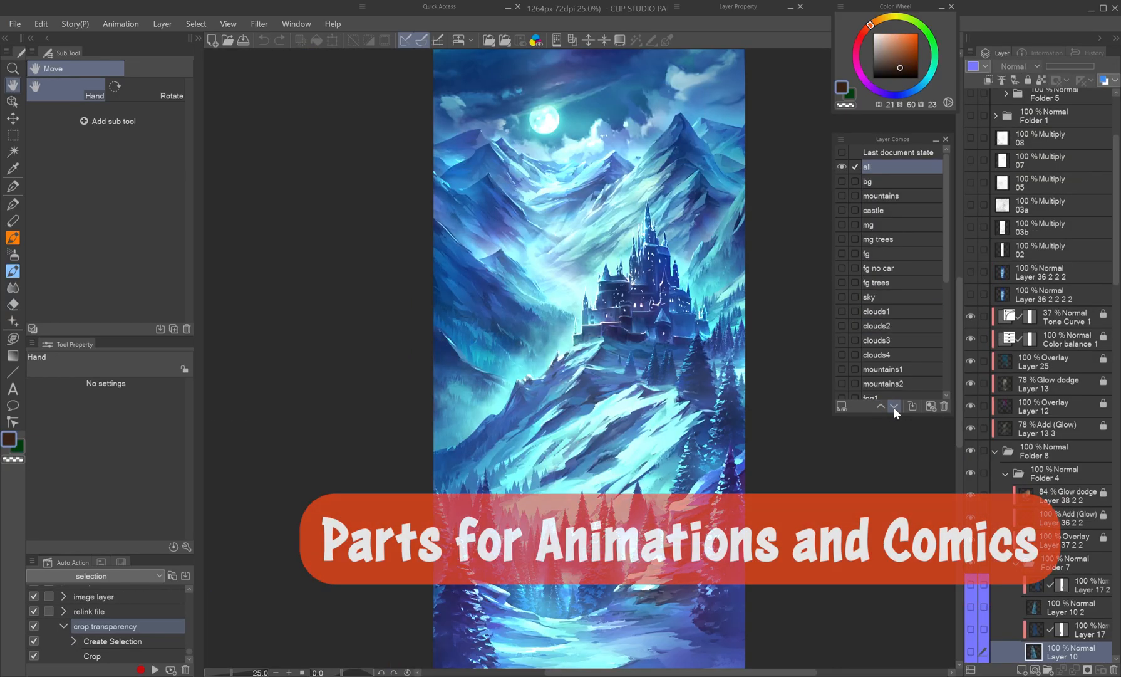
Apply isolated part comps in turn, such as mountains and mouth3
click(881, 195)
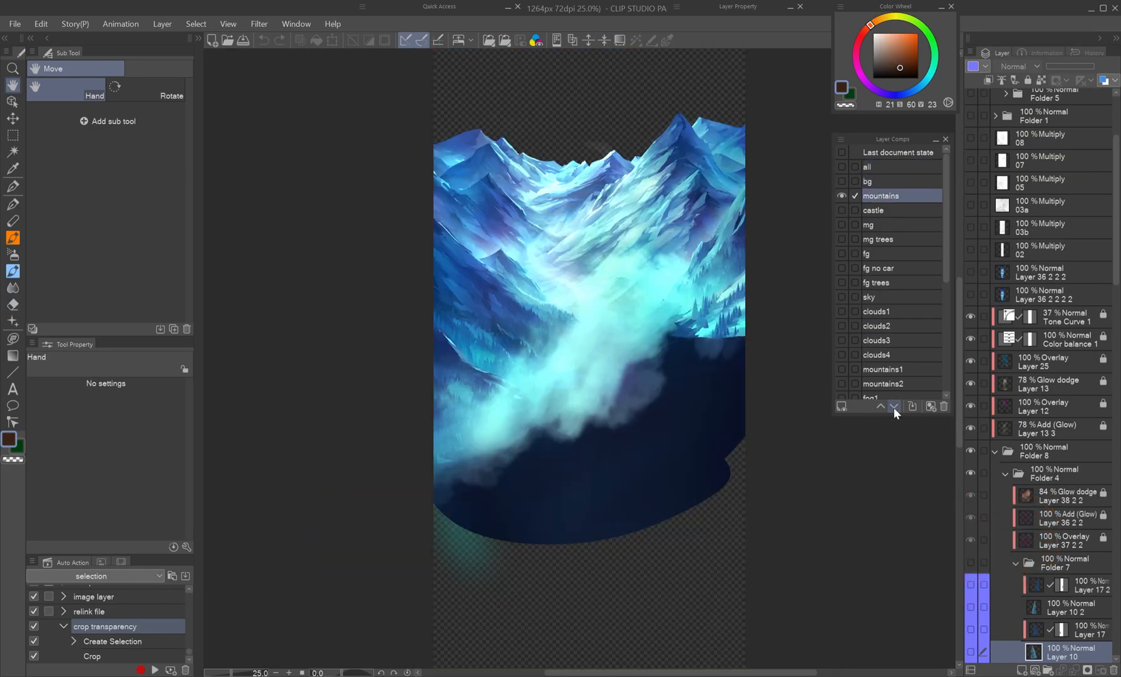
click(878, 239)
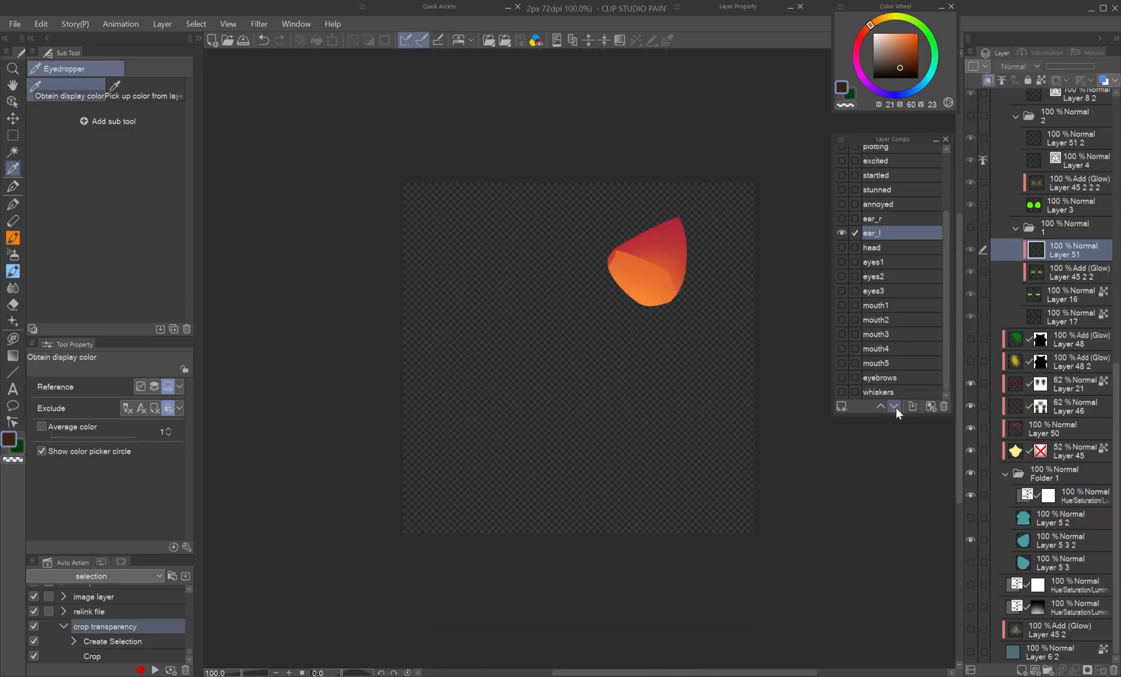
click(875, 334)
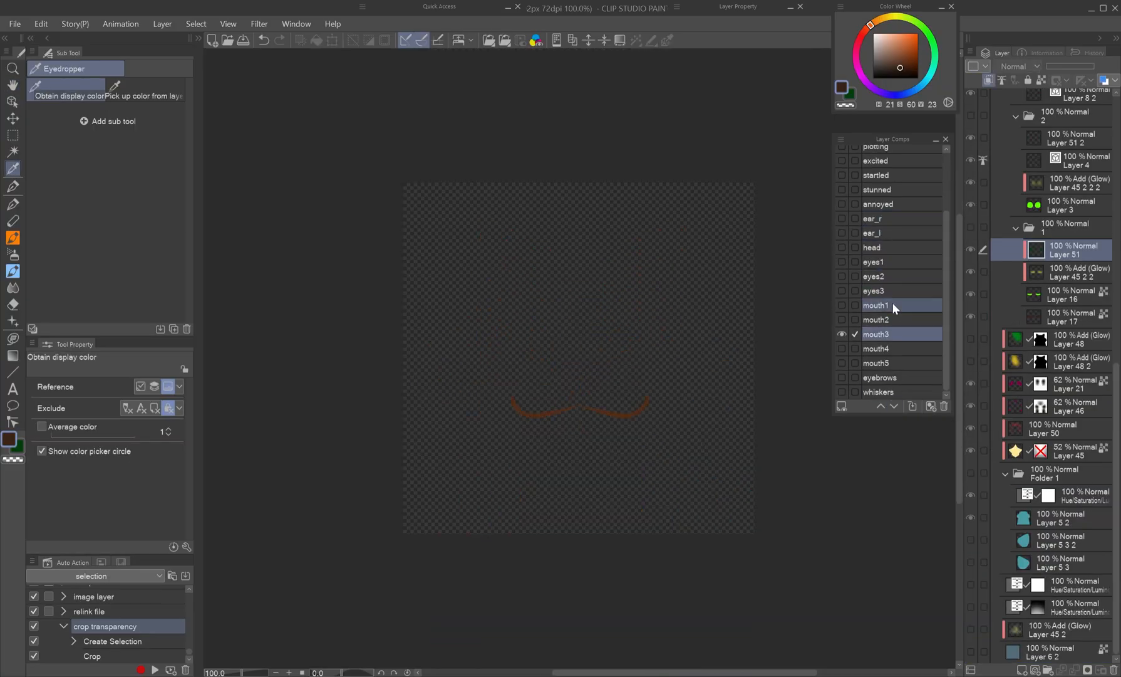
click(873, 218)
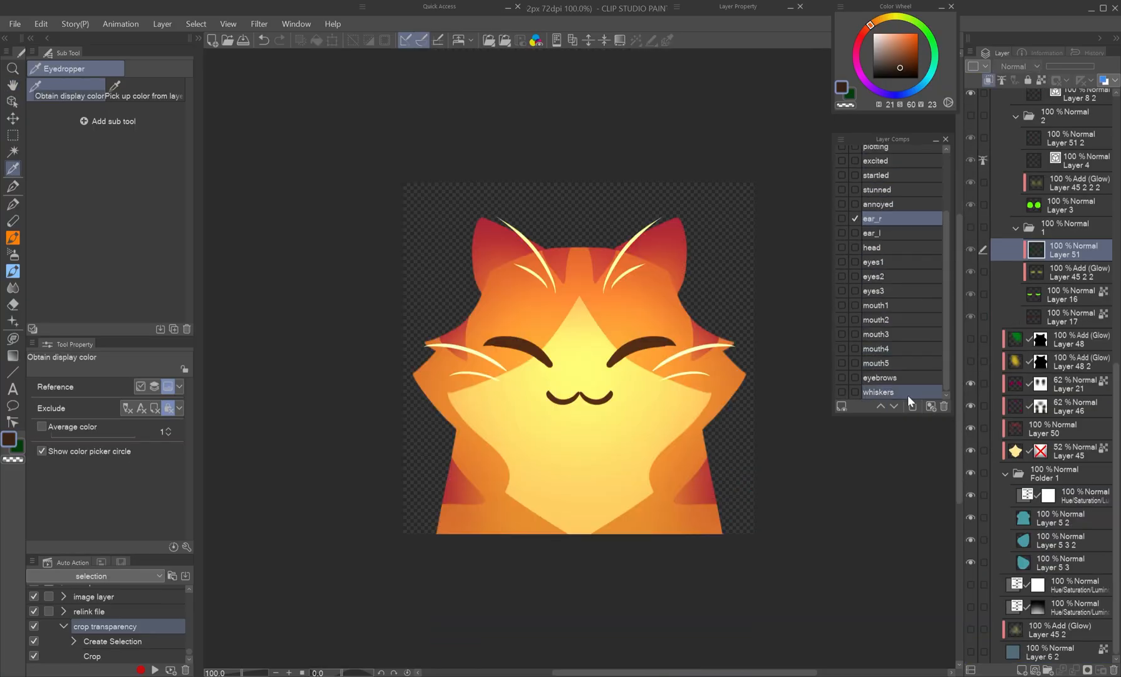
click(14, 24)
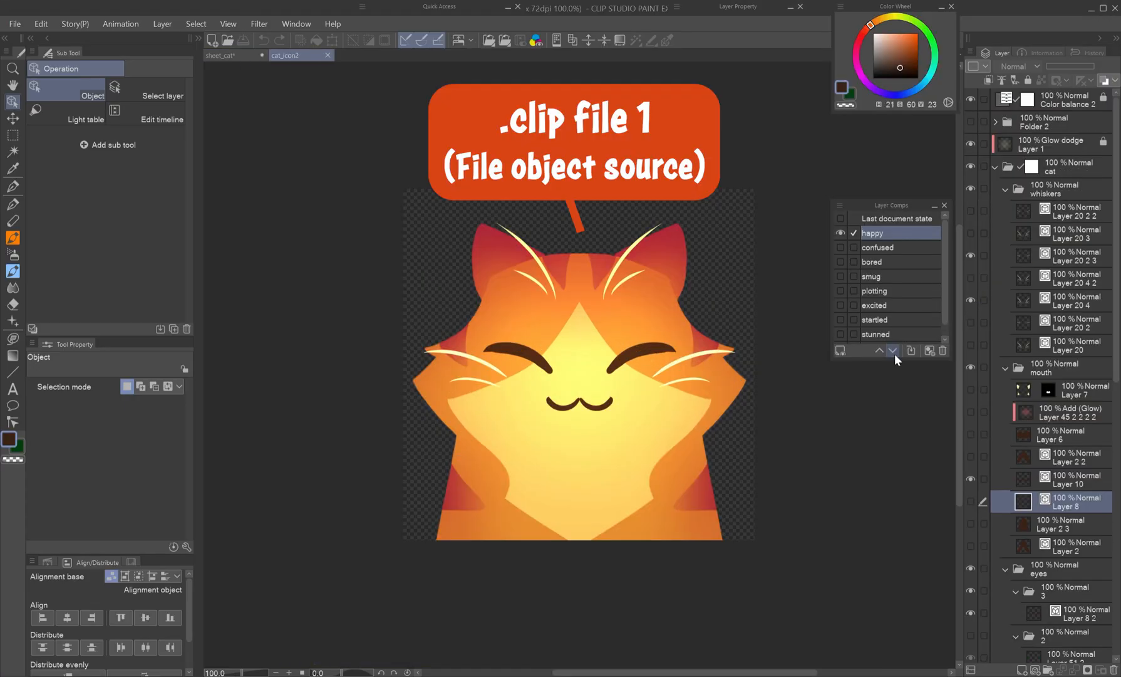
On the blank presentation sheet, start creating a file object from File > Import
click(875, 334)
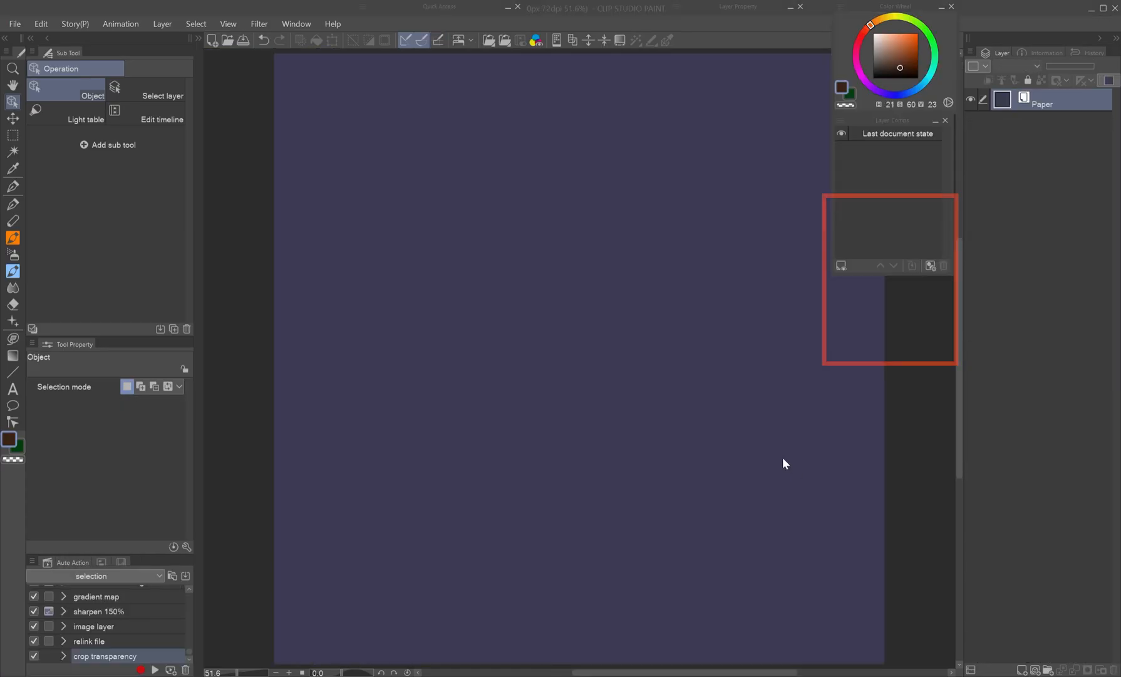
click(14, 23)
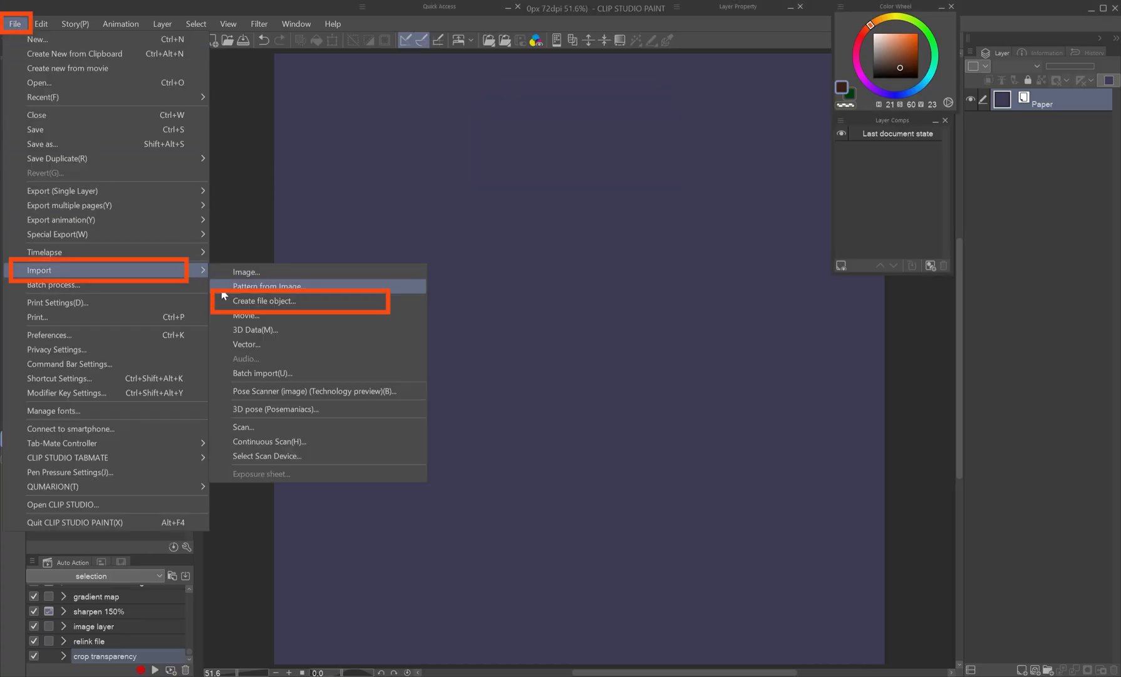
mouse_move(312, 308)
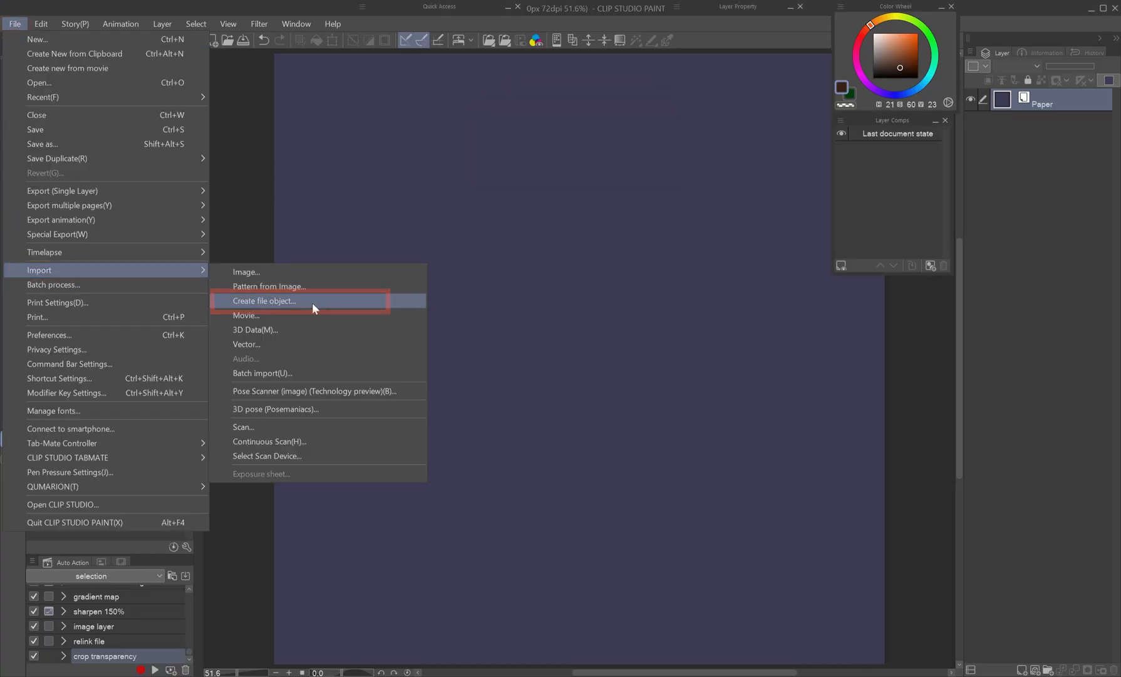
click(264, 300)
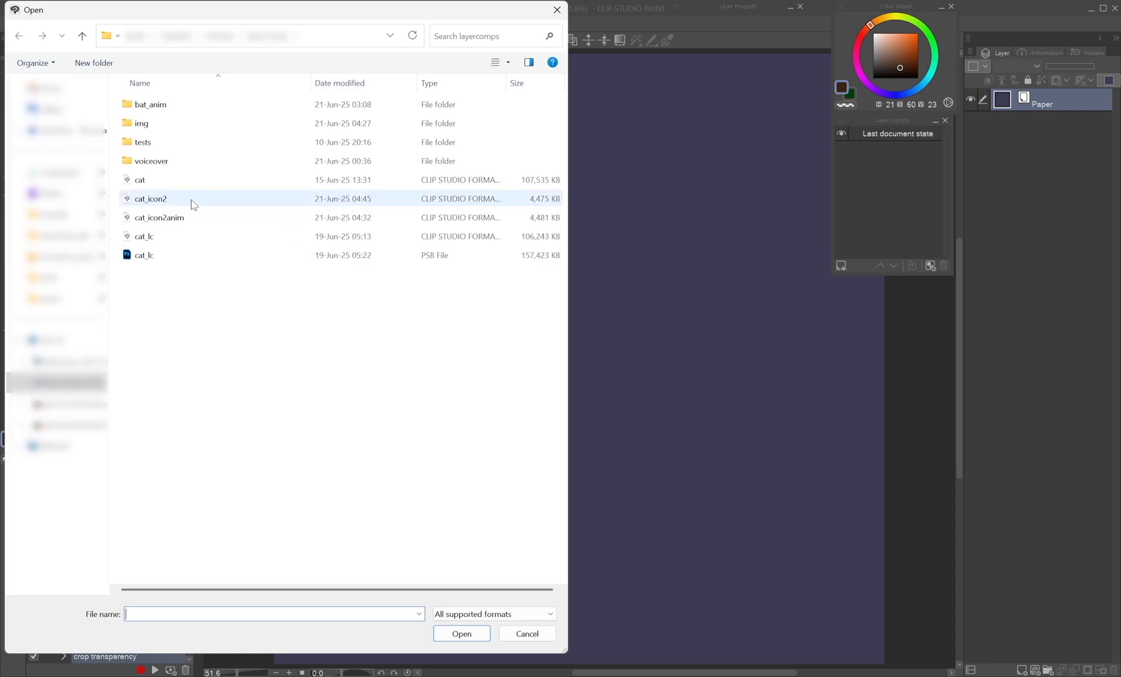
Place cat_icon2 as a file object without paper and set its comp to excited
double_click(150, 199)
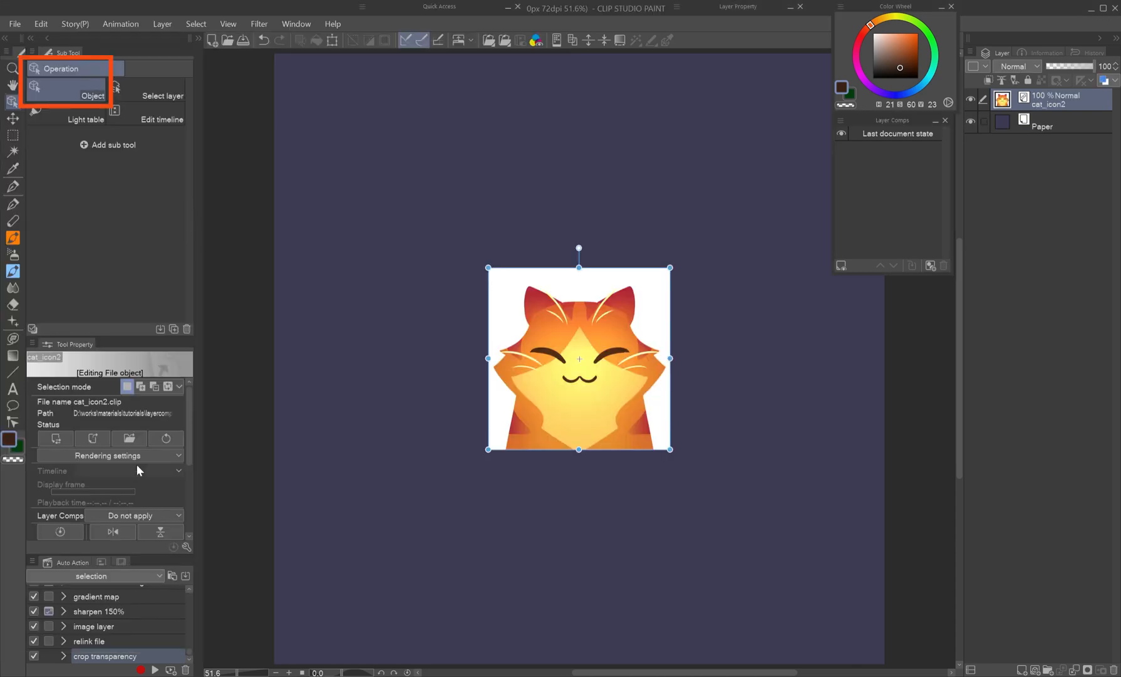
click(110, 455)
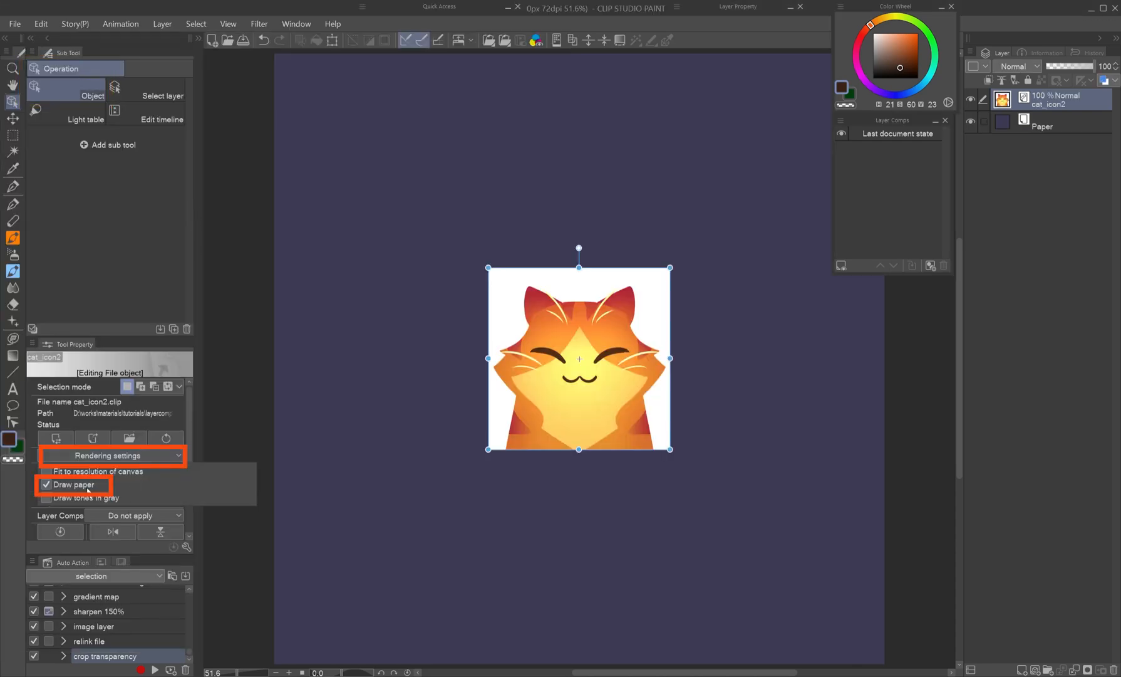
click(46, 485)
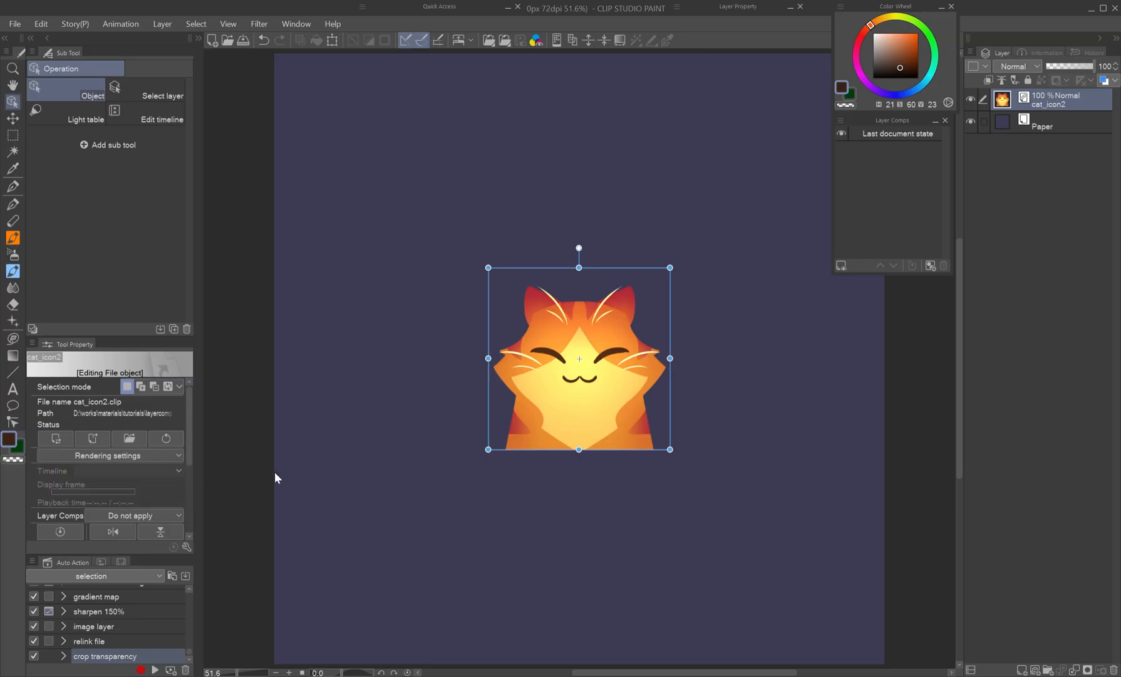
click(136, 515)
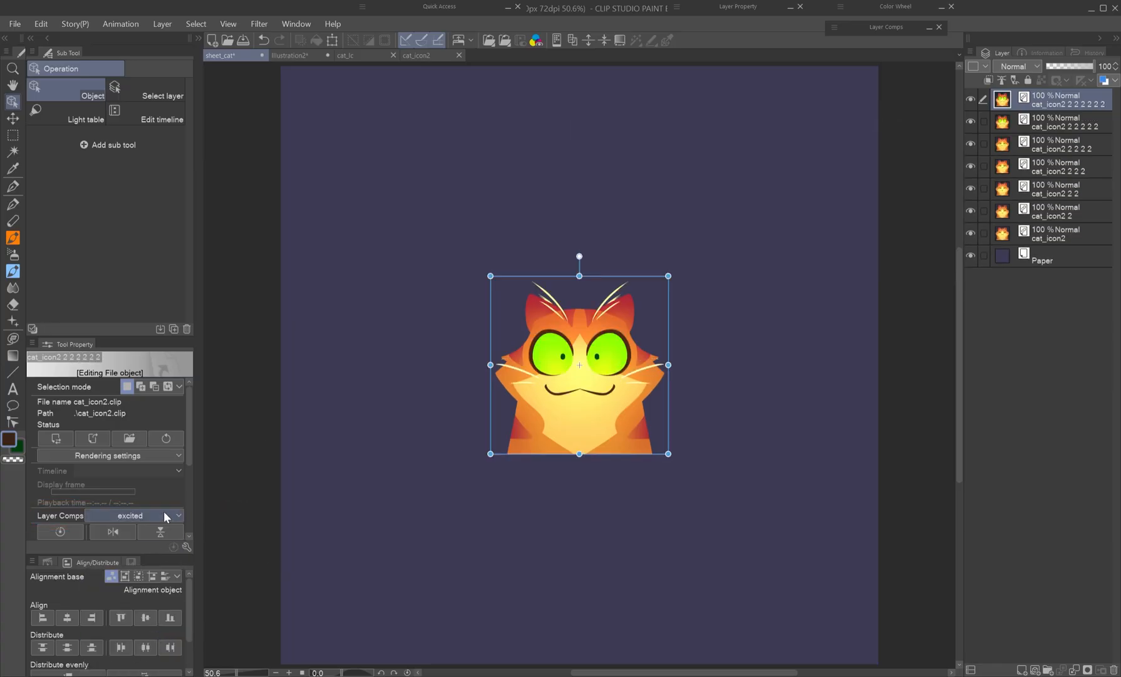
Browse the nine-expression sheet, six-illustration sheet and cat_icon2 source, then open the foodie logo
click(176, 515)
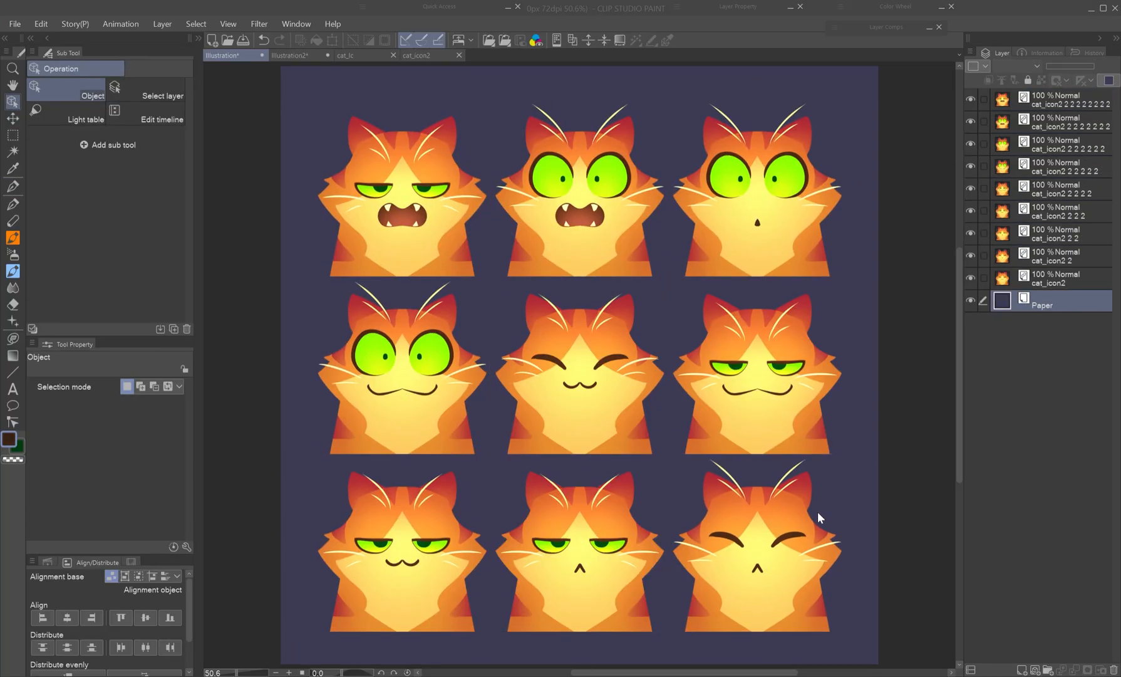
click(290, 55)
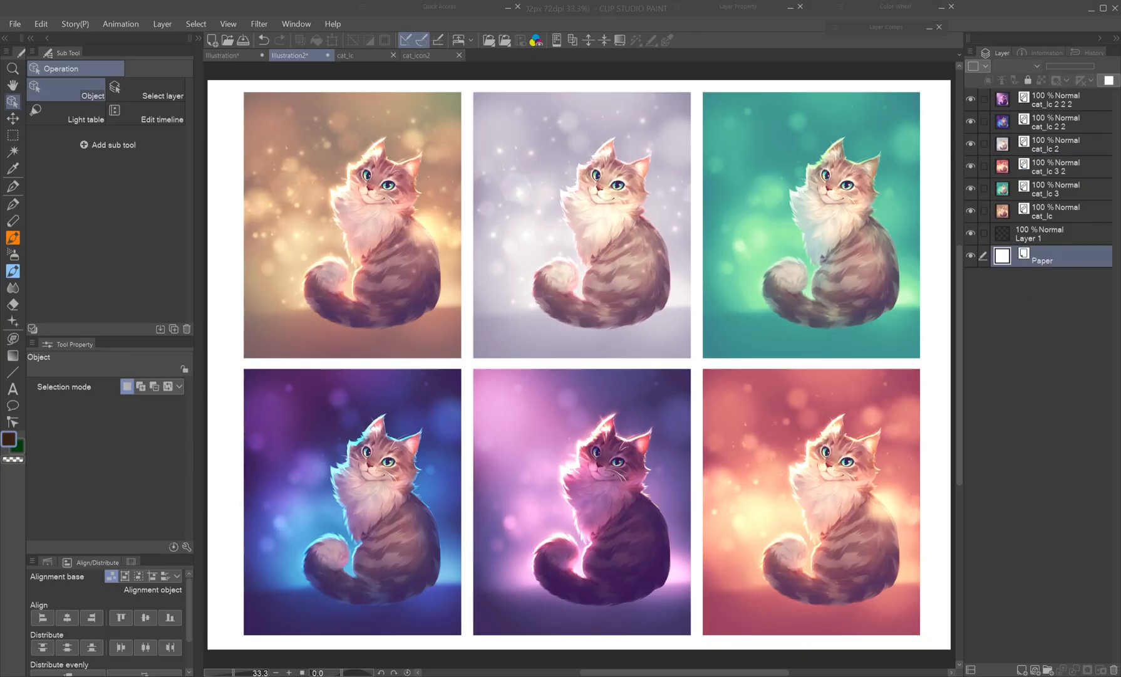
click(420, 55)
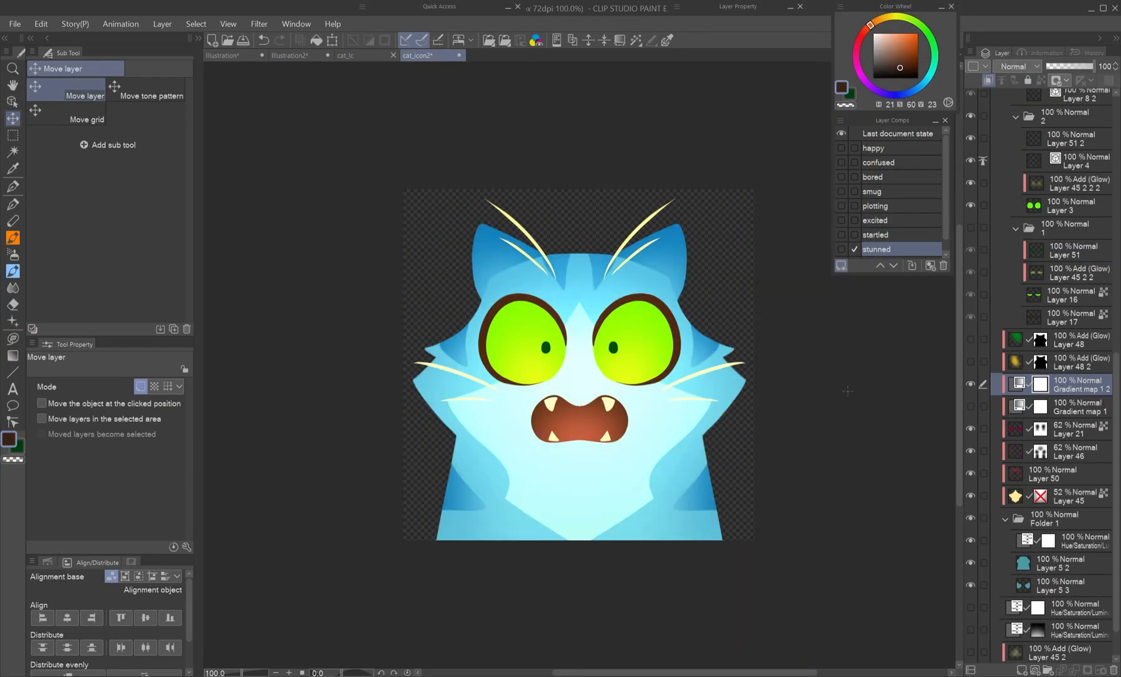
click(219, 55)
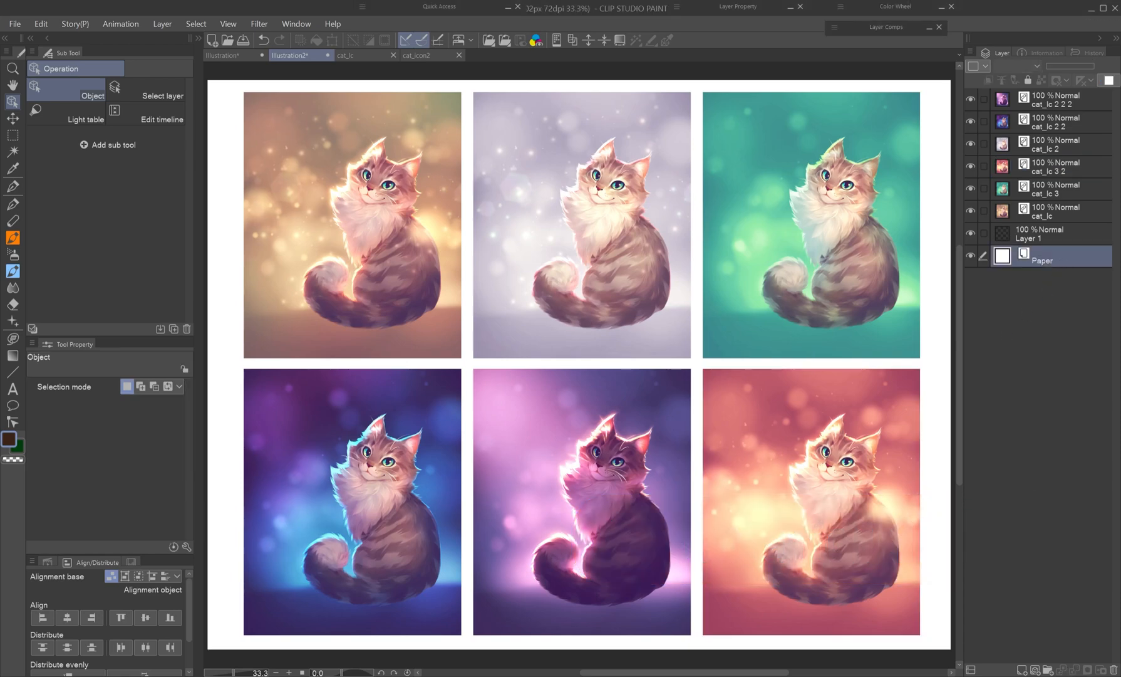
click(223, 55)
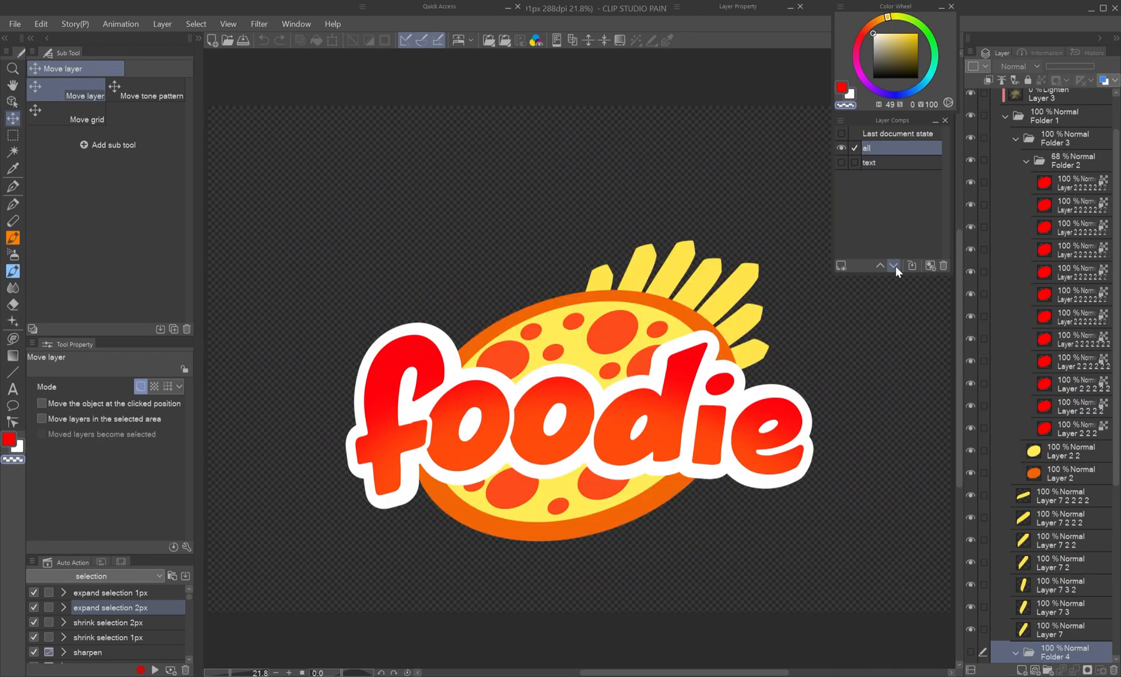
View the webtoon, show castle_scene_004's castle and foreground comps, then return to the webtoon
click(222, 55)
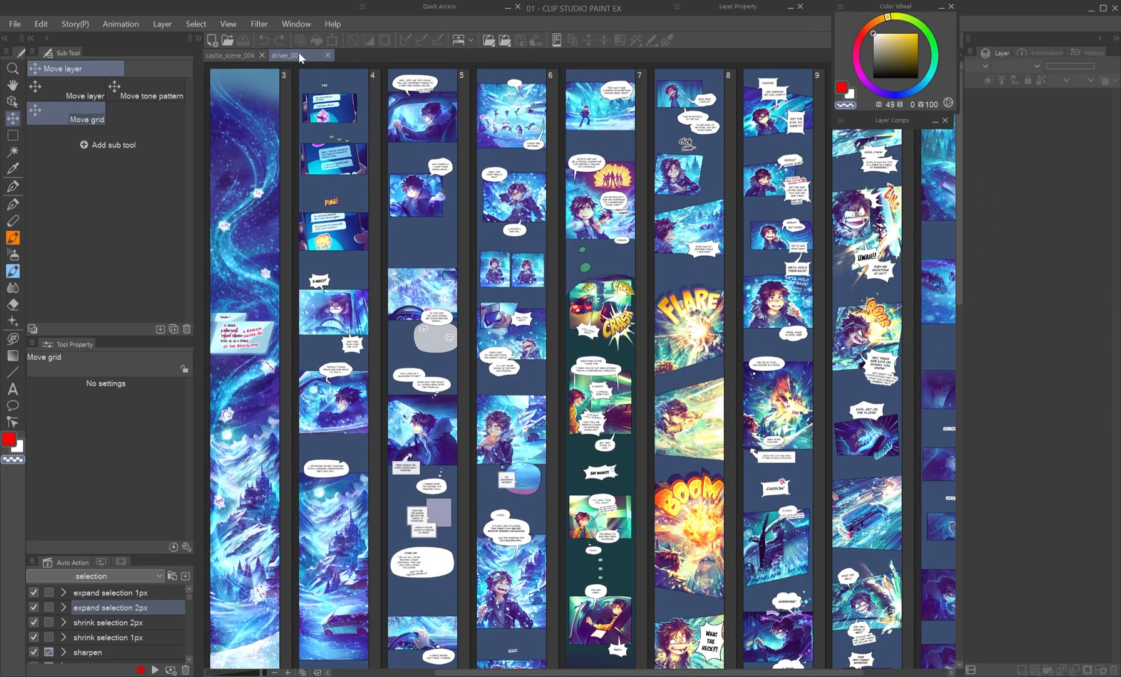
click(229, 56)
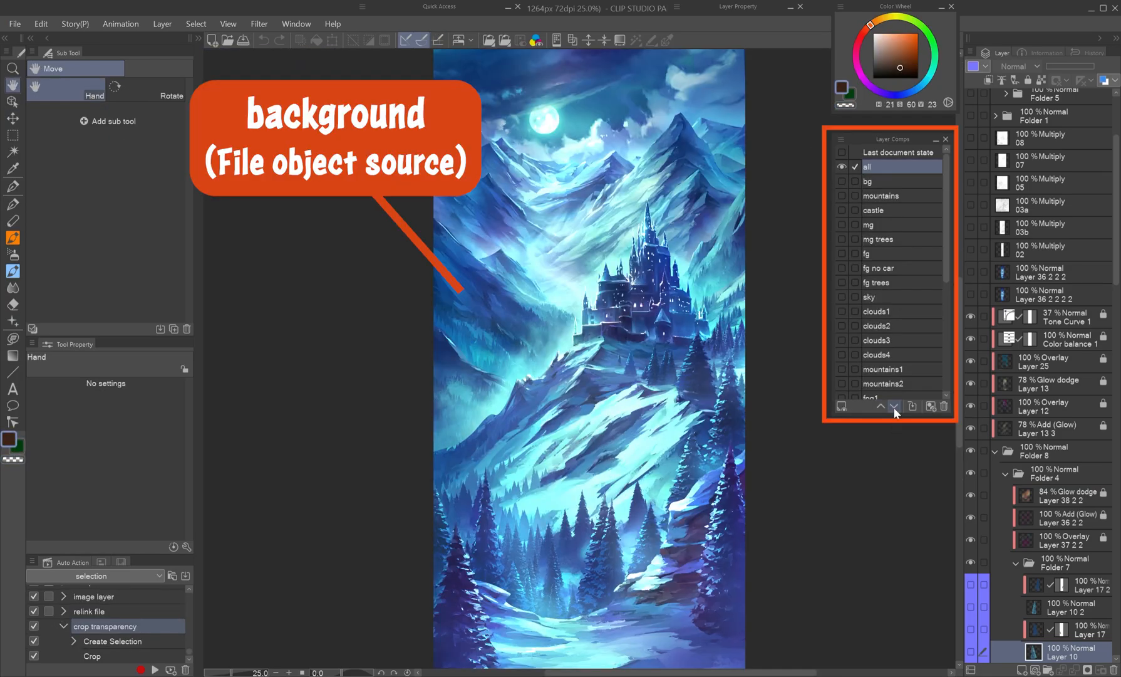
click(873, 210)
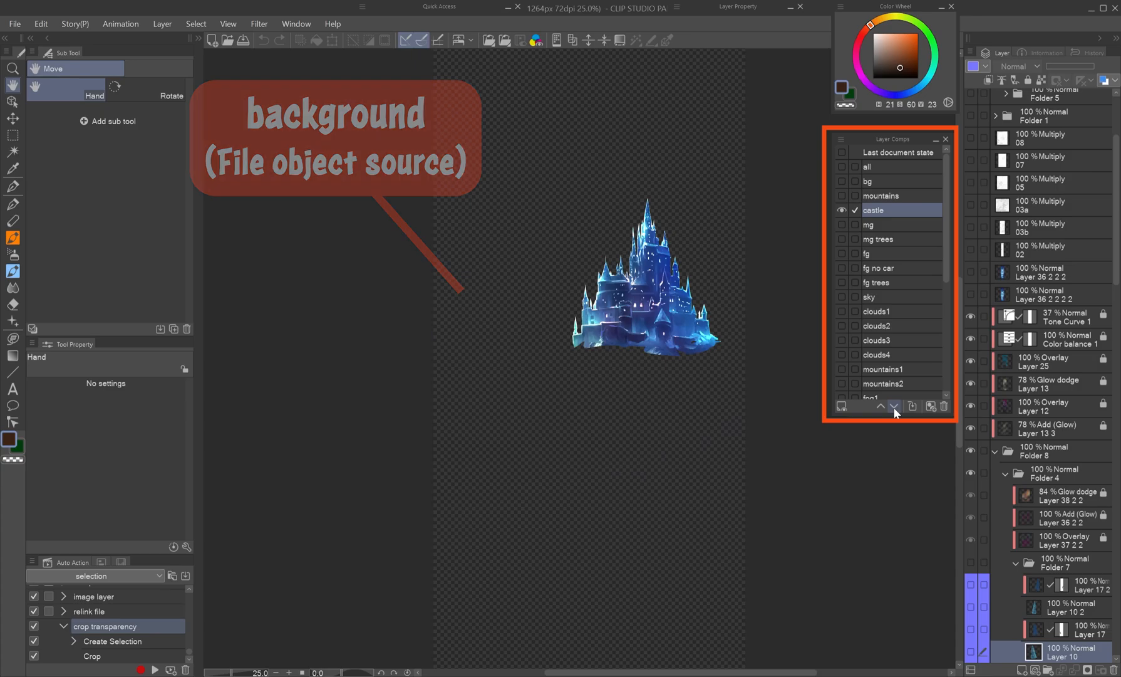
click(870, 253)
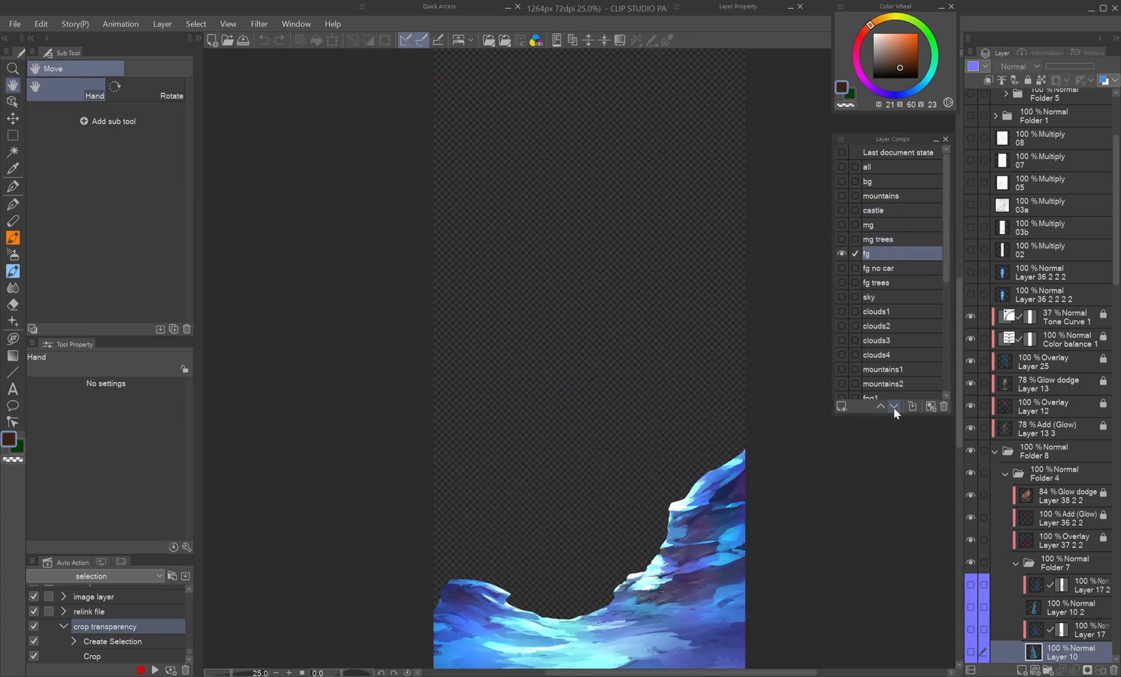
click(14, 24)
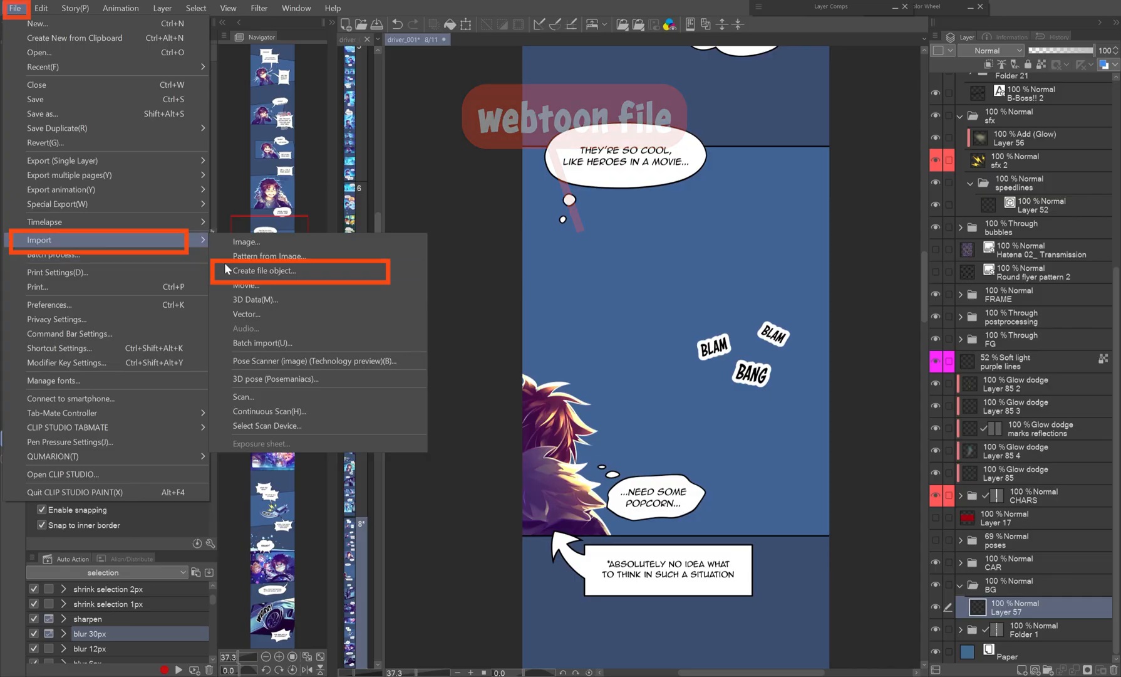
Place castle_scene_004 as a file object without draw paper, showing its 'all' layer comp
click(264, 271)
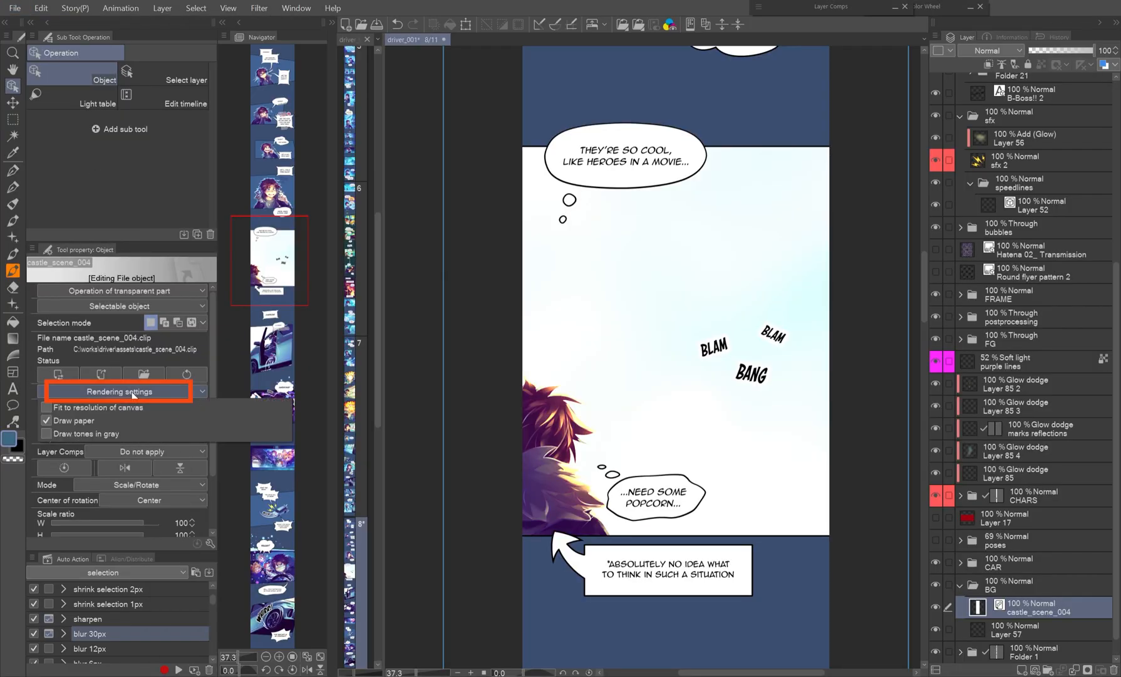
click(46, 420)
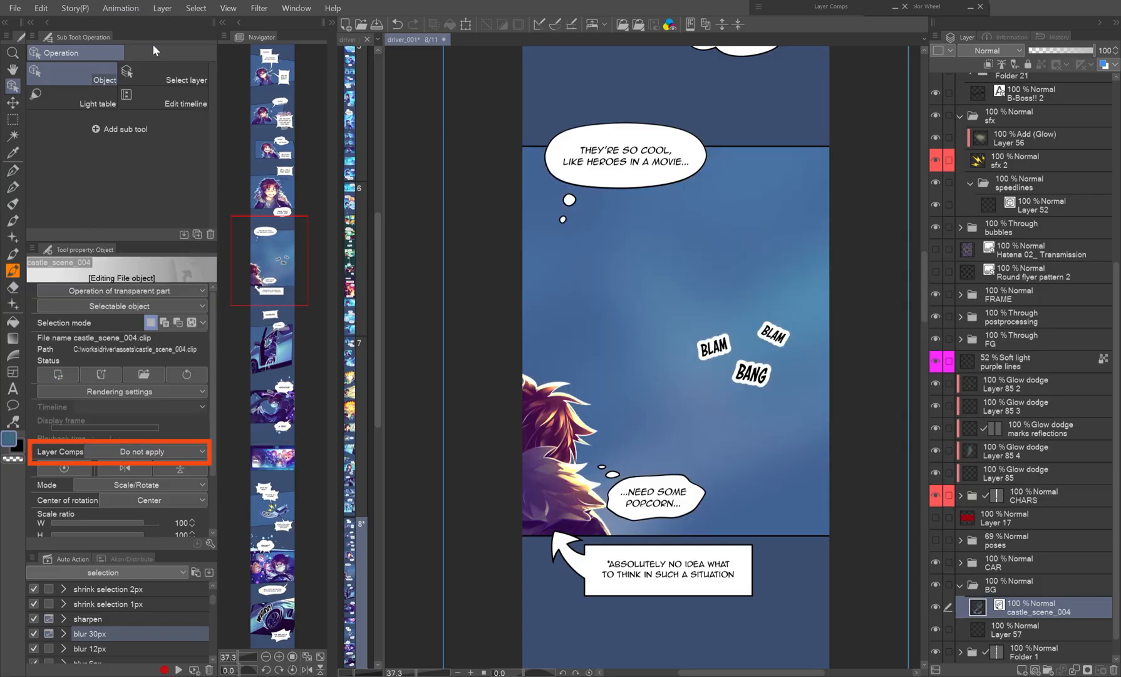
click(12, 105)
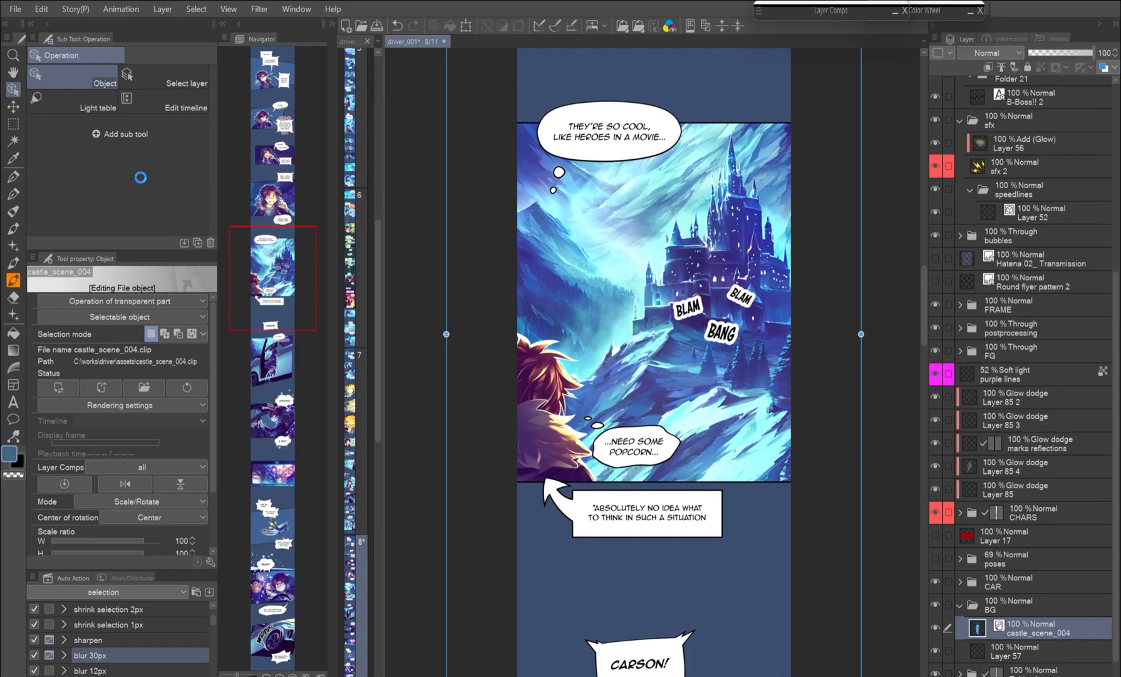
click(148, 451)
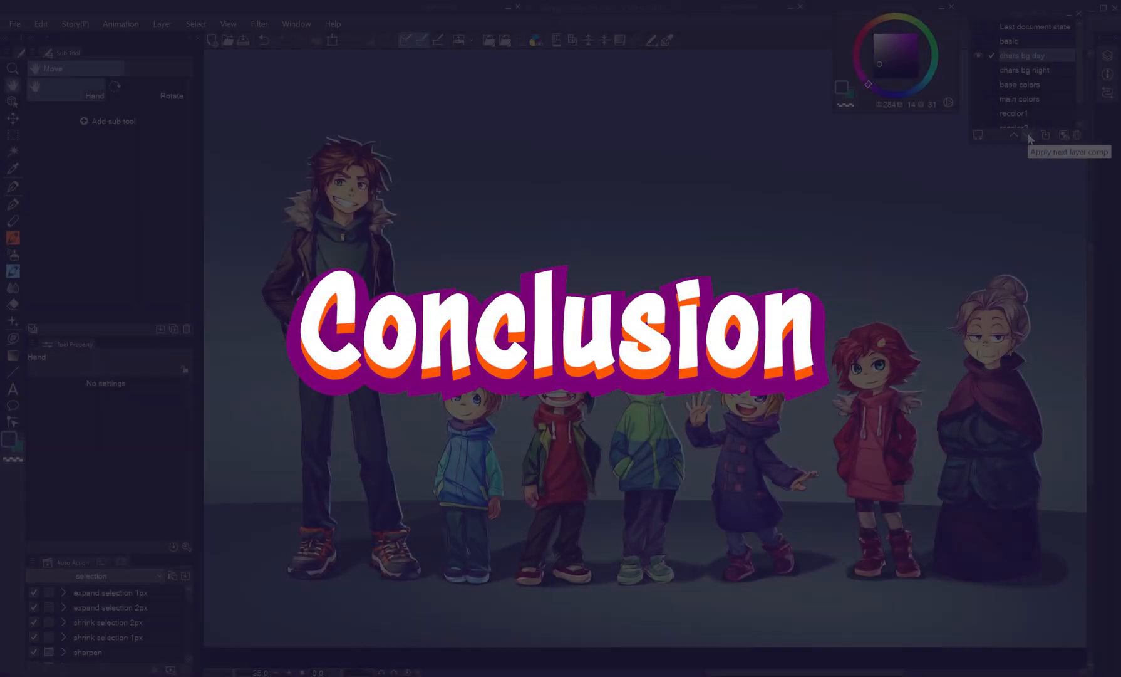
Step the cat illustration to its spotlight comp and the cat icon to startled
click(1029, 135)
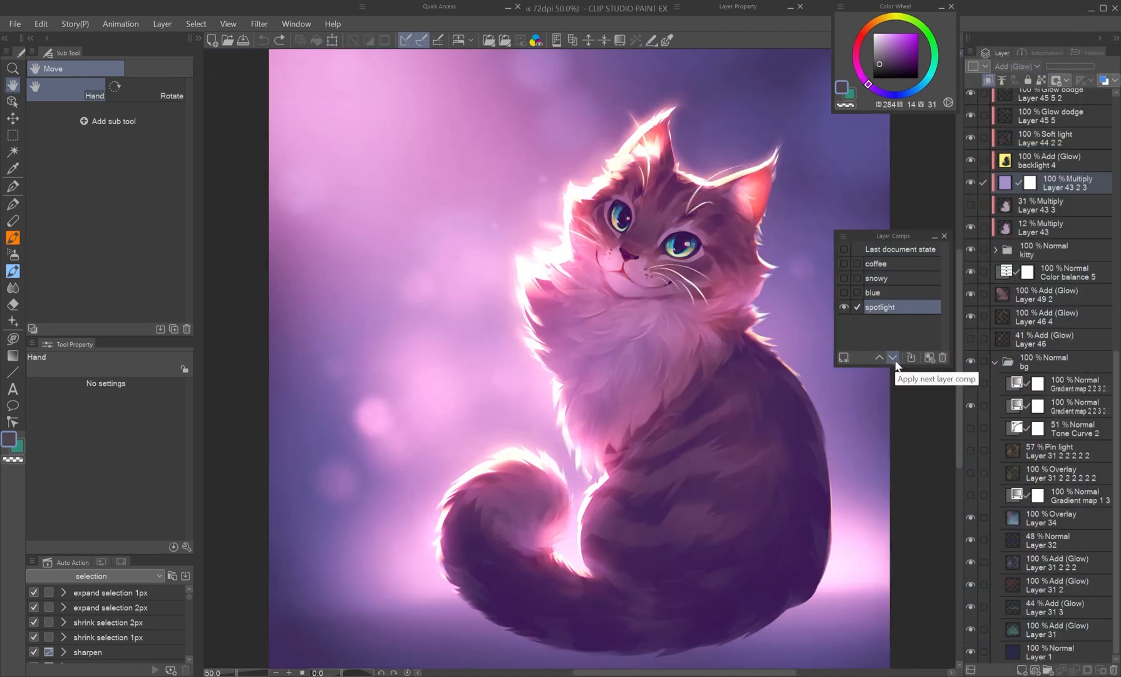
click(893, 357)
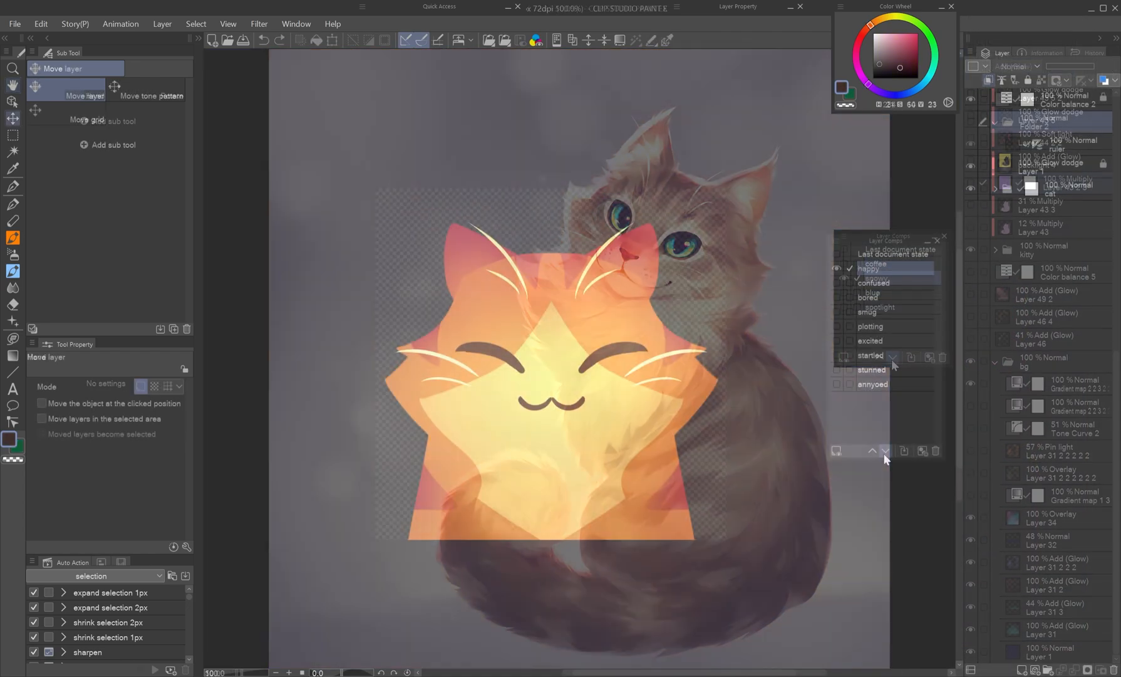
click(871, 355)
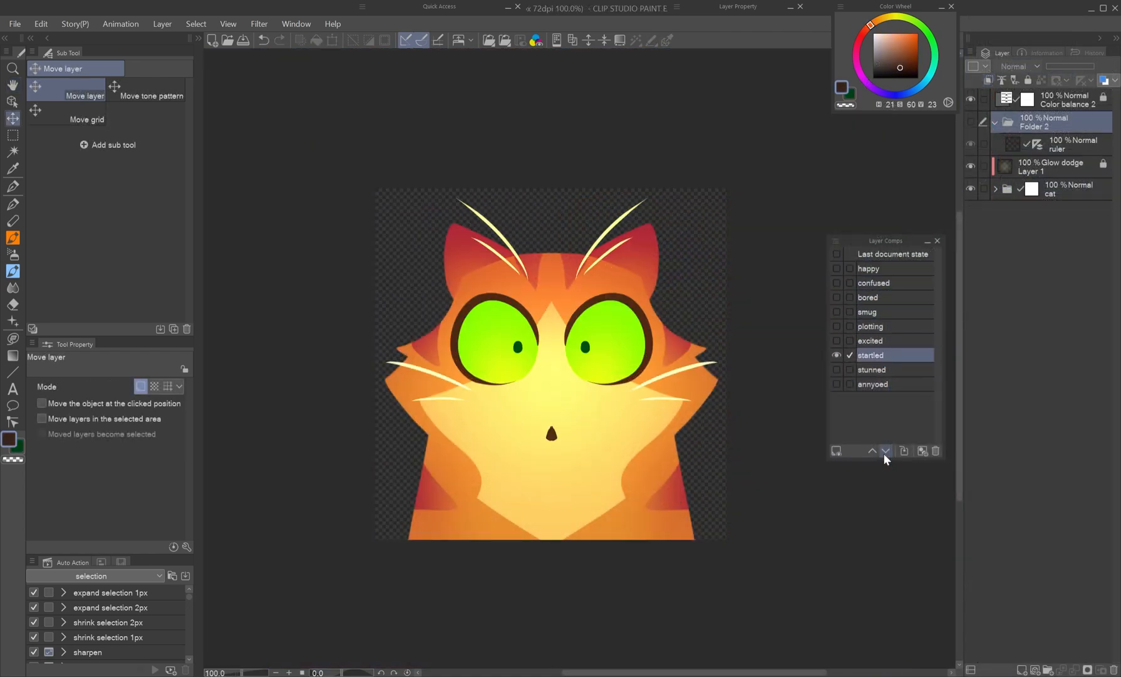